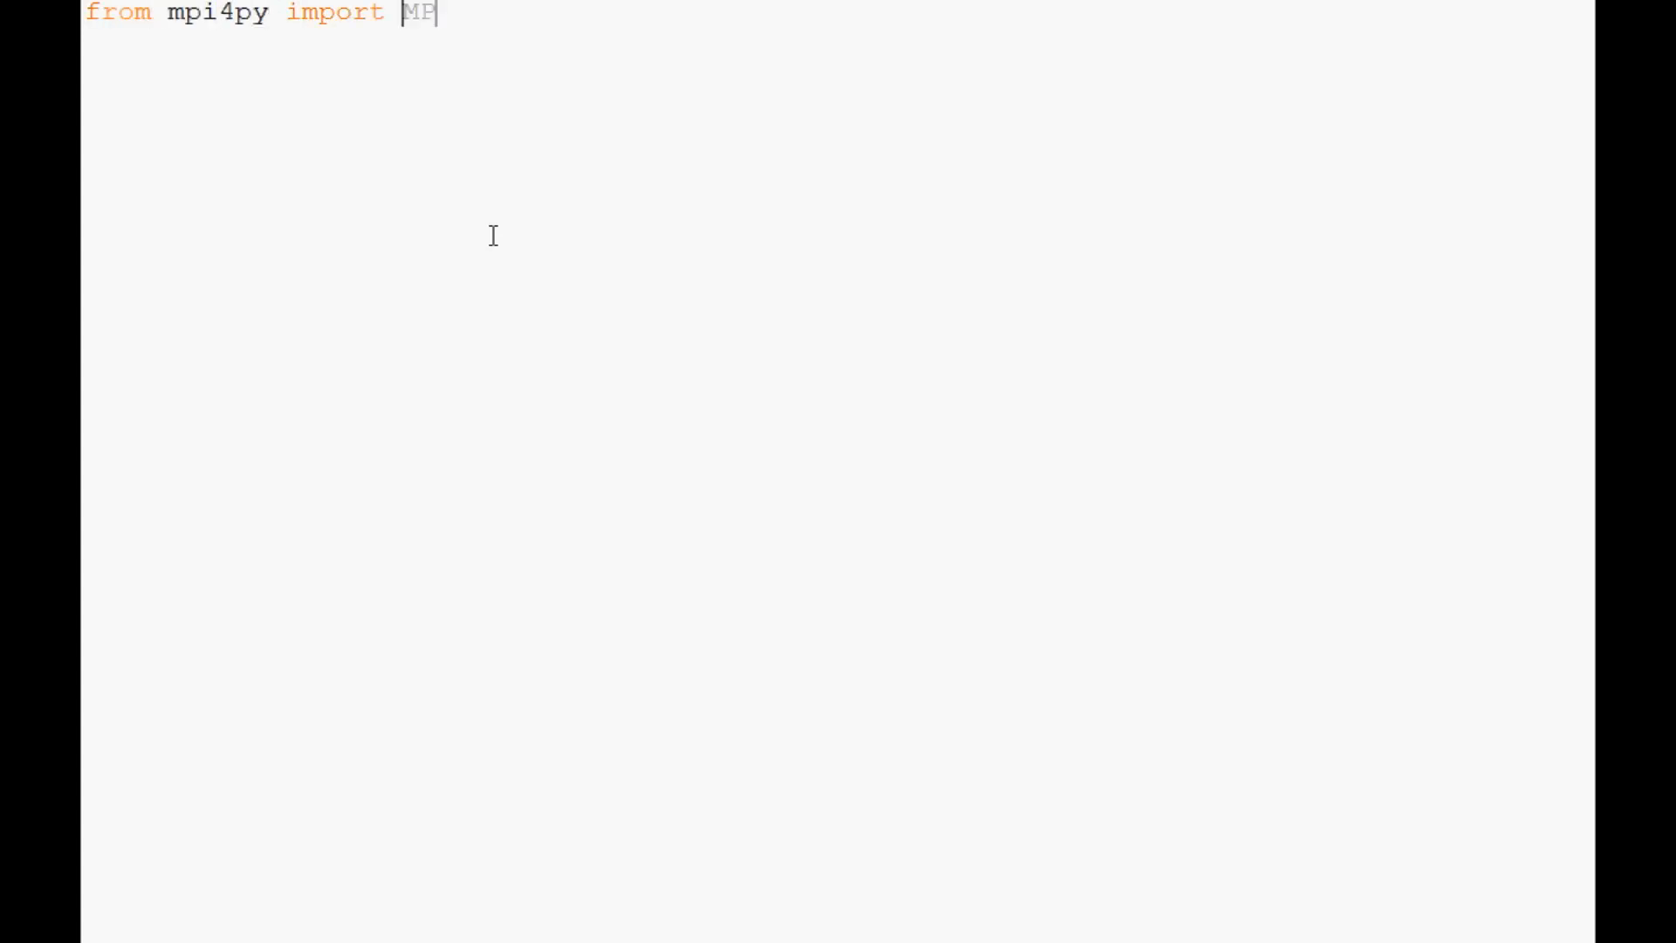
Write the mpi4py setup: comm = MPI.COMM_WORLD, rank, size and name = MPI.Get_processor_name().
{"action": "type", "text": "I"}
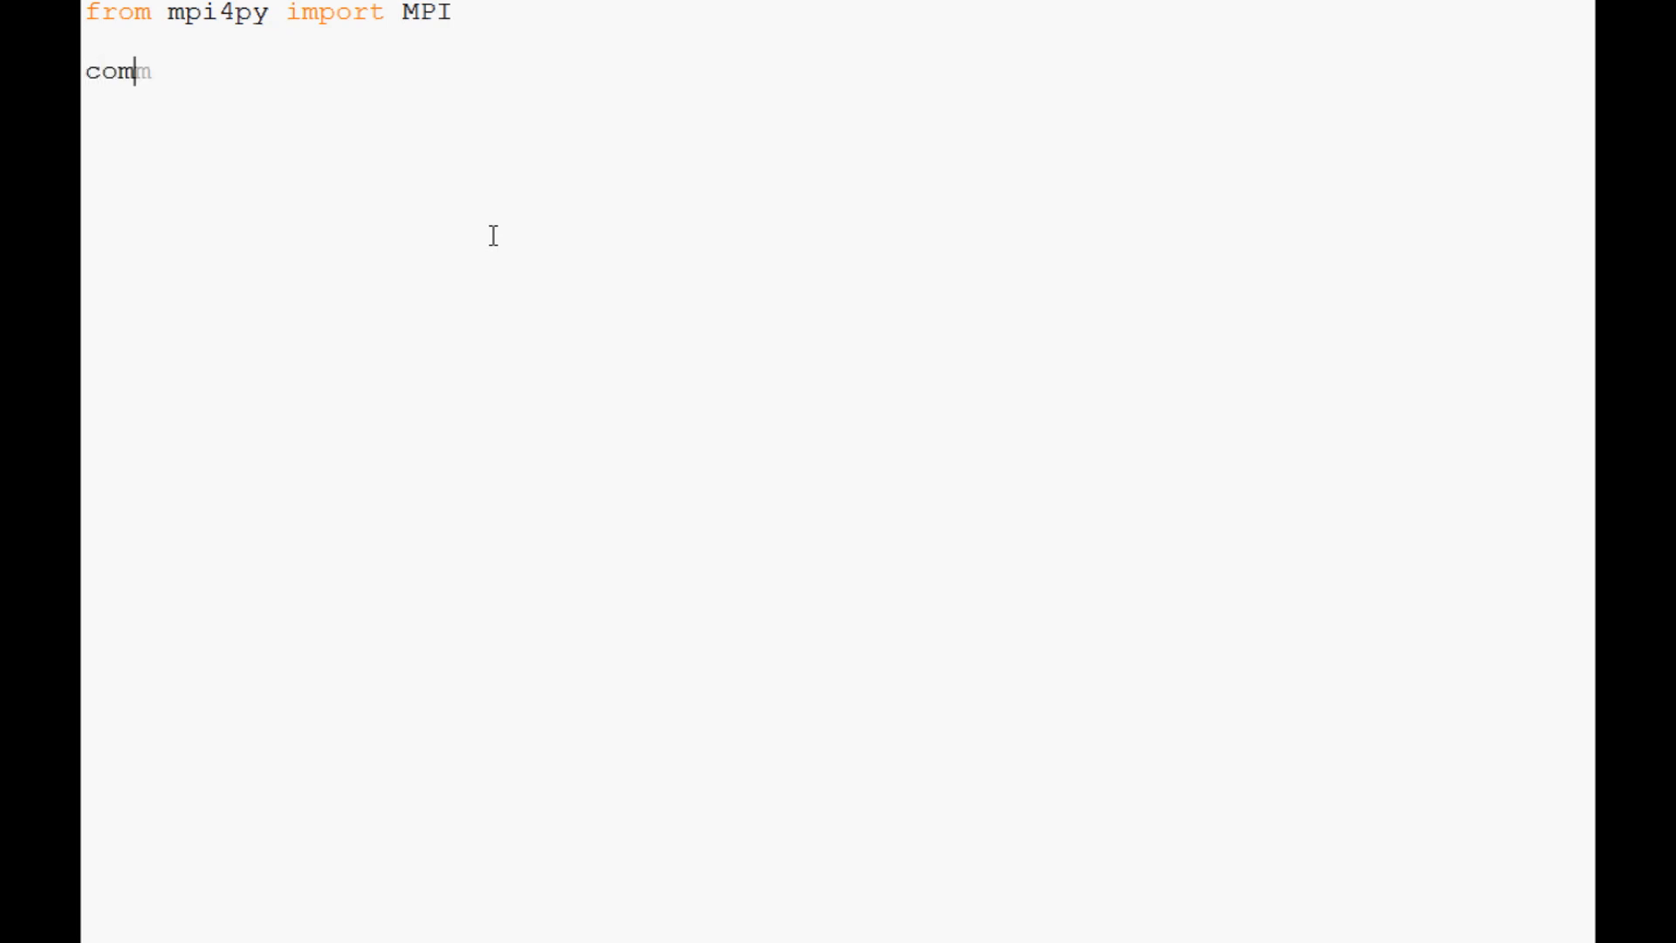
{"action": "type", "text": "= MPI.COMM_WORLD"}
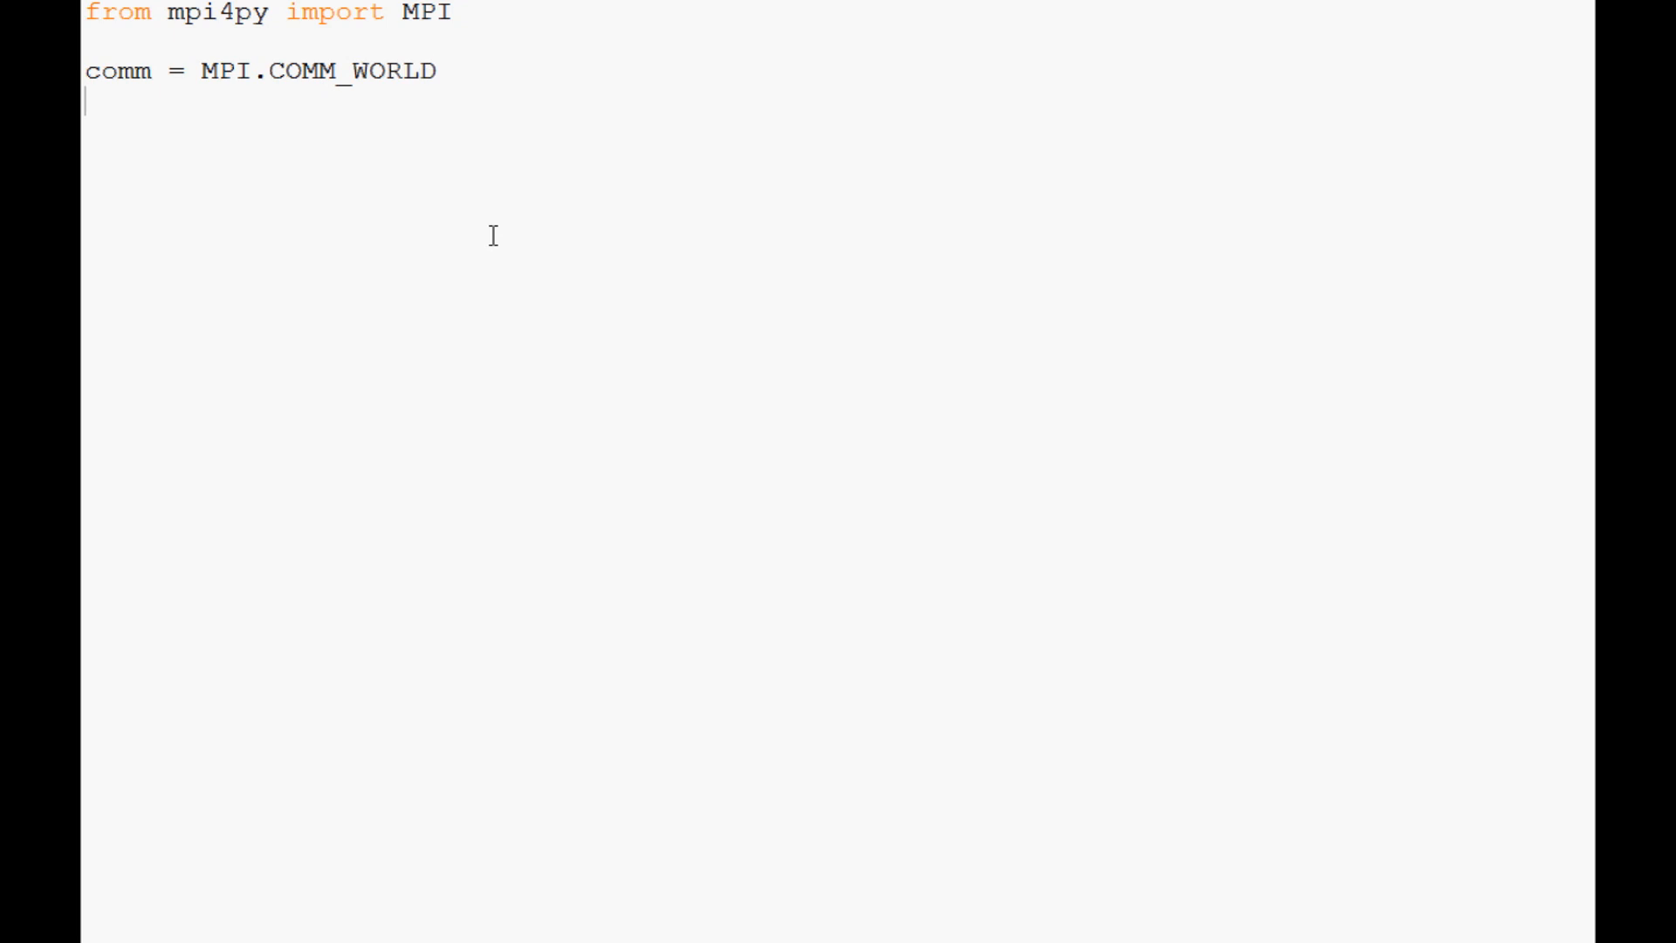
{"action": "type", "text": "RANK ="}
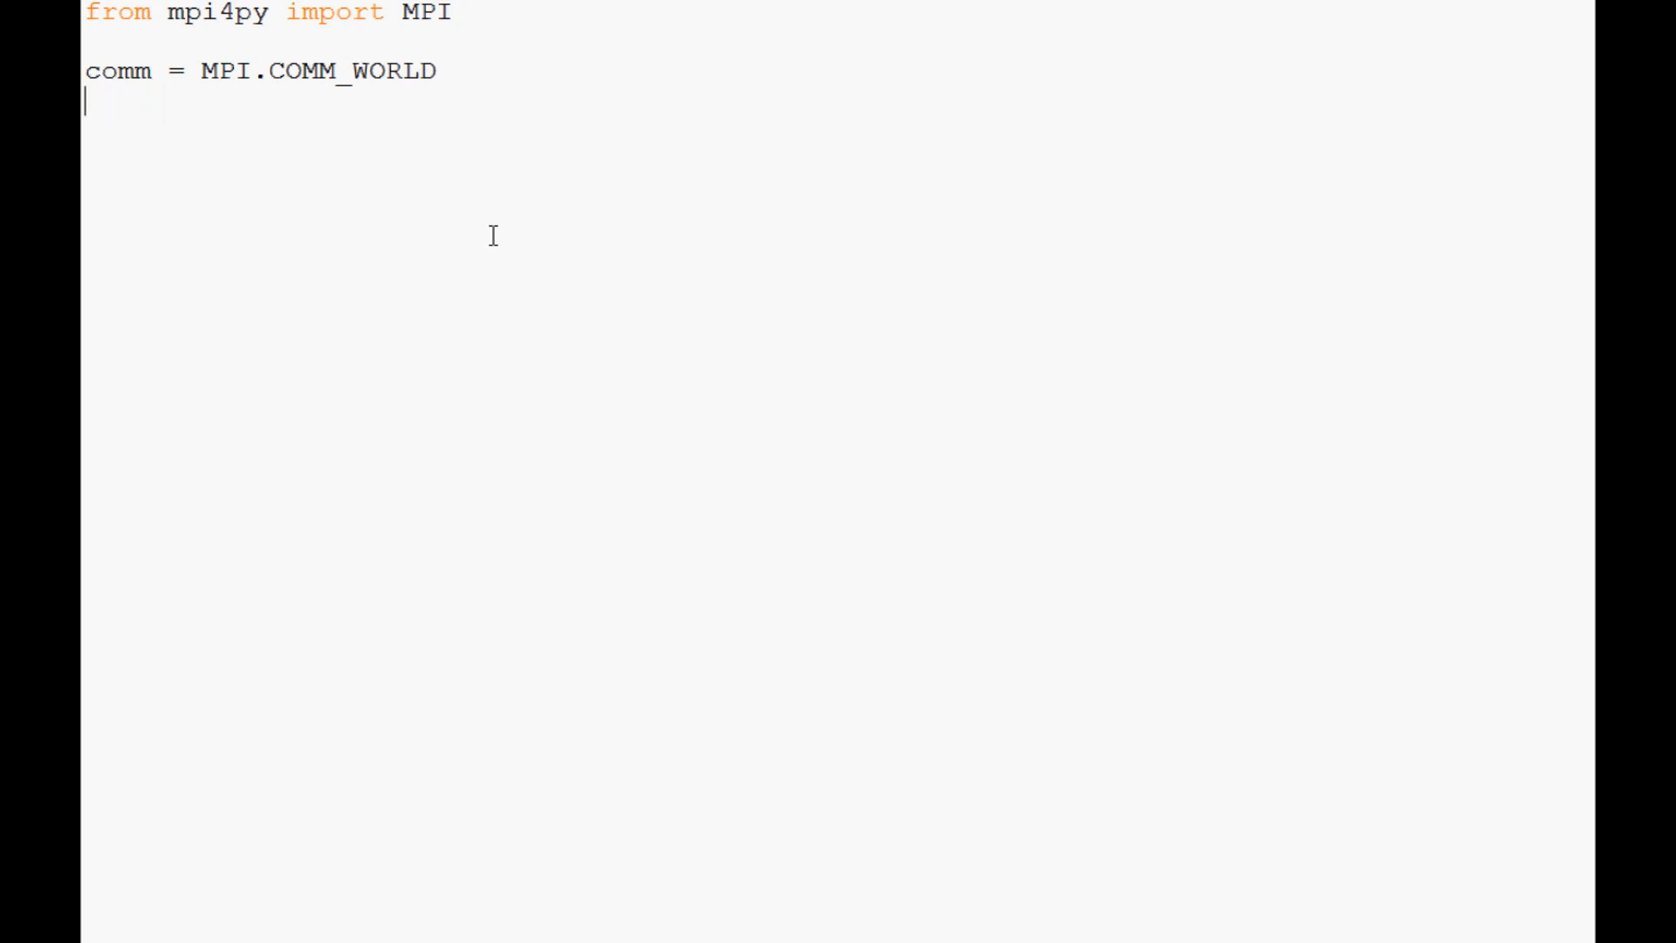
{"action": "type", "text": "rank = comm.rank"}
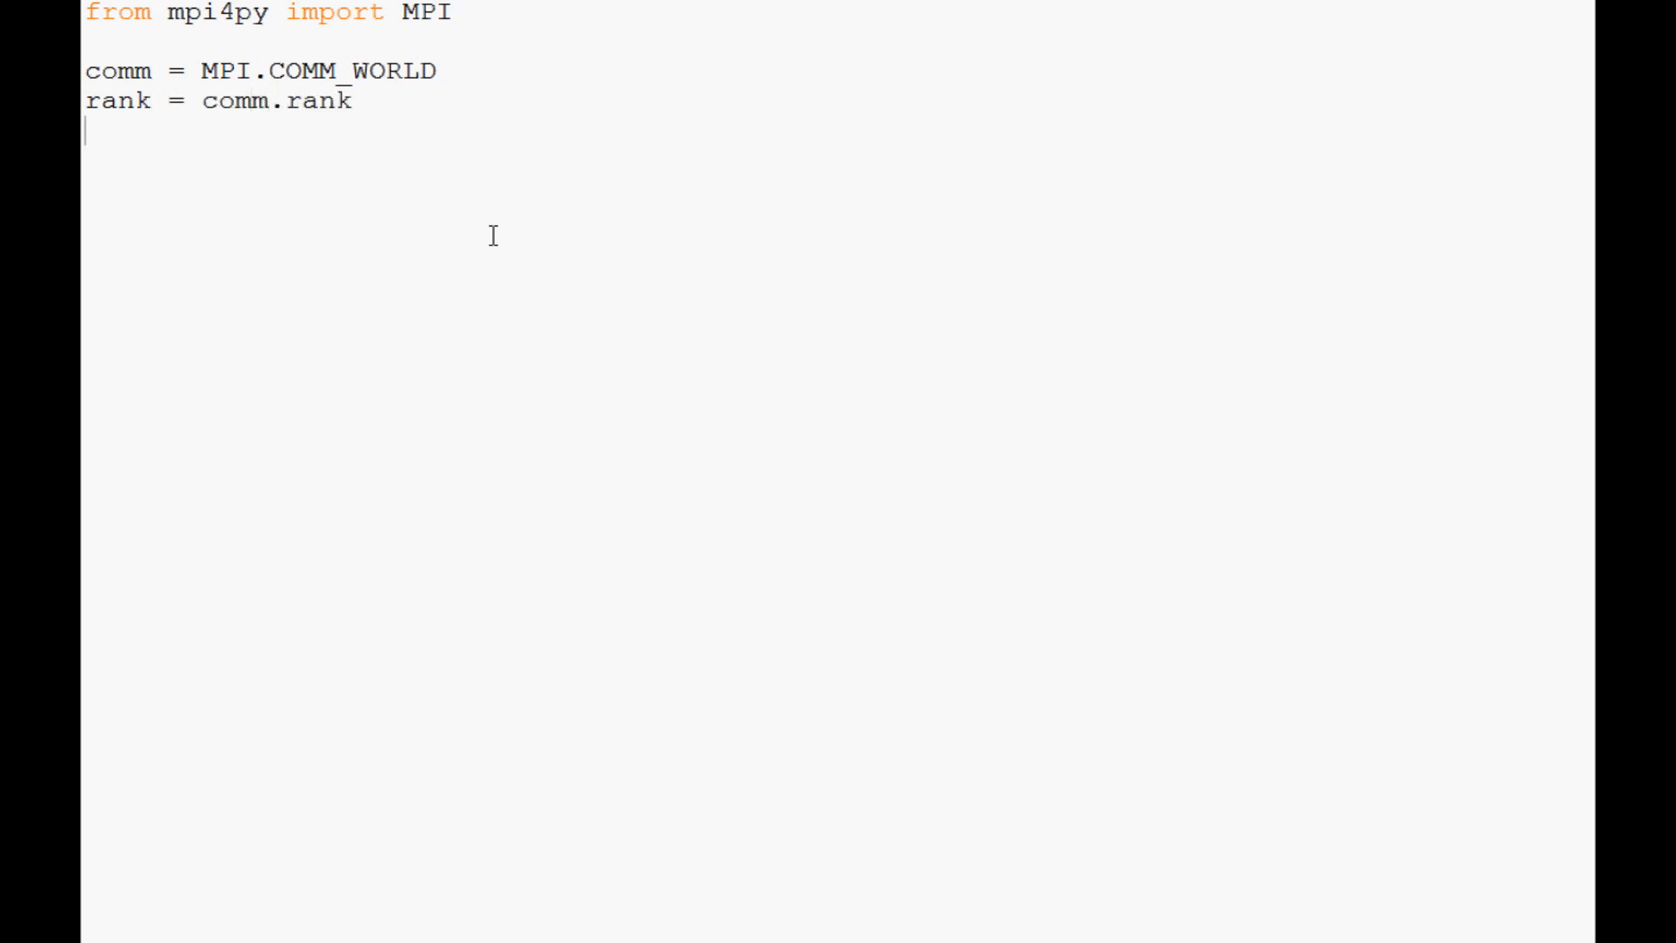
{"action": "type", "text": "size = comm."}
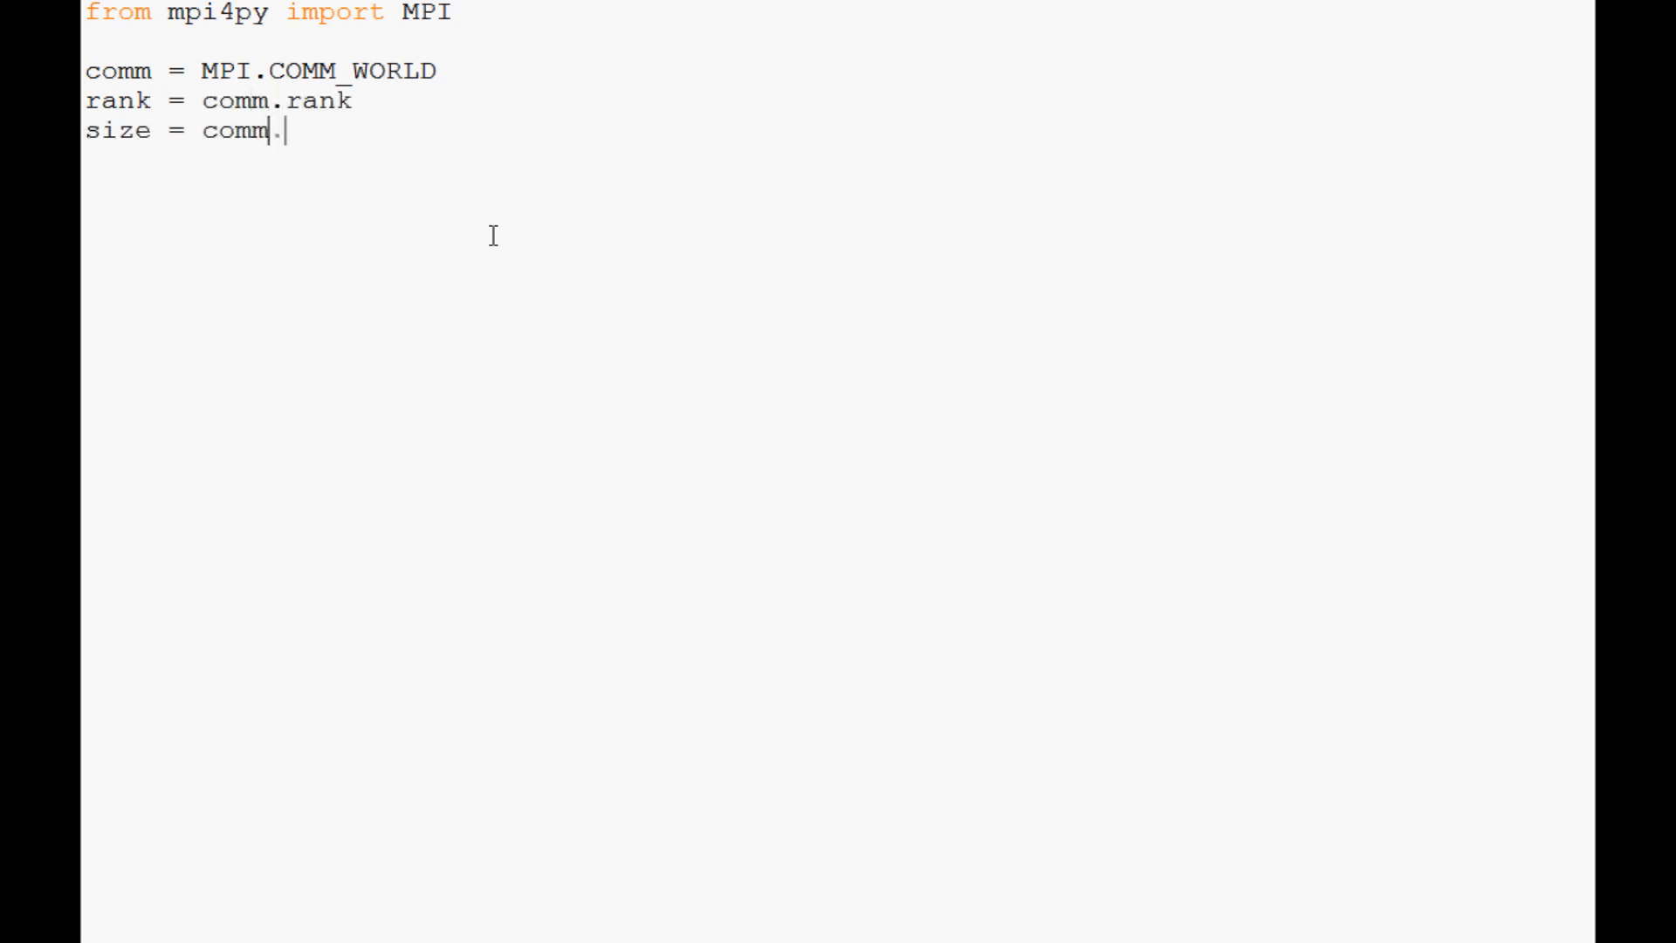
{"action": "type", "text": "size"}
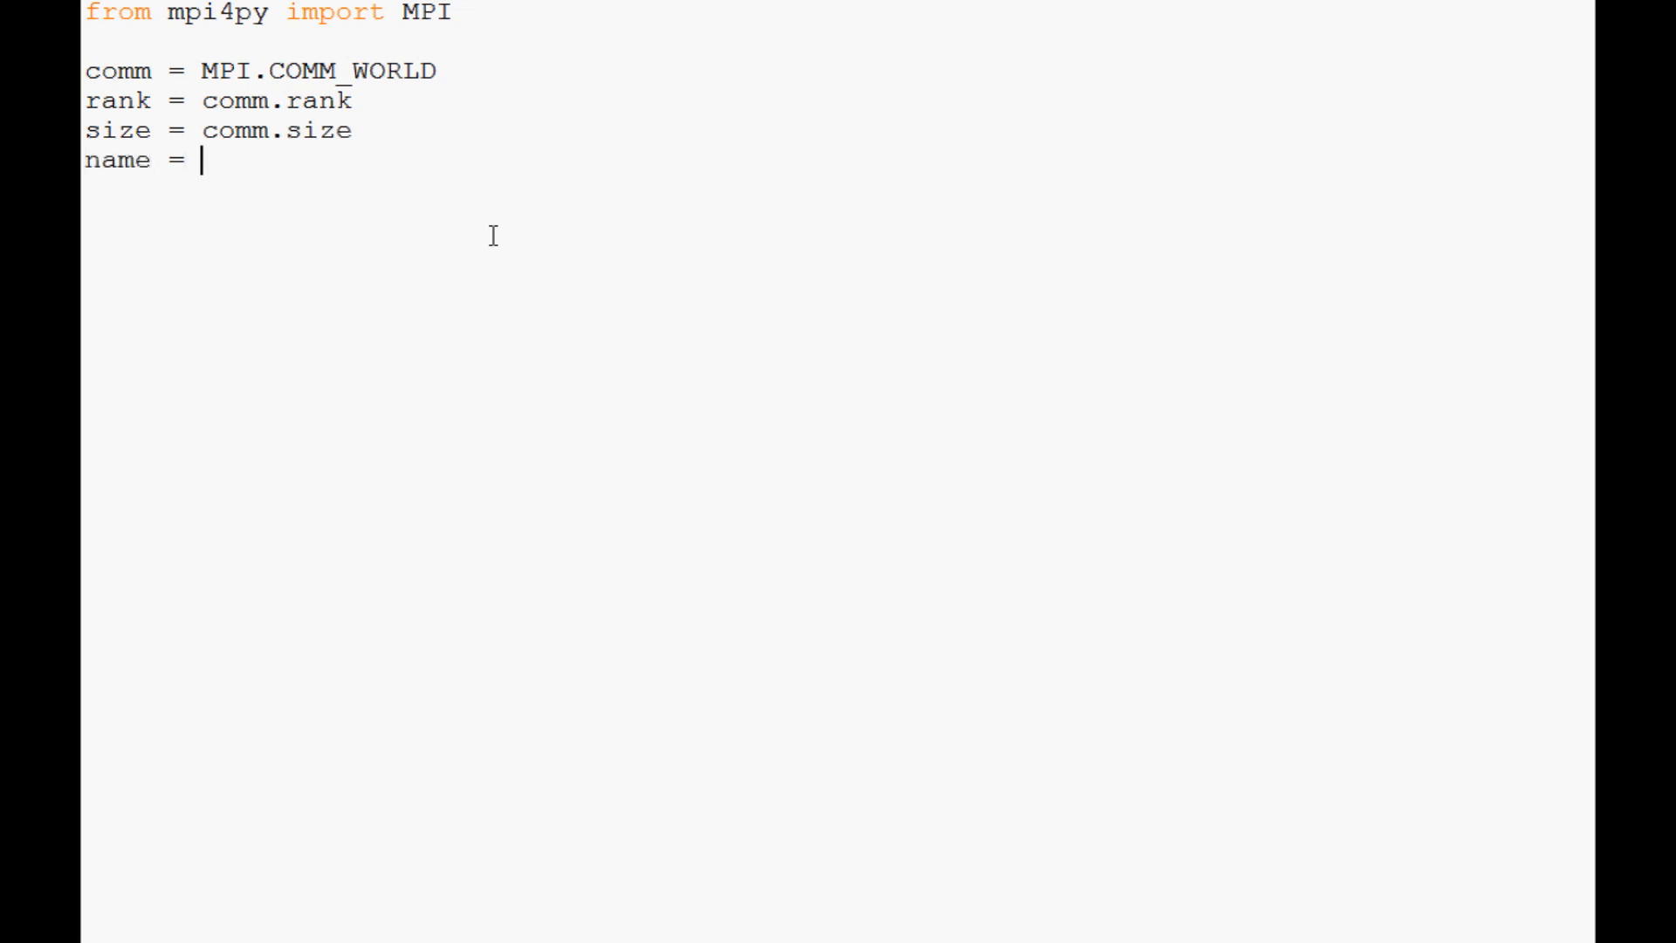
{"action": "type", "text": "MPI.Get"}
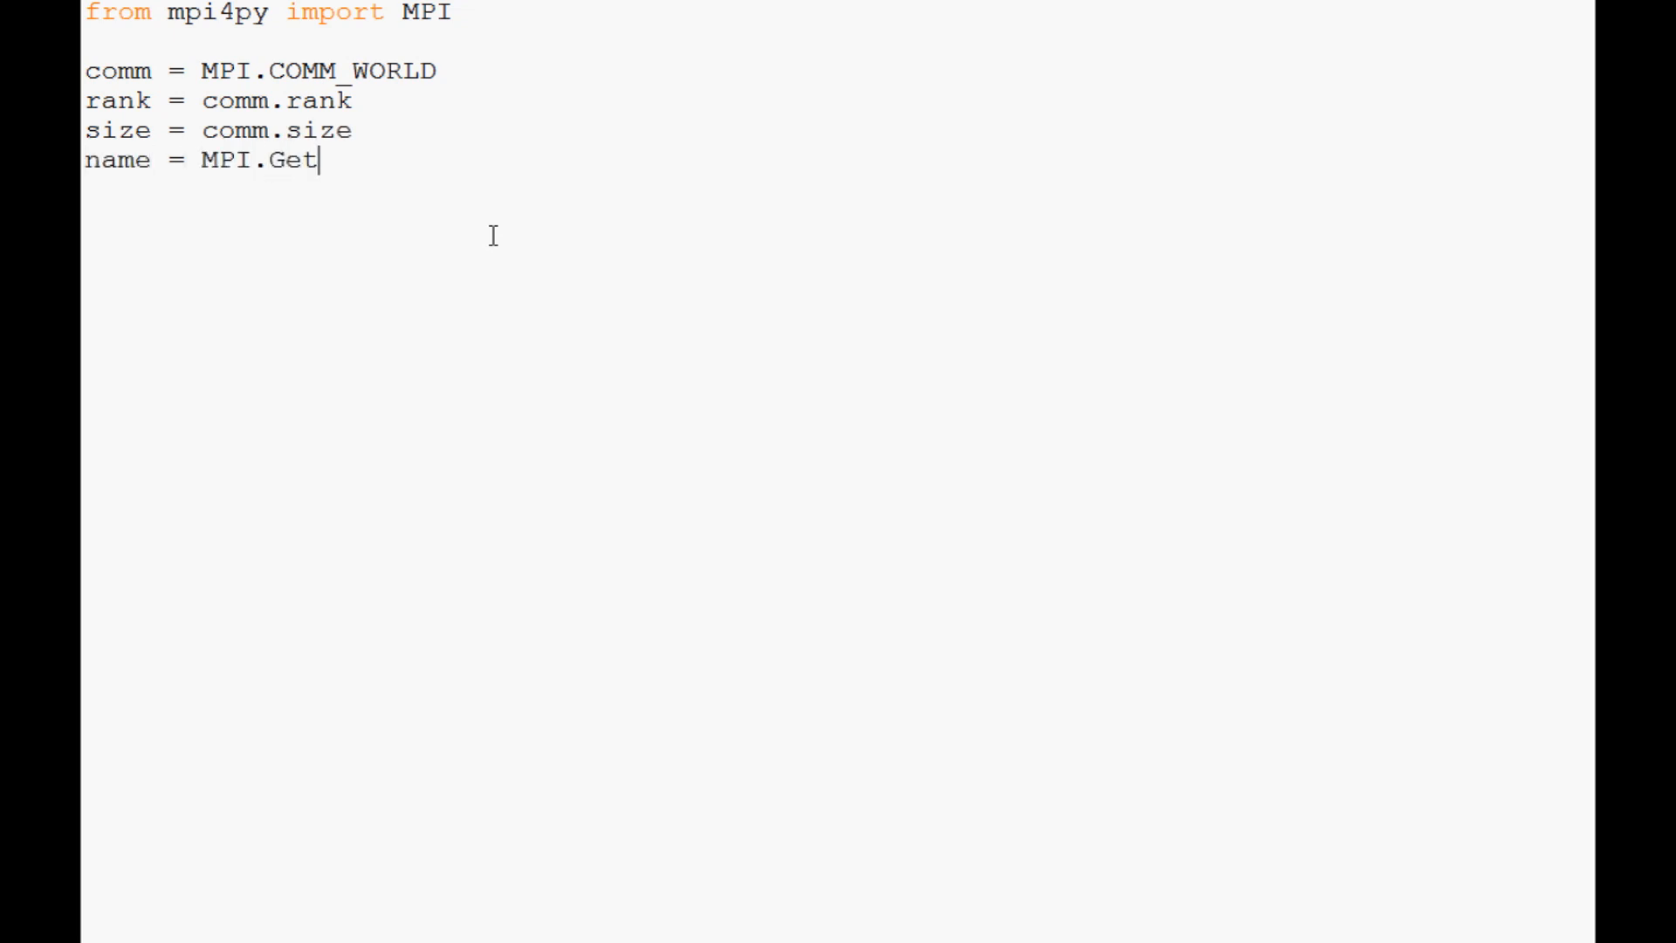
{"action": "type", "text": "_processor"}
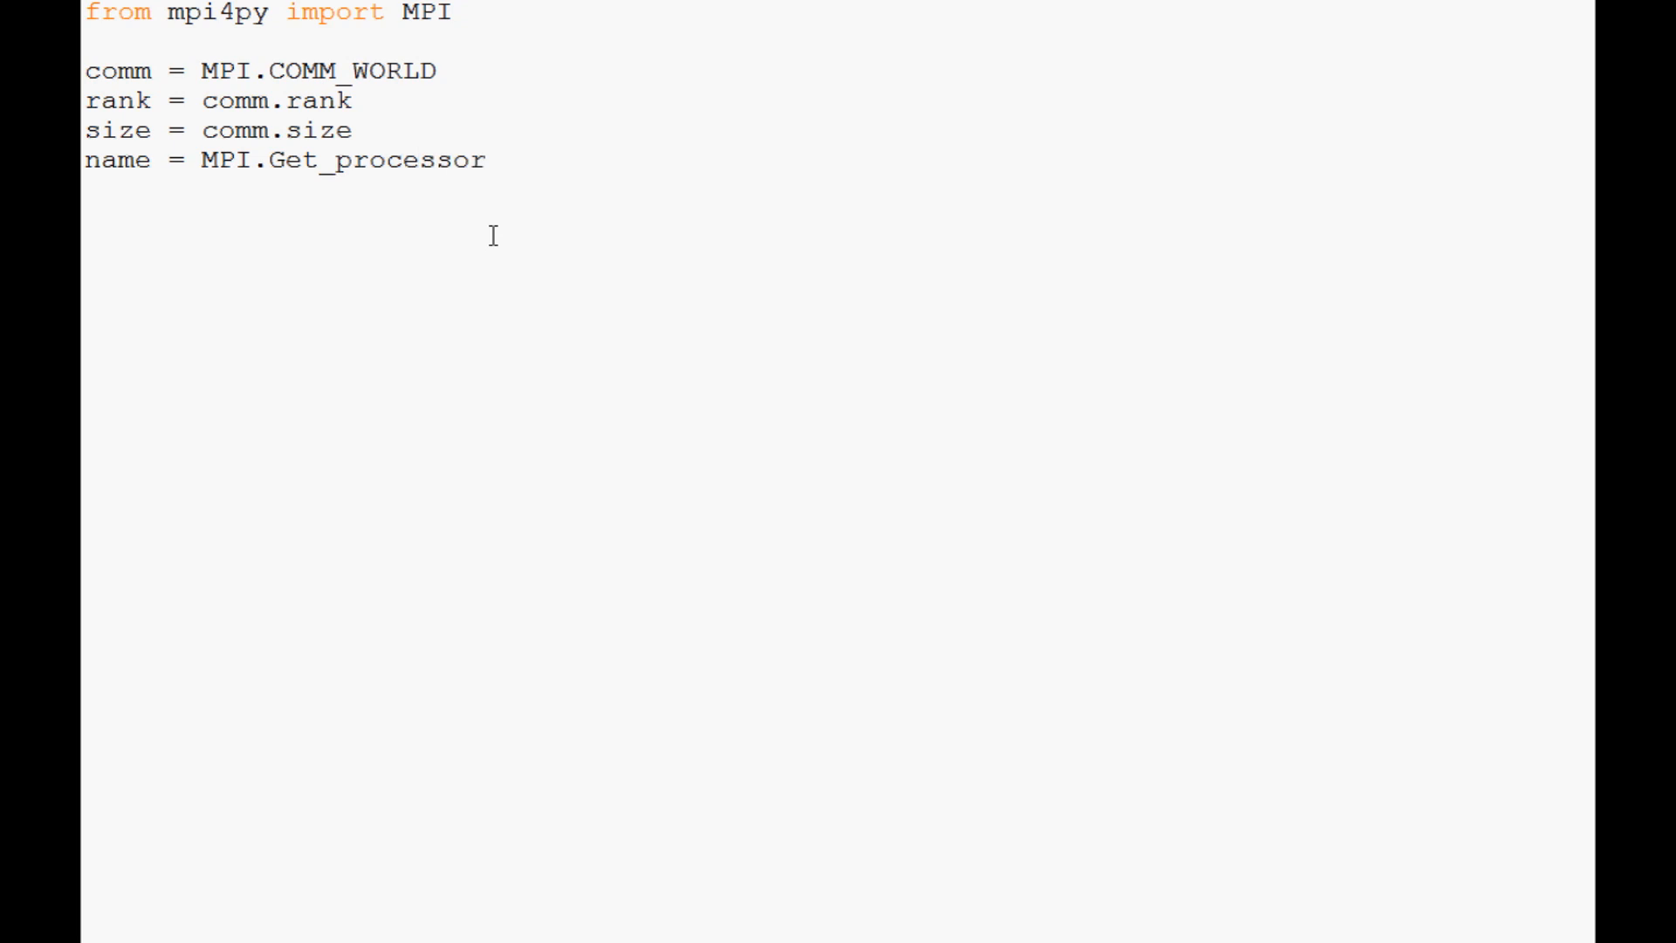
{"action": "type", "text": "_name()"}
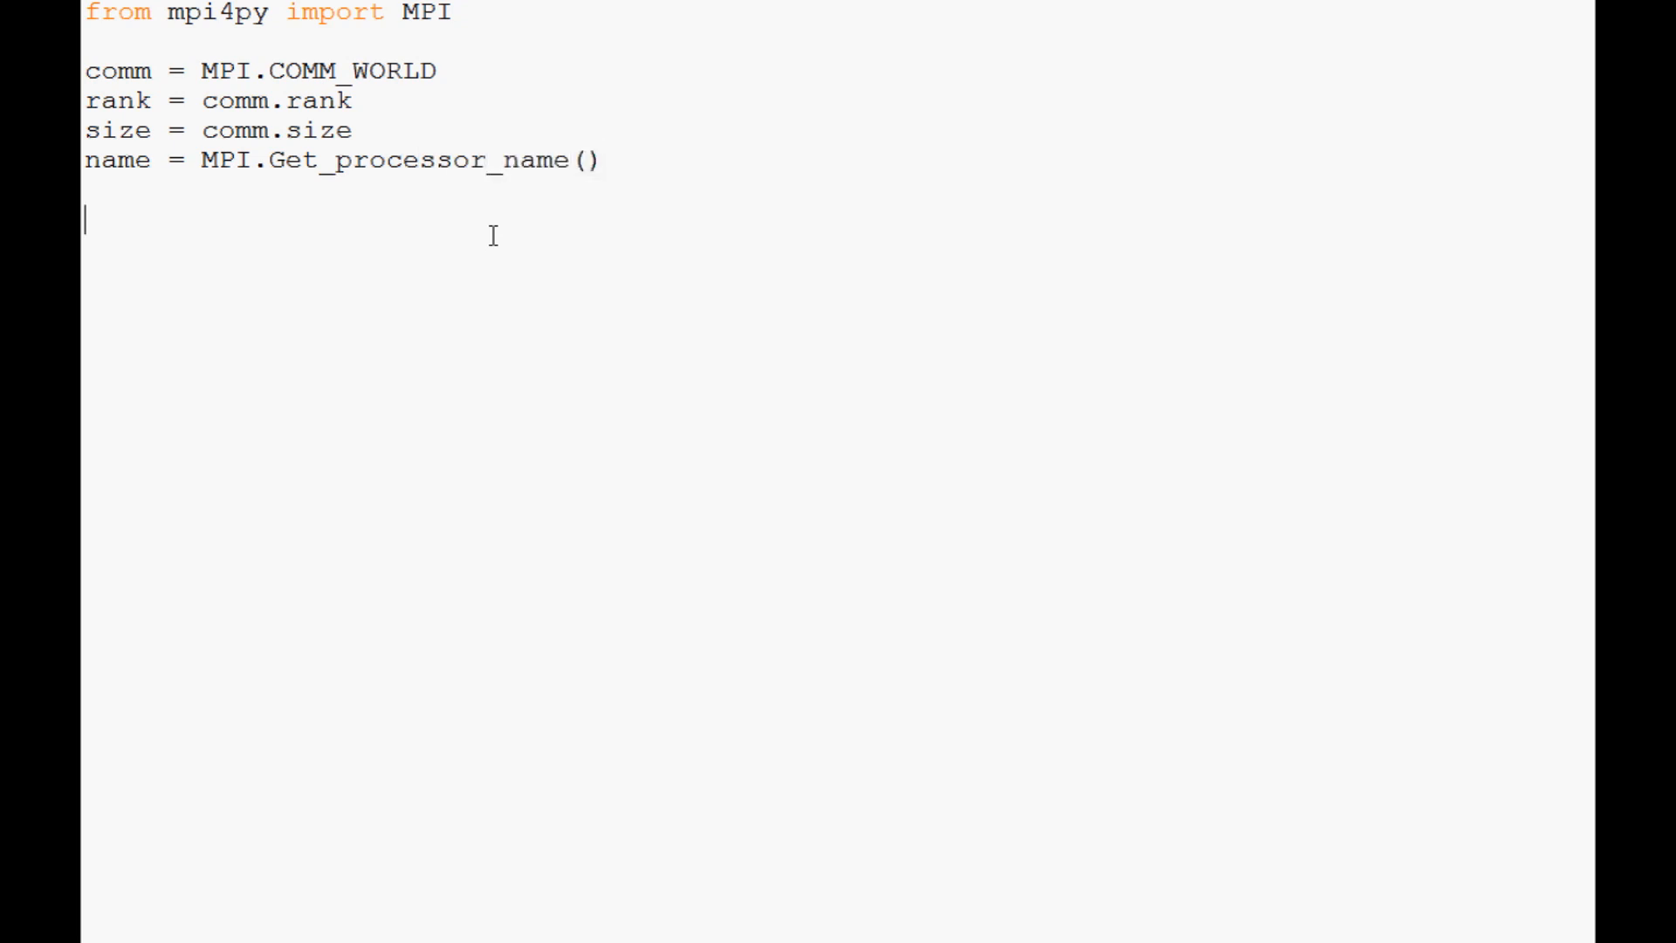
Start the line shared = (rank+1 for the value each rank will pass on.
{"action": "type", "text": "shared ="}
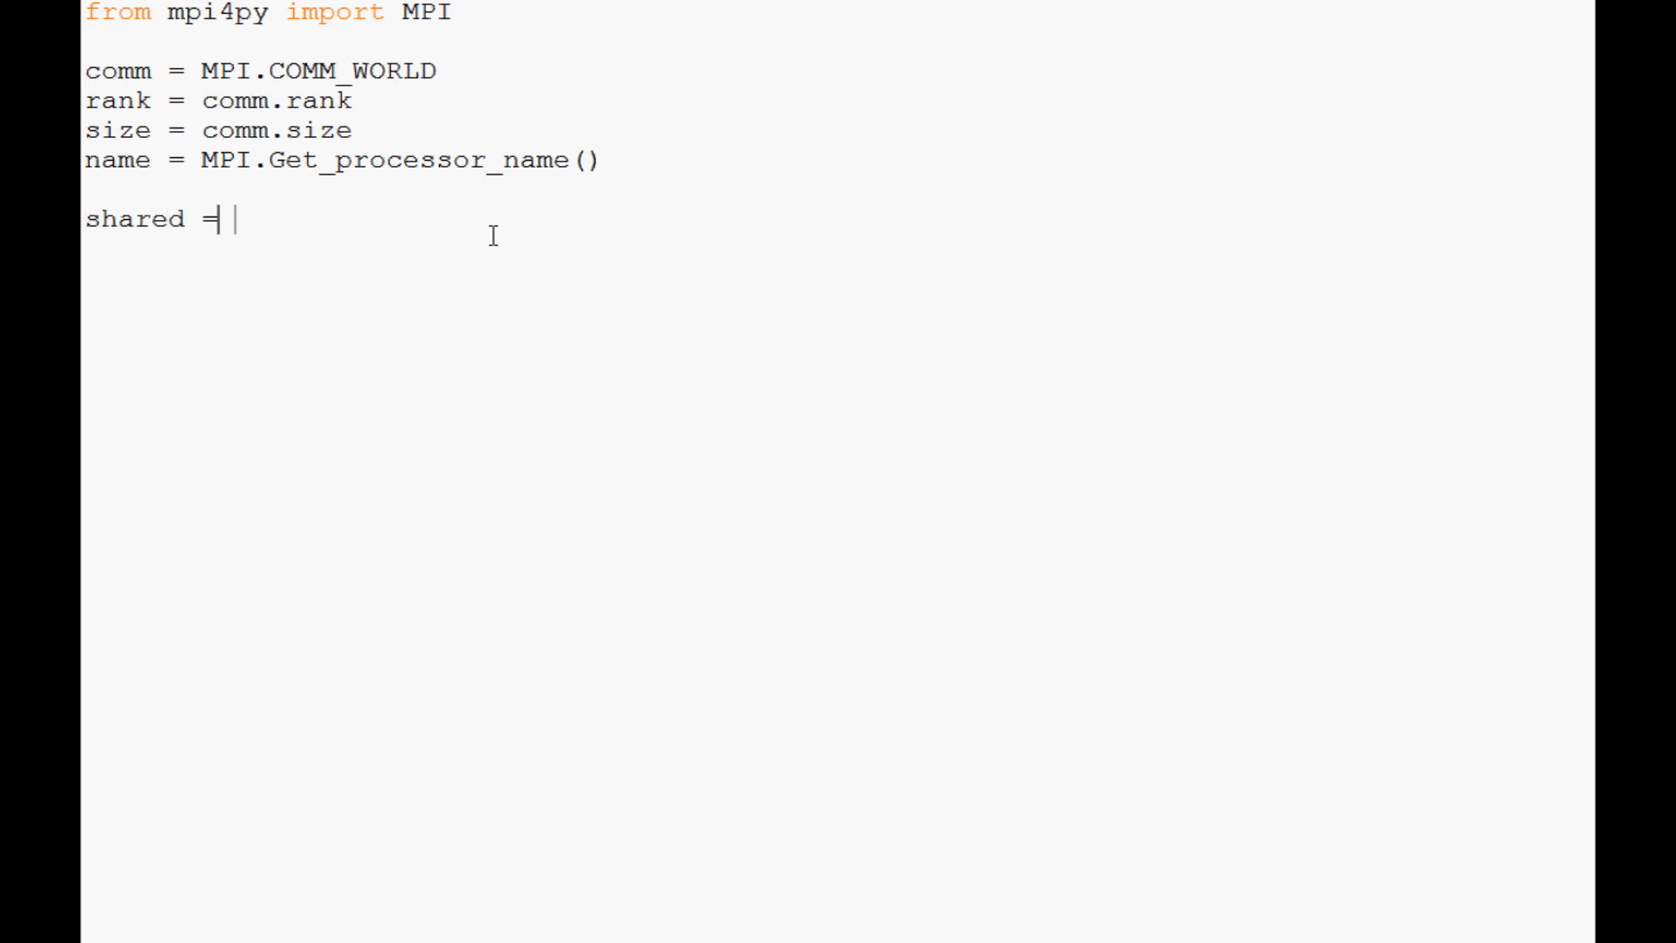
{"action": "type", "text": "("}
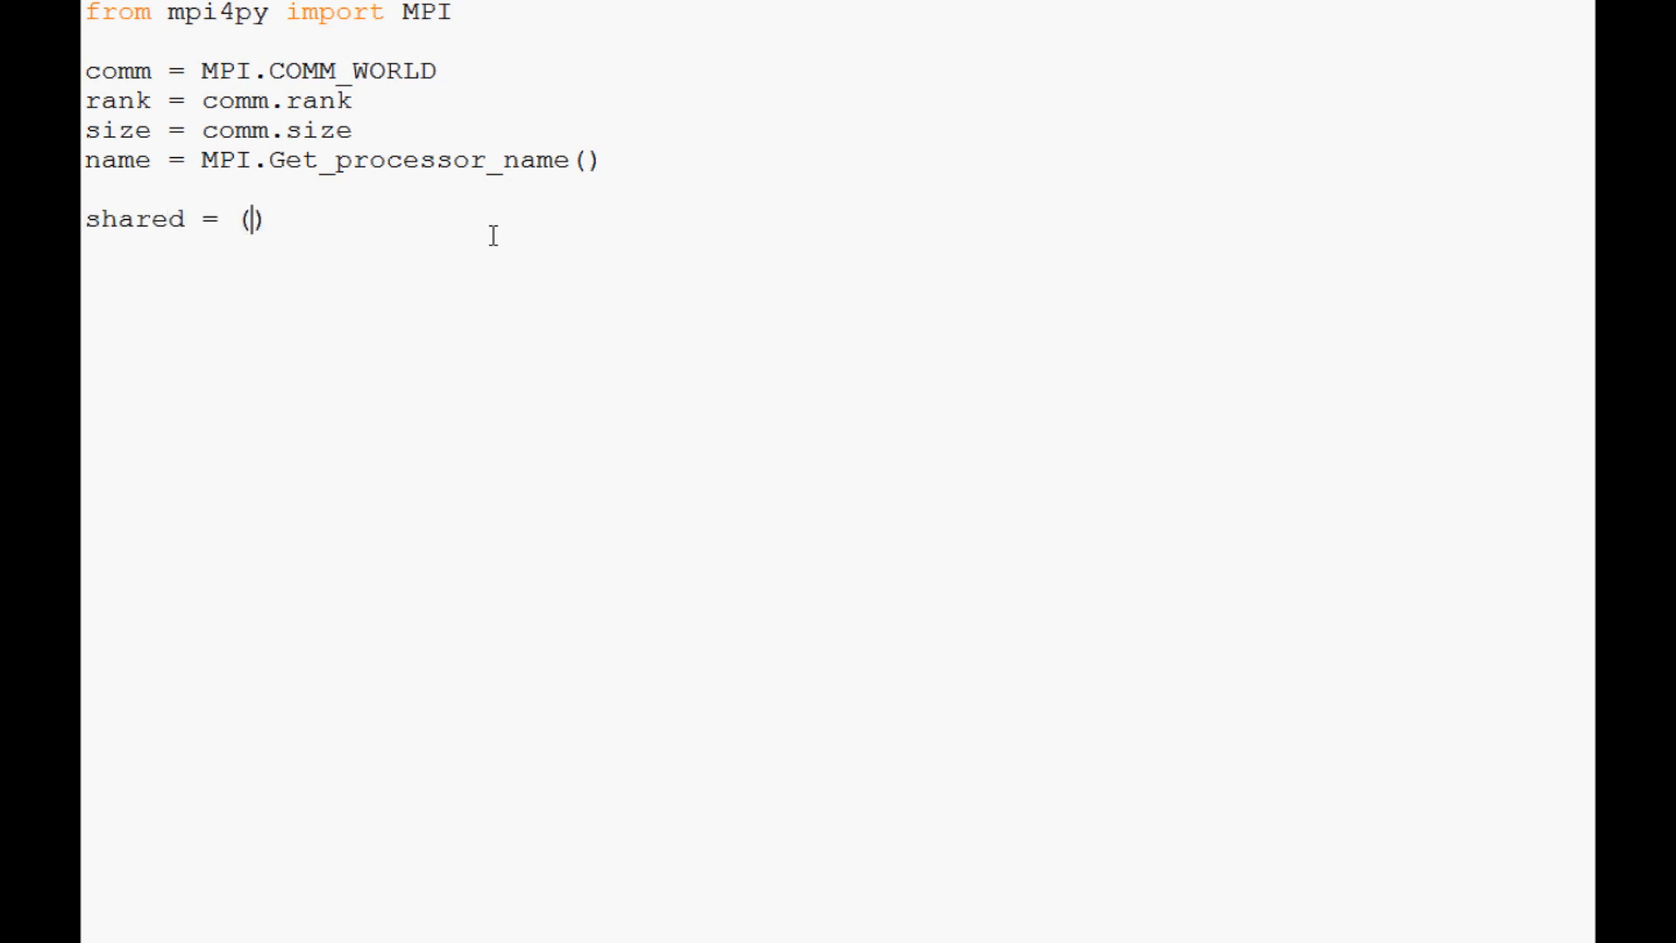
{"action": "type", "text": "rank+1"}
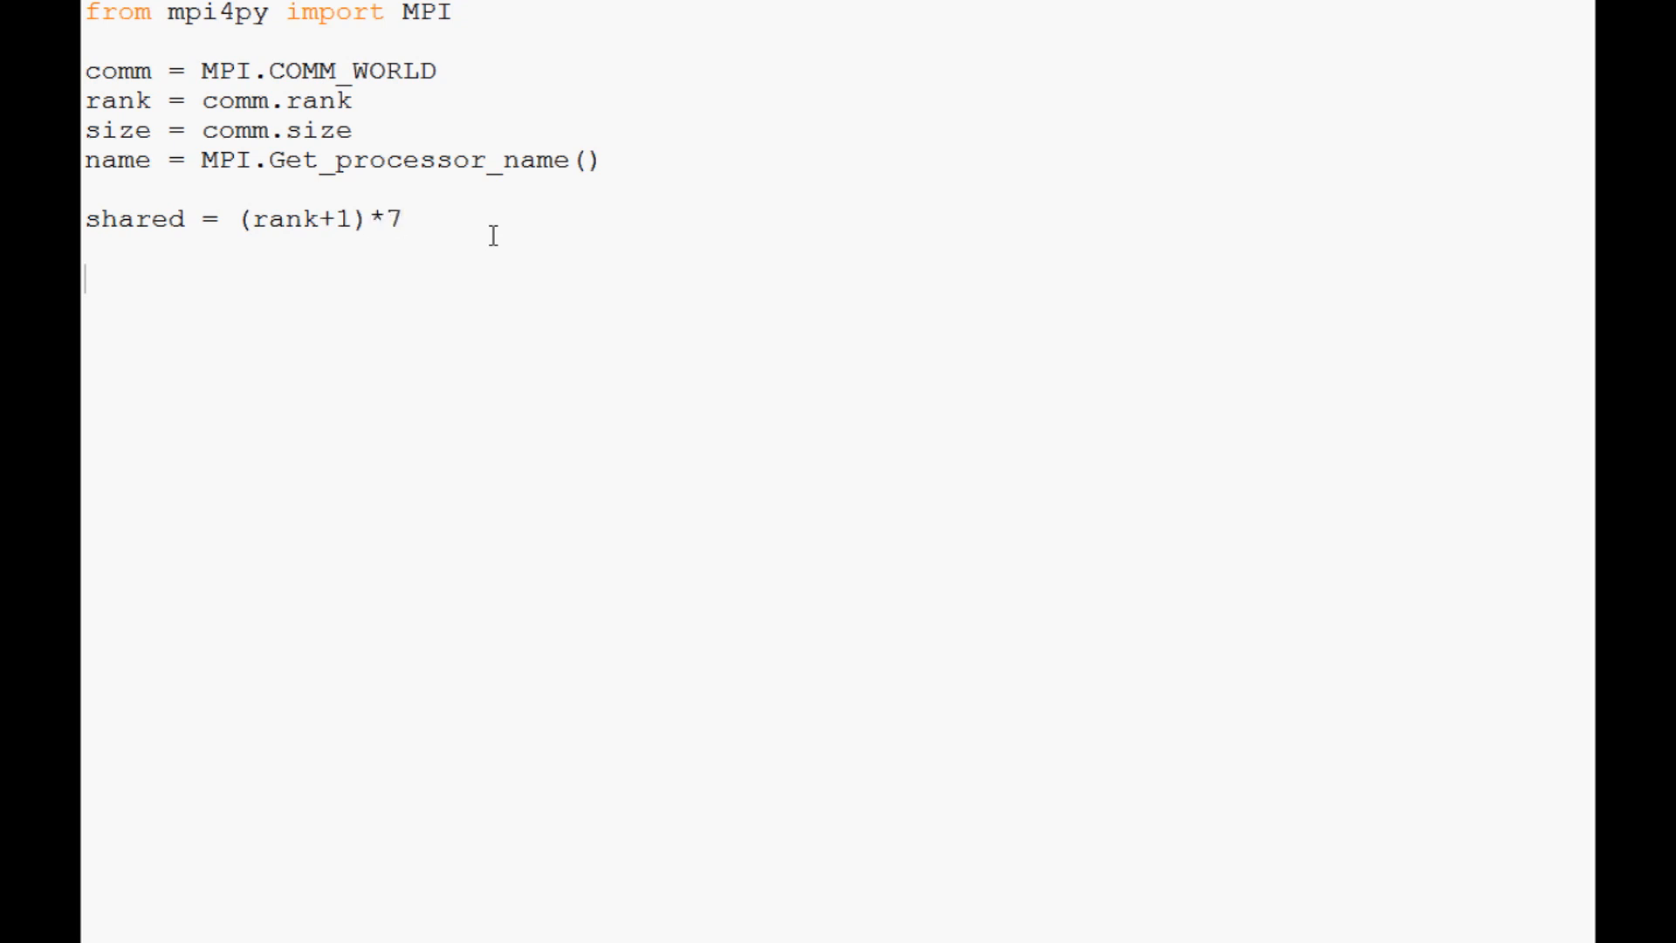
Write comm.send(shared, dest=(rank+1)) to send the value to the next rank.
{"action": "type", "text": "c"}
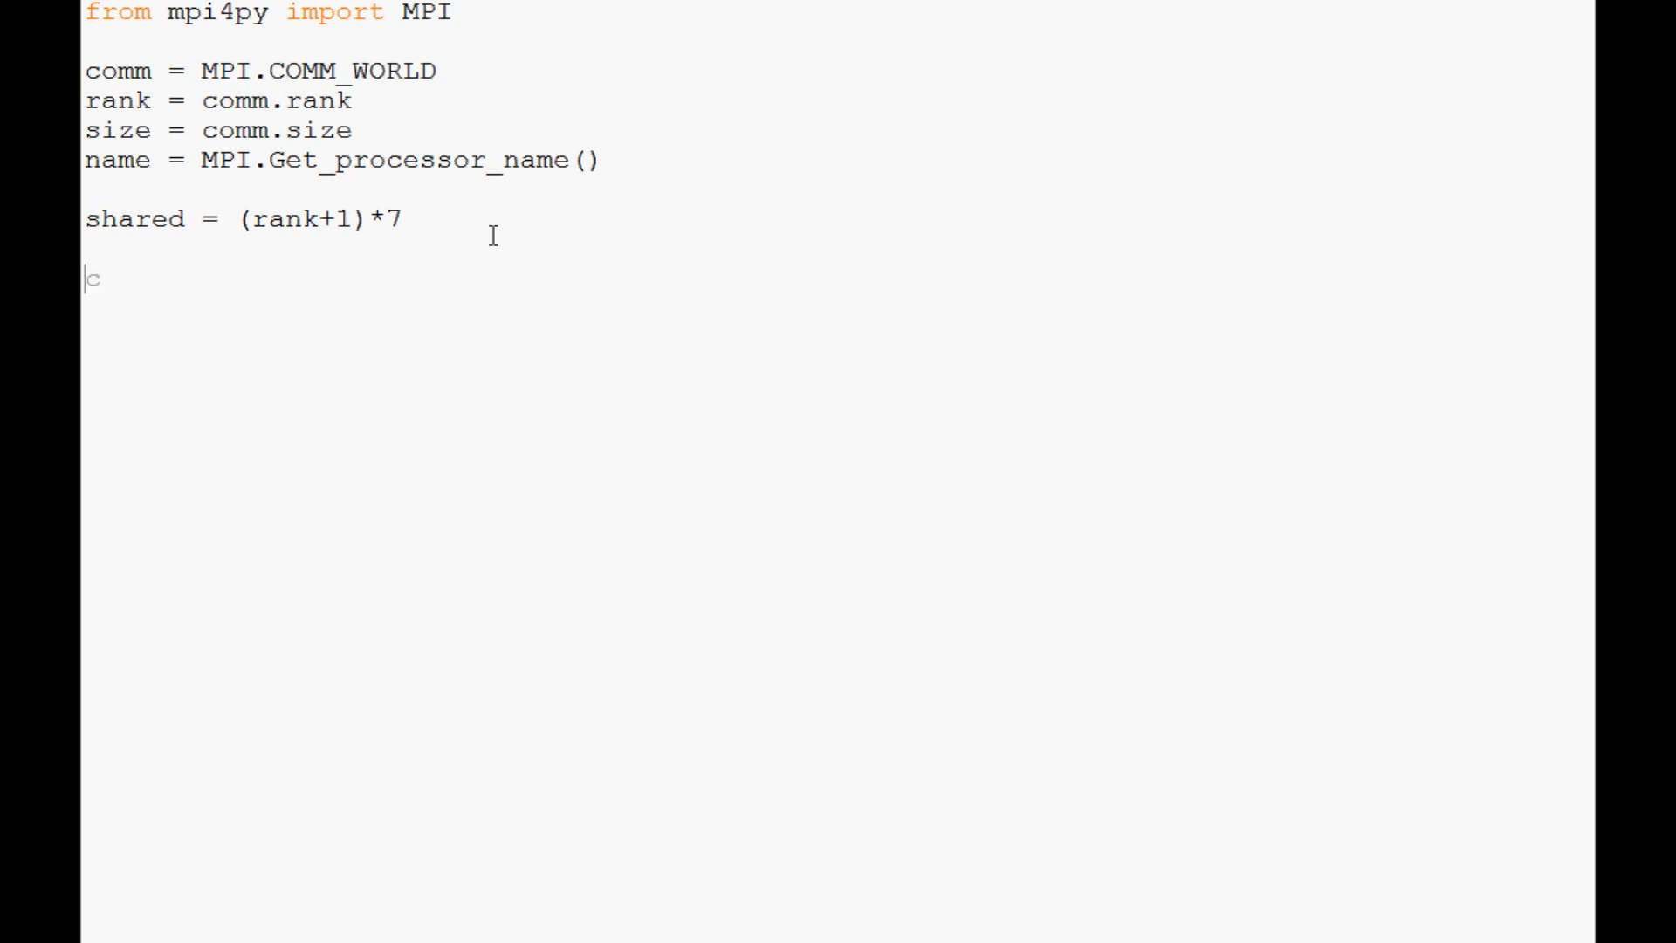
{"action": "type", "text": "comm.send()"}
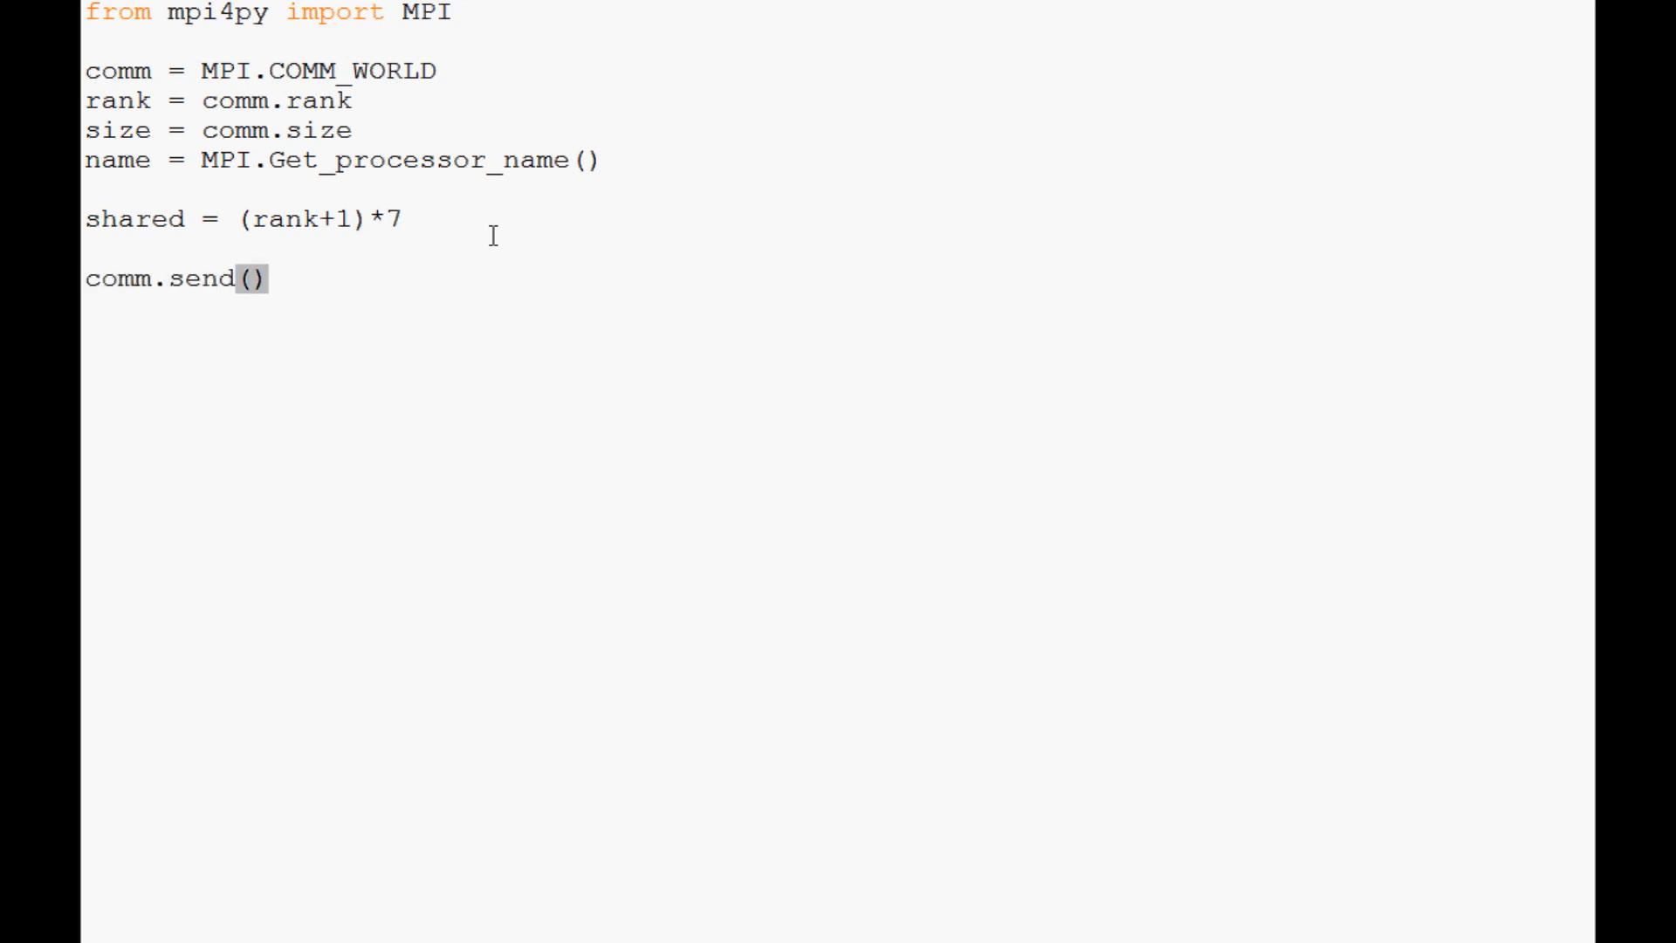
{"action": "type", "text": "shared"}
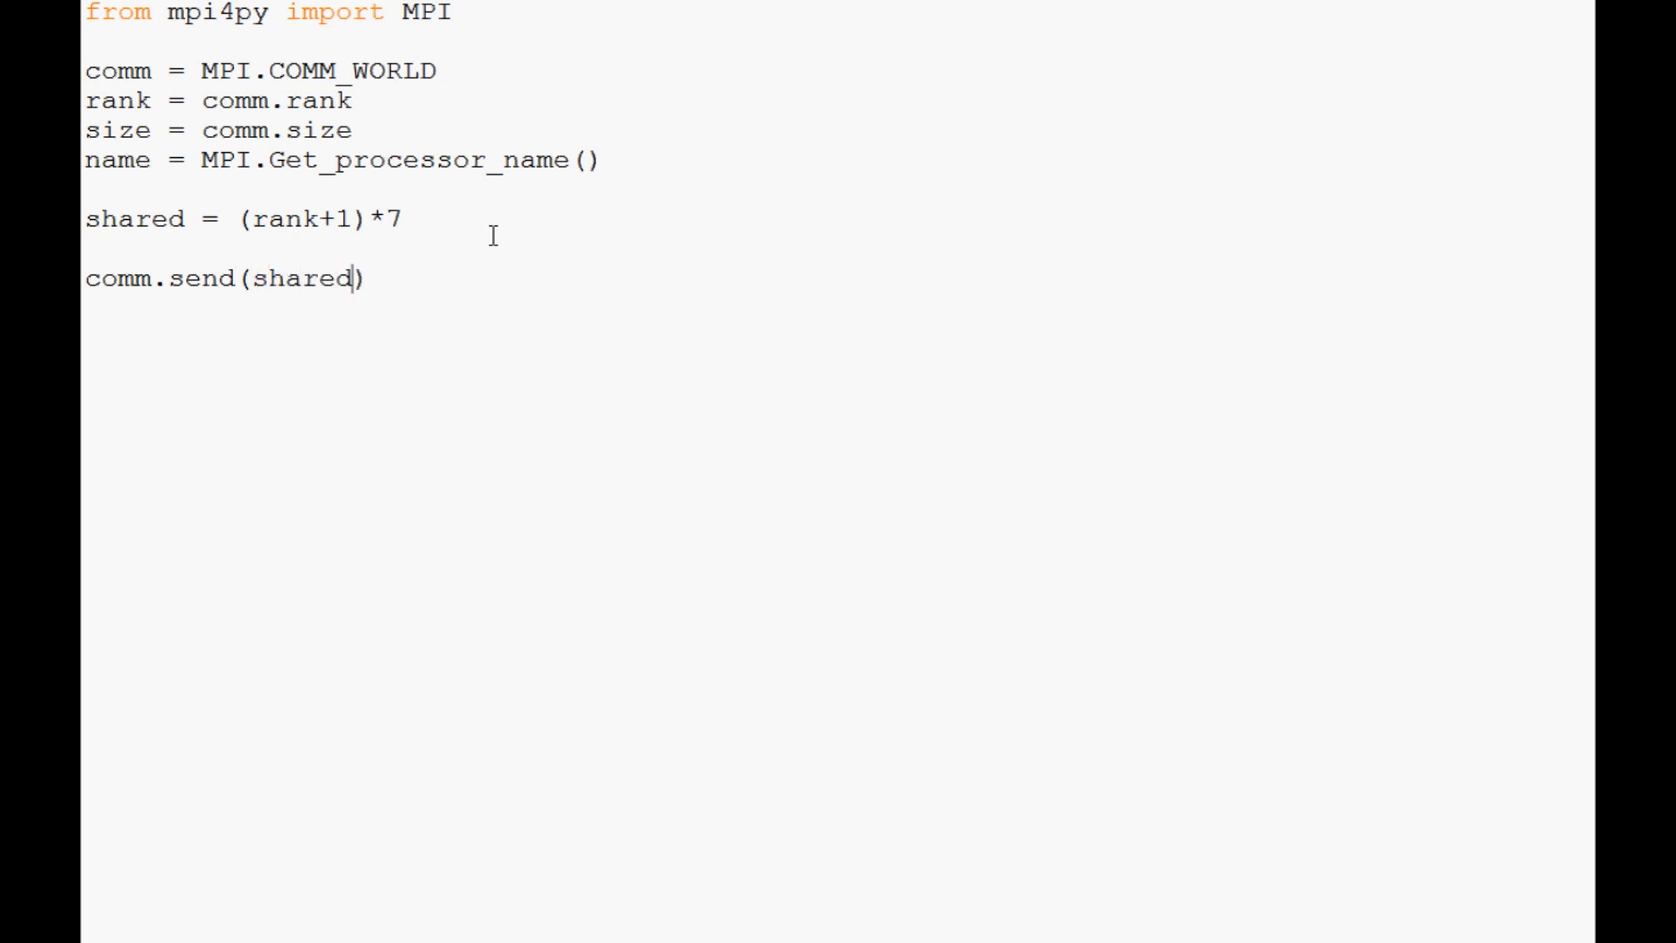
{"action": "type", "text": ",des"}
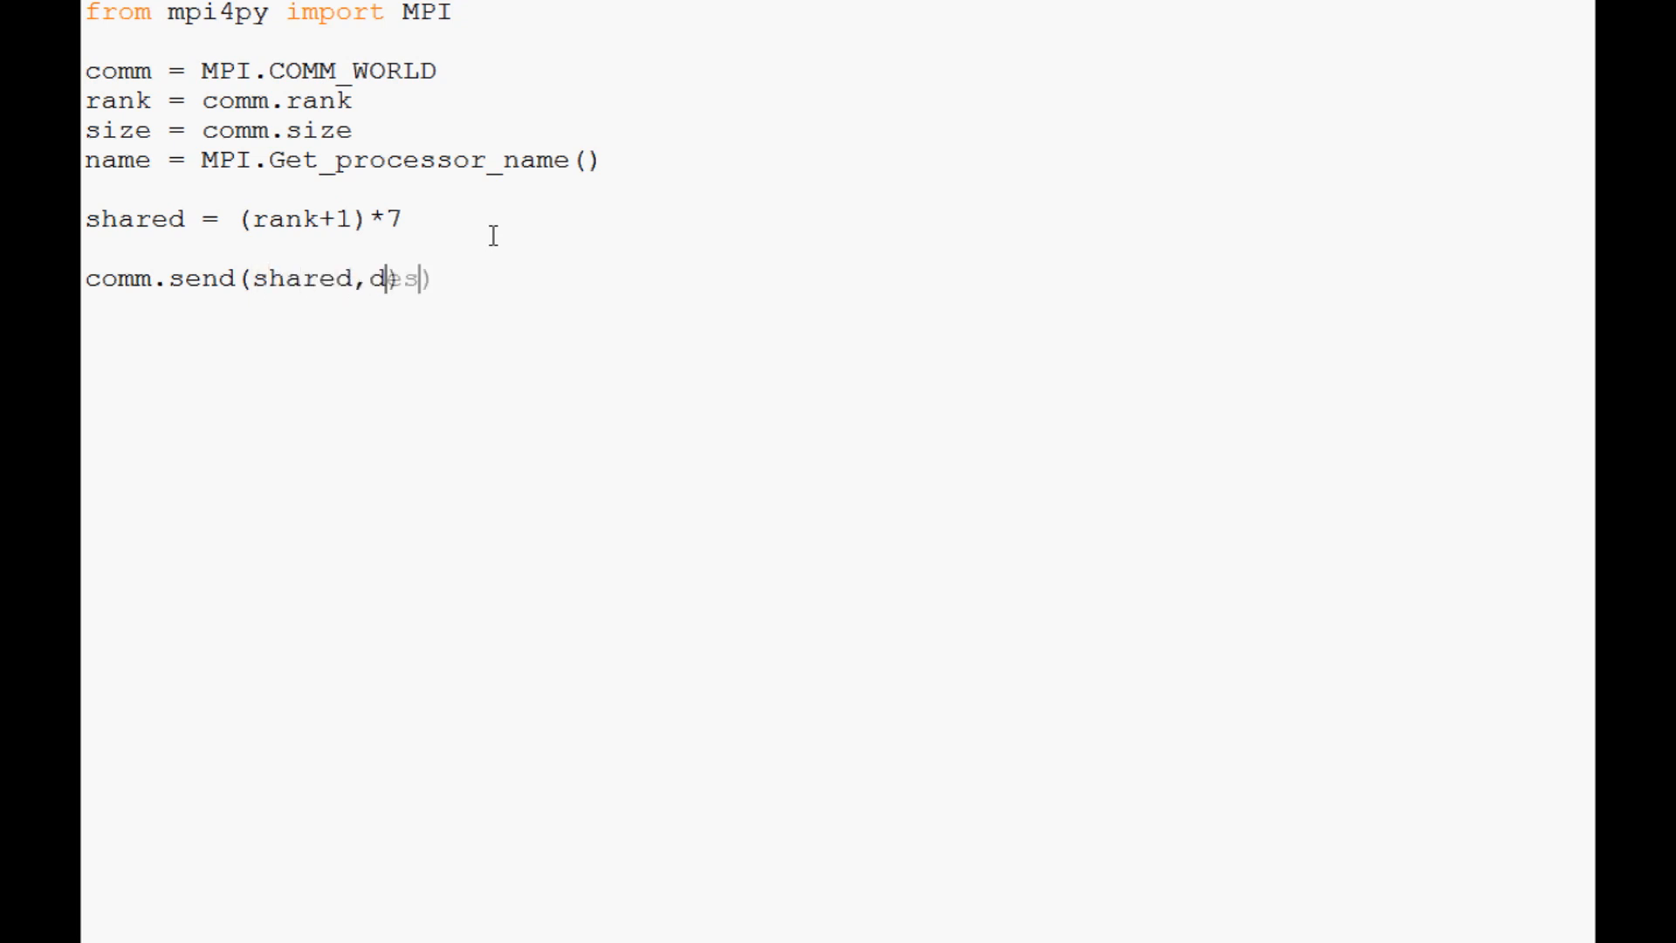
{"action": "type", "text": "est"}
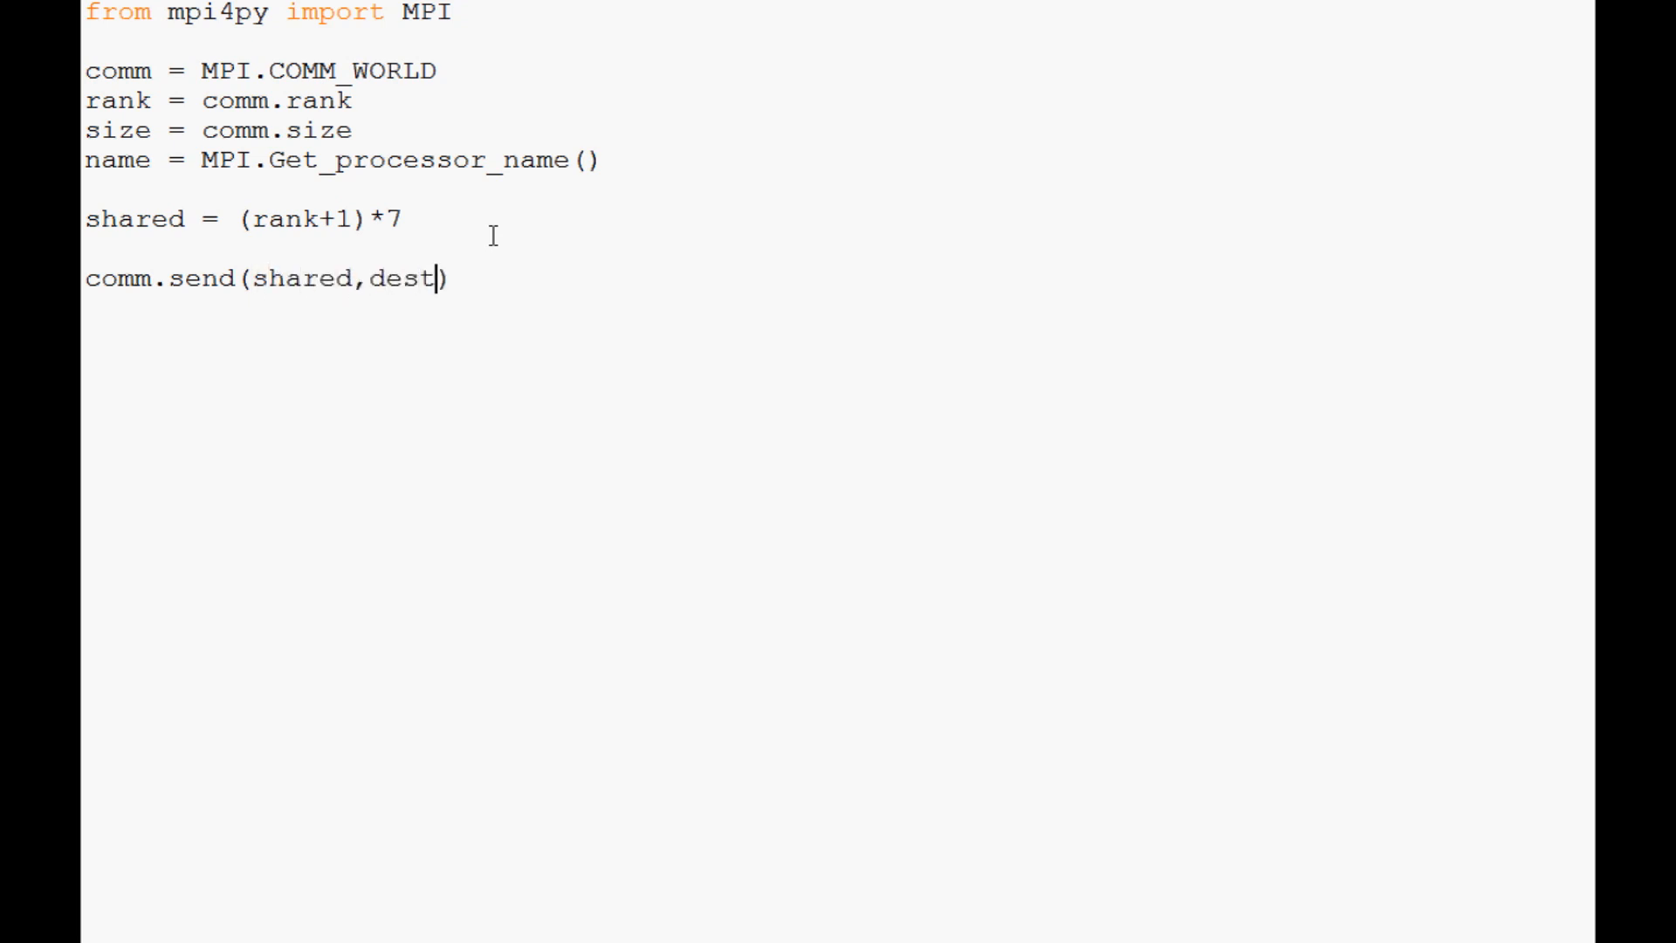
{"action": "type", "text": "=()"}
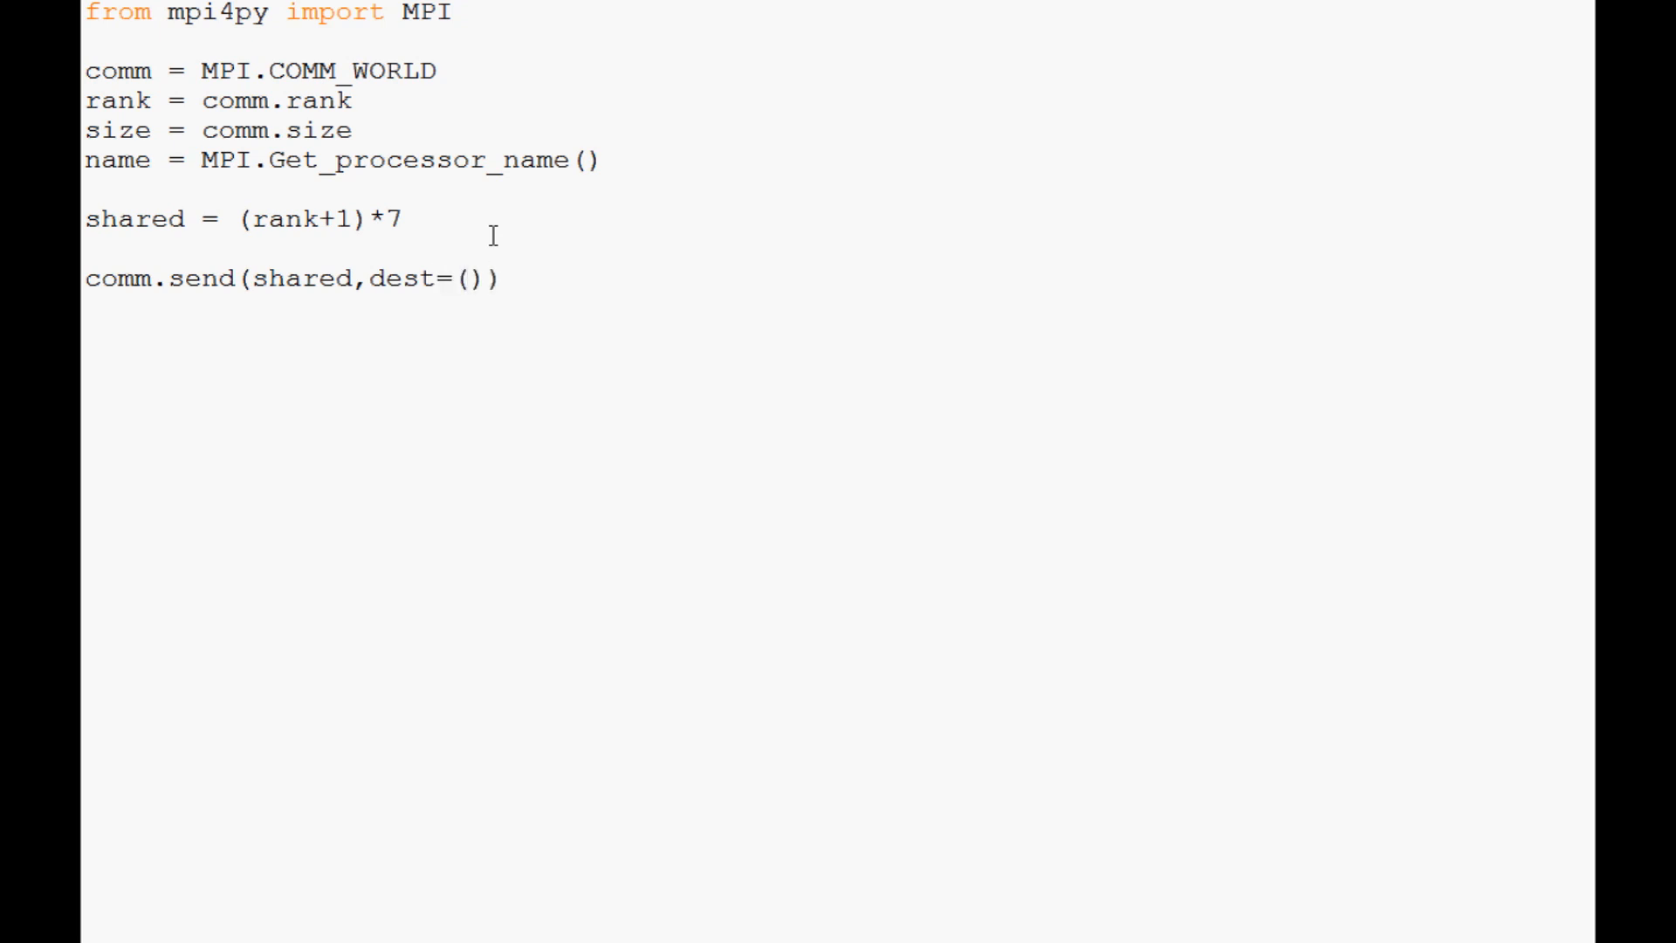
{"action": "type", "text": "rank"}
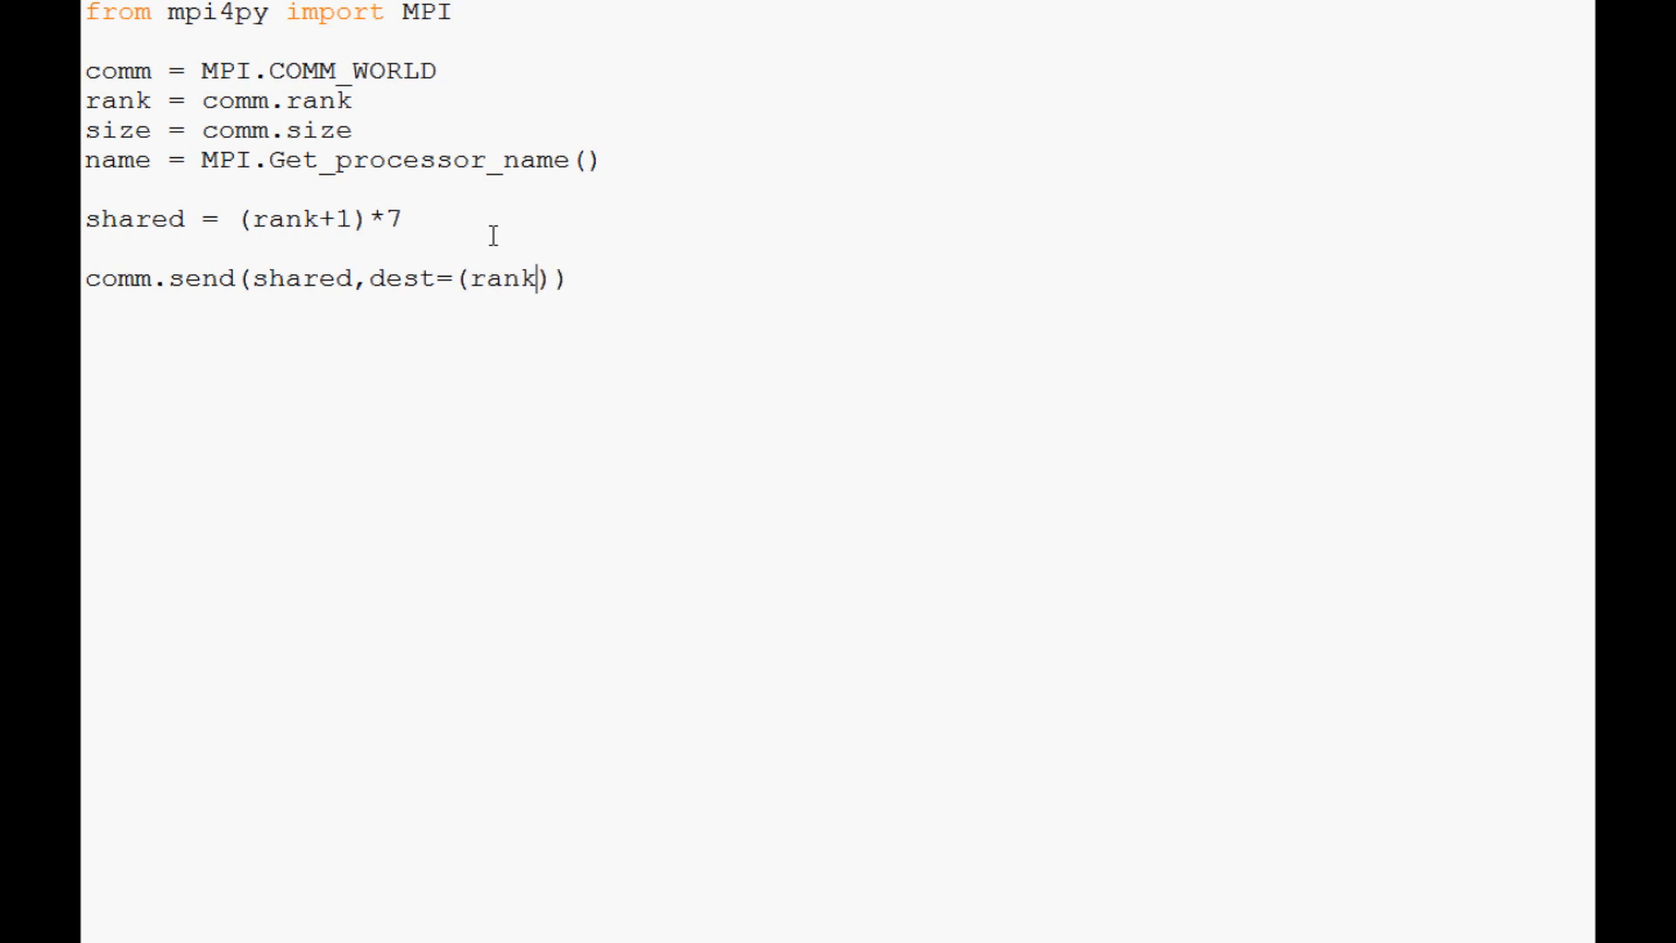
{"action": "type", "text": "+1"}
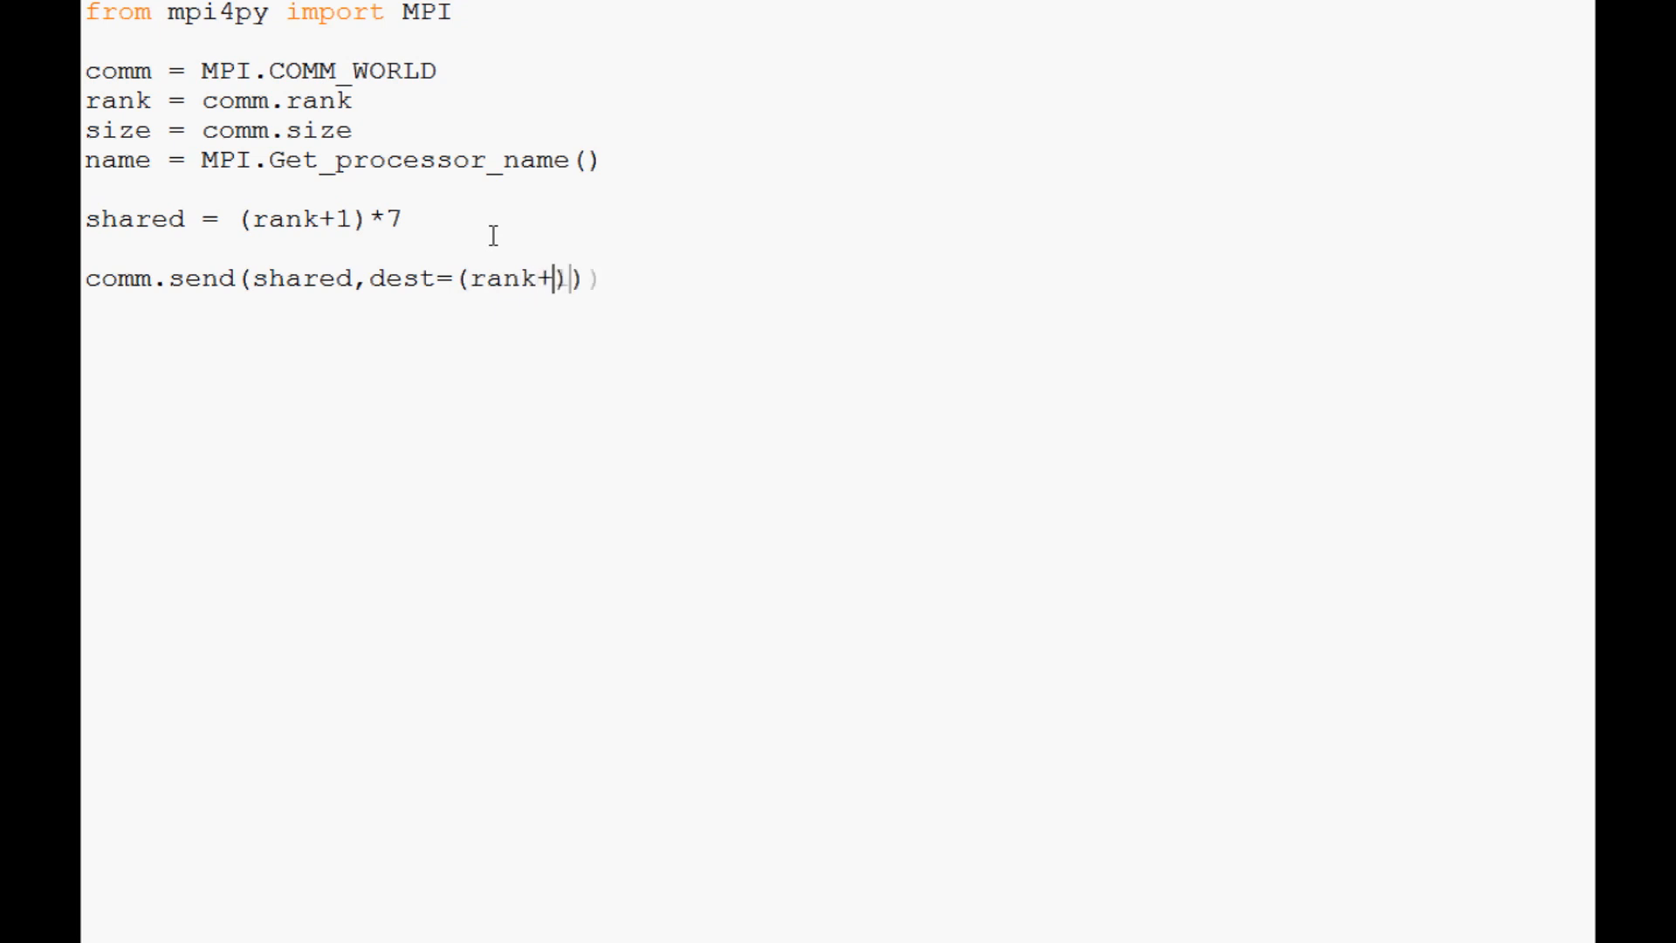
{"action": "type", "text": "1"}
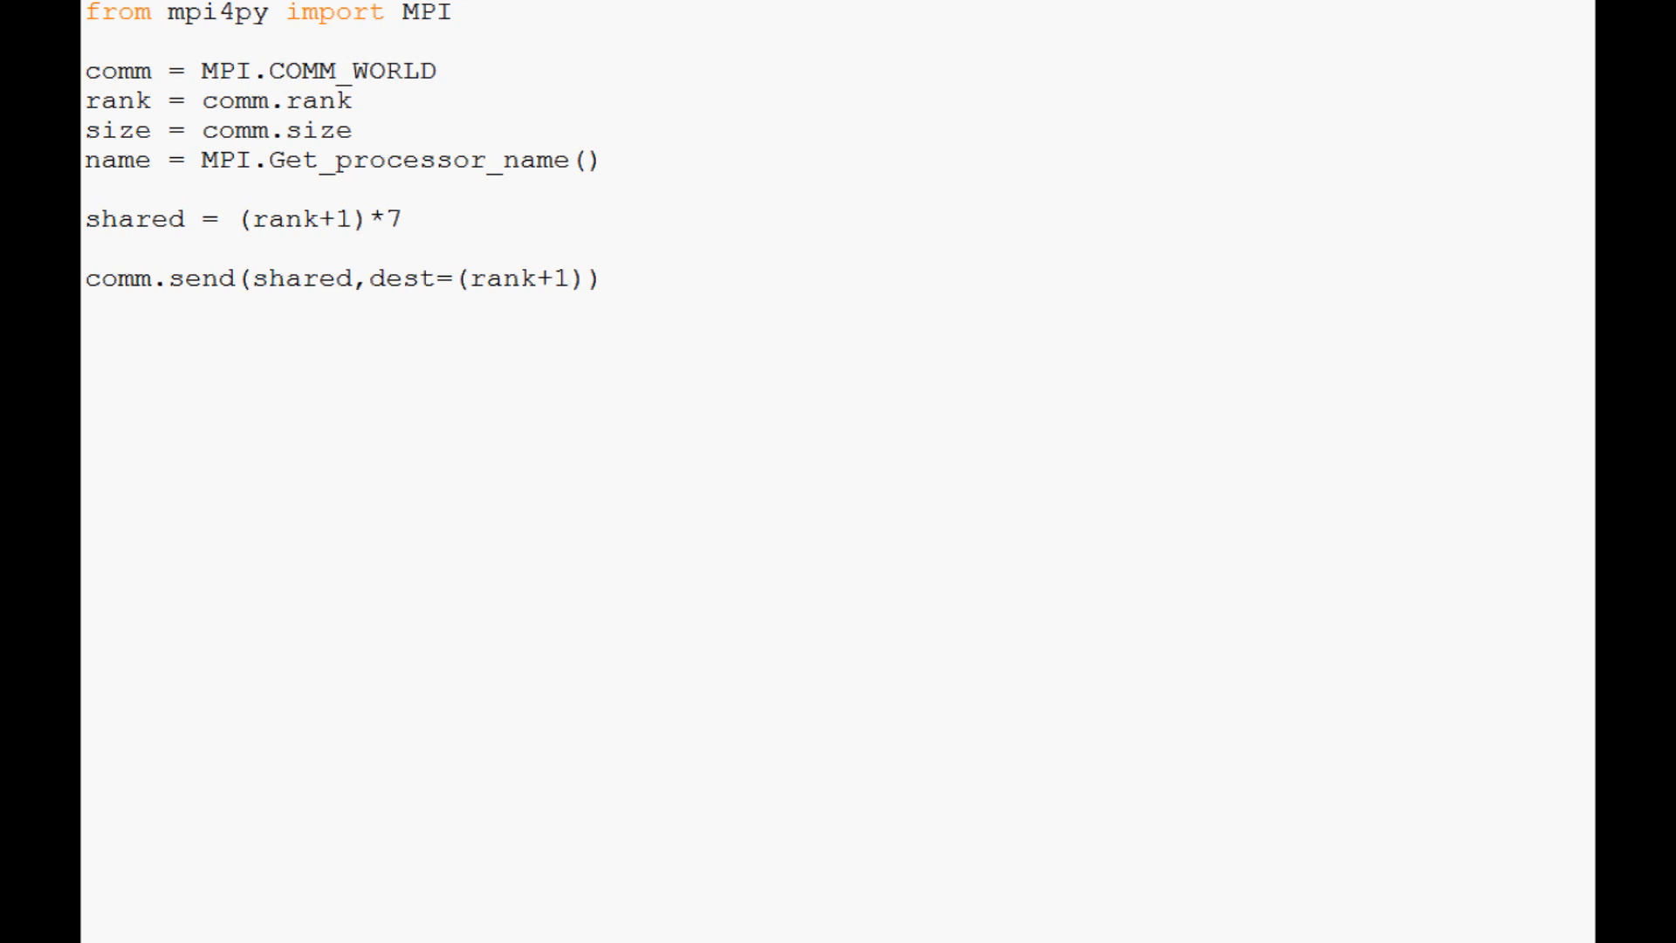
Fix the destination to (rank+1)%size so it wraps around, and begin the data line.
{"action": "left_click", "coordinate": [569, 277]}
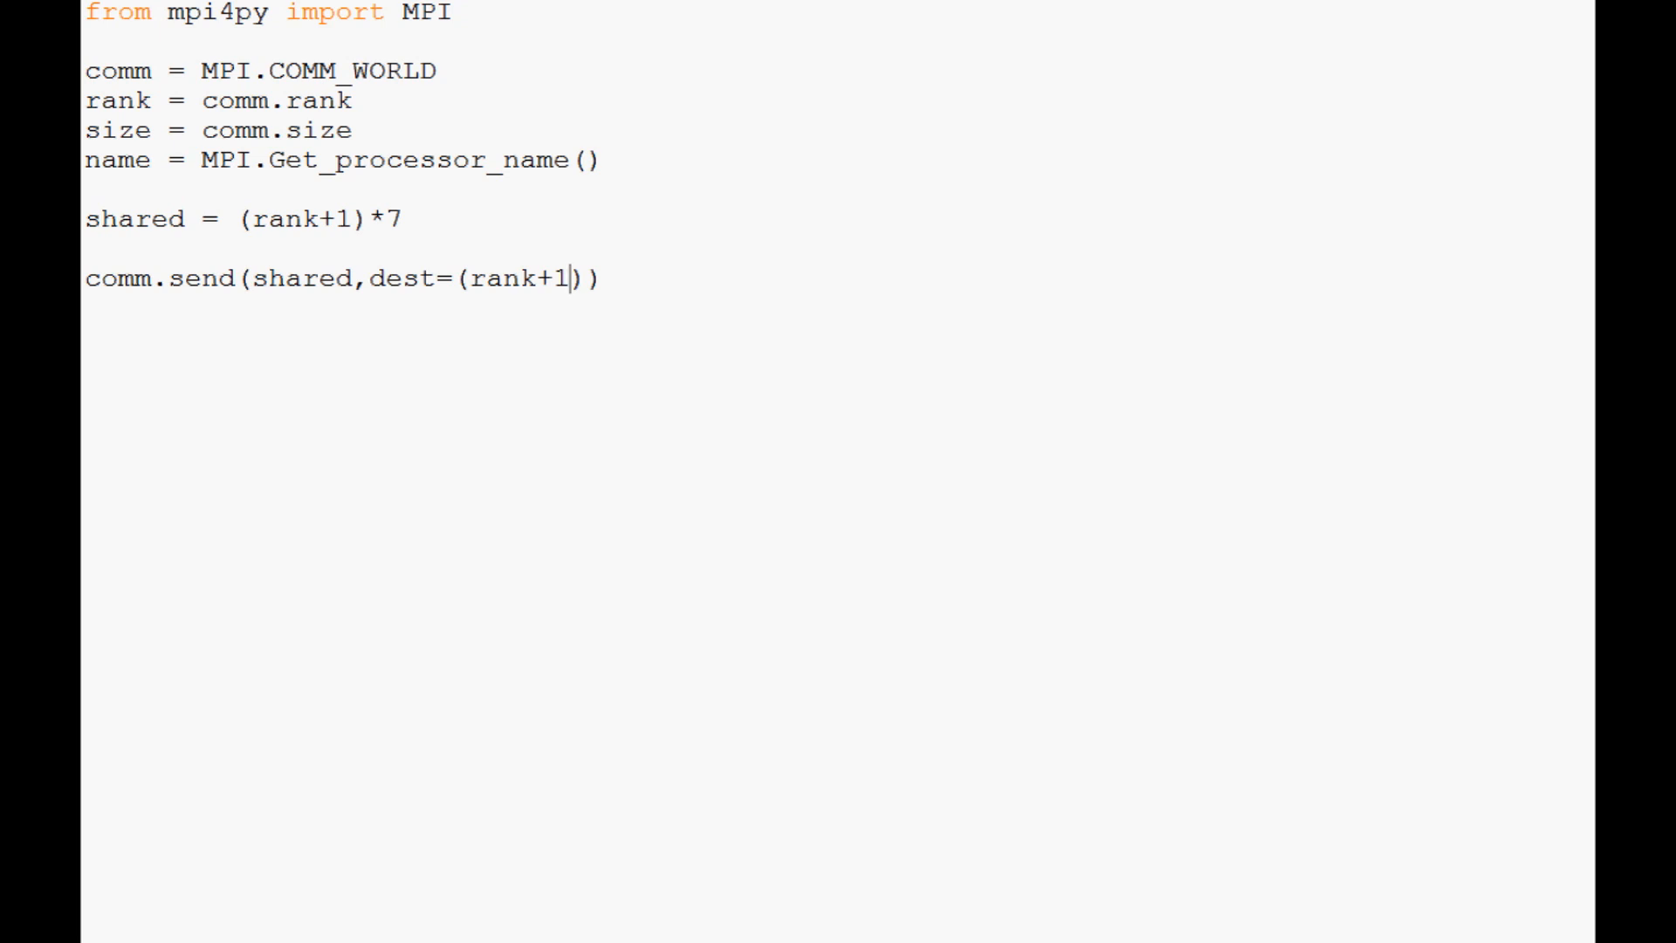
{"action": "key", "text": "Right"}
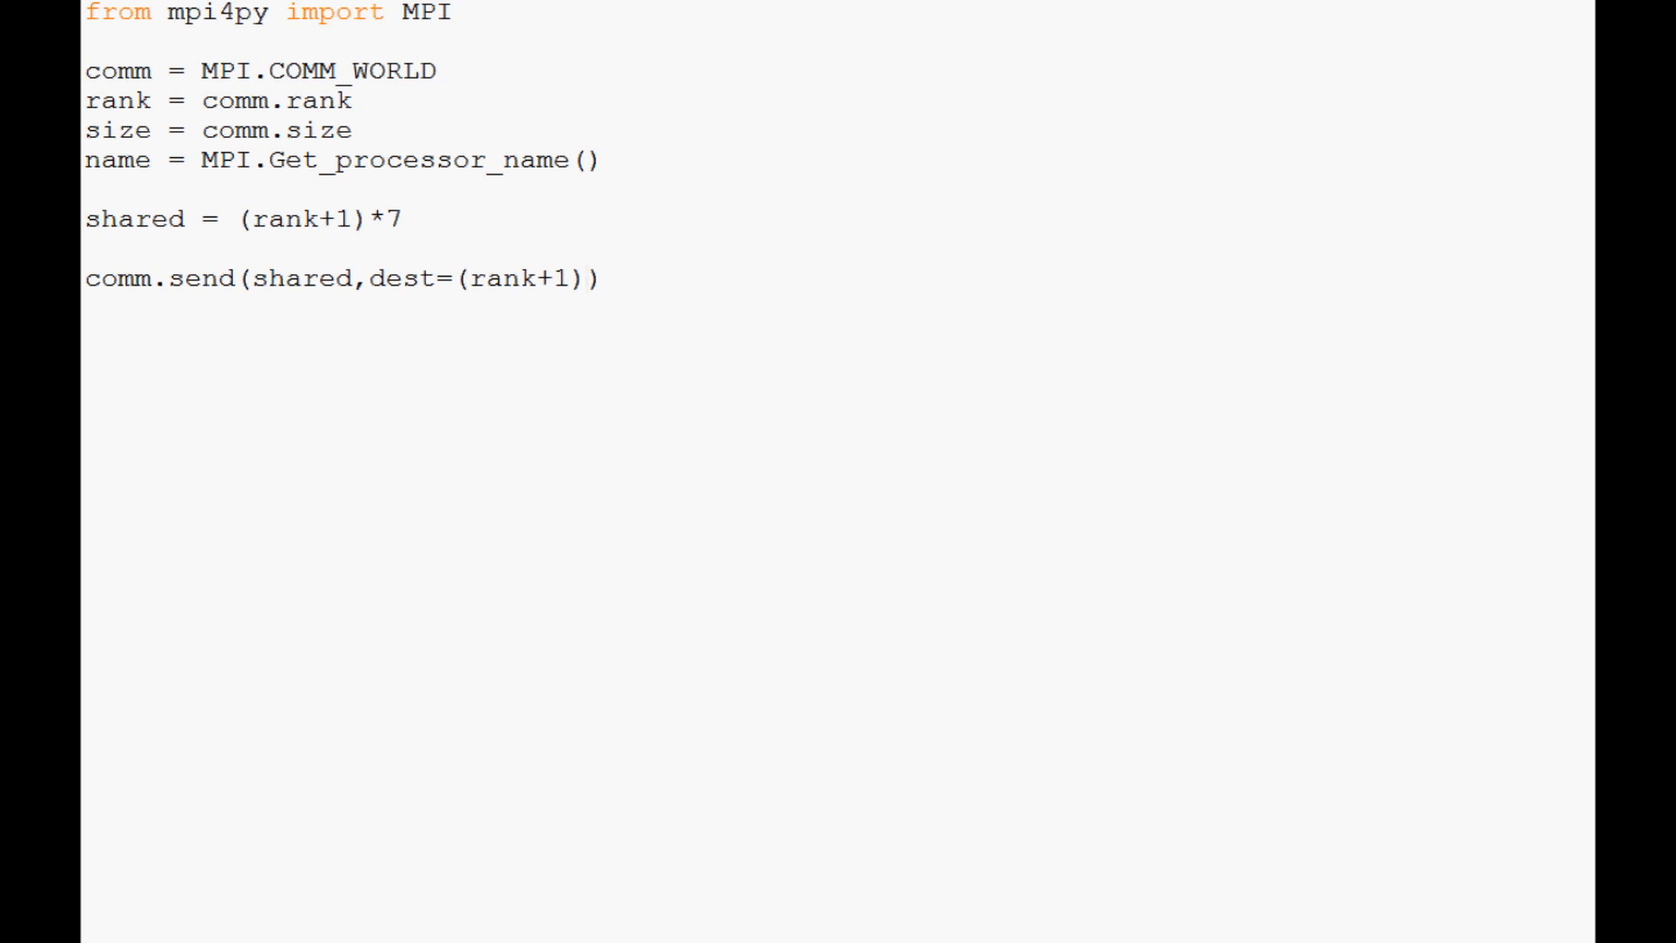
{"action": "type", "text": "%size"}
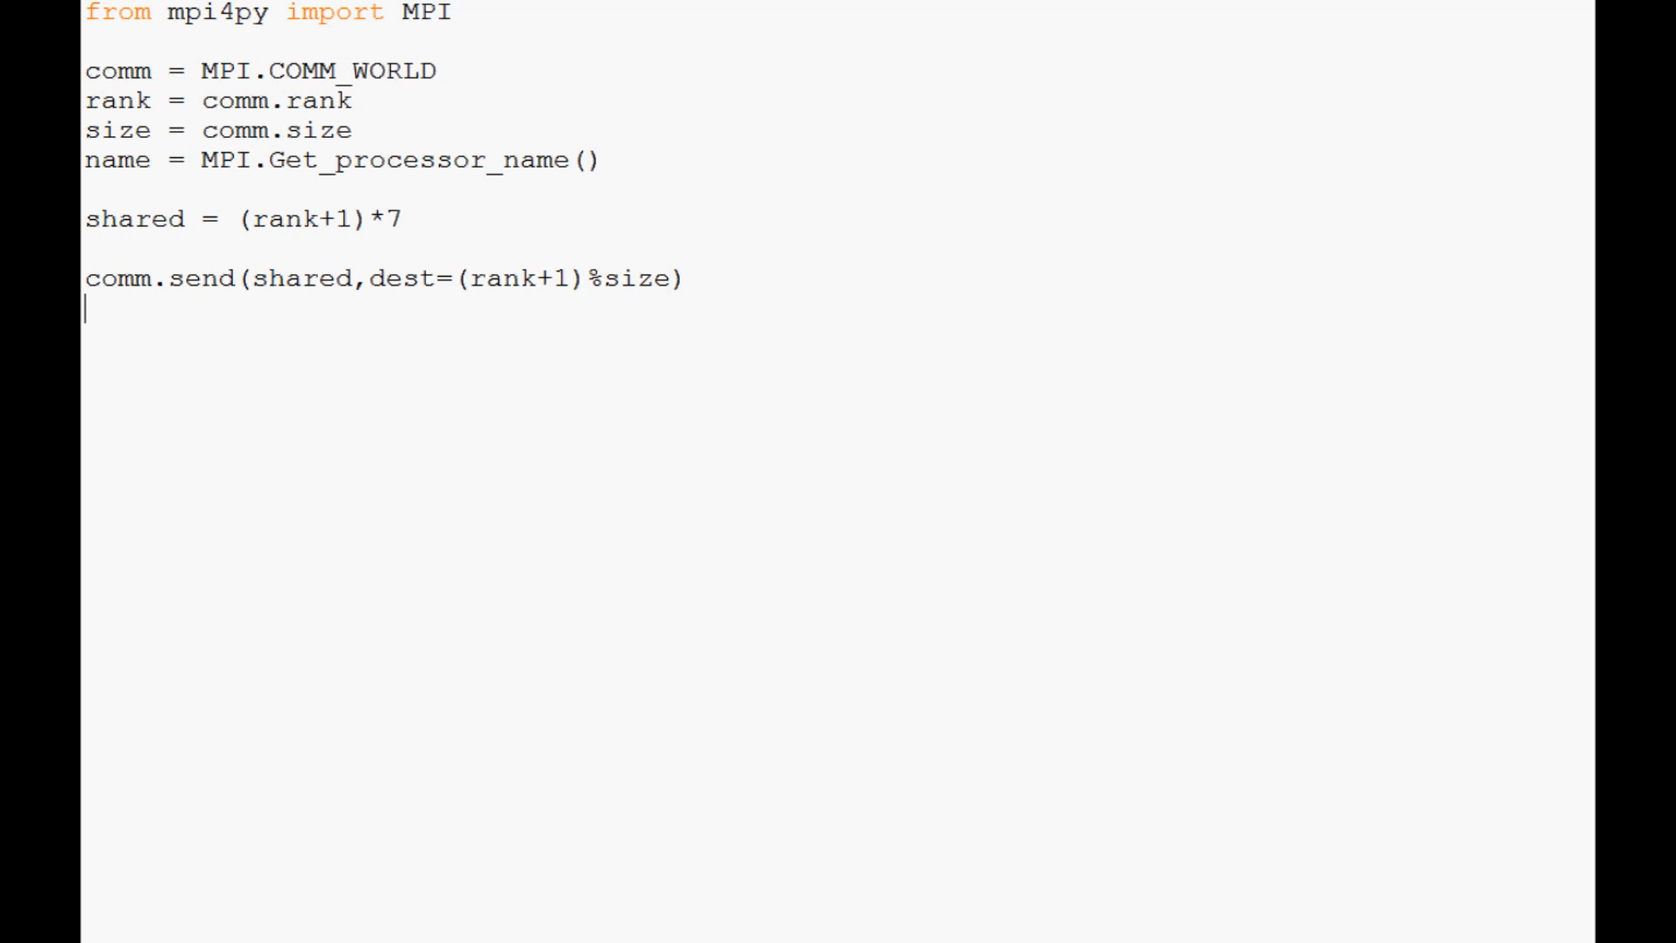
{"action": "type", "text": "data"}
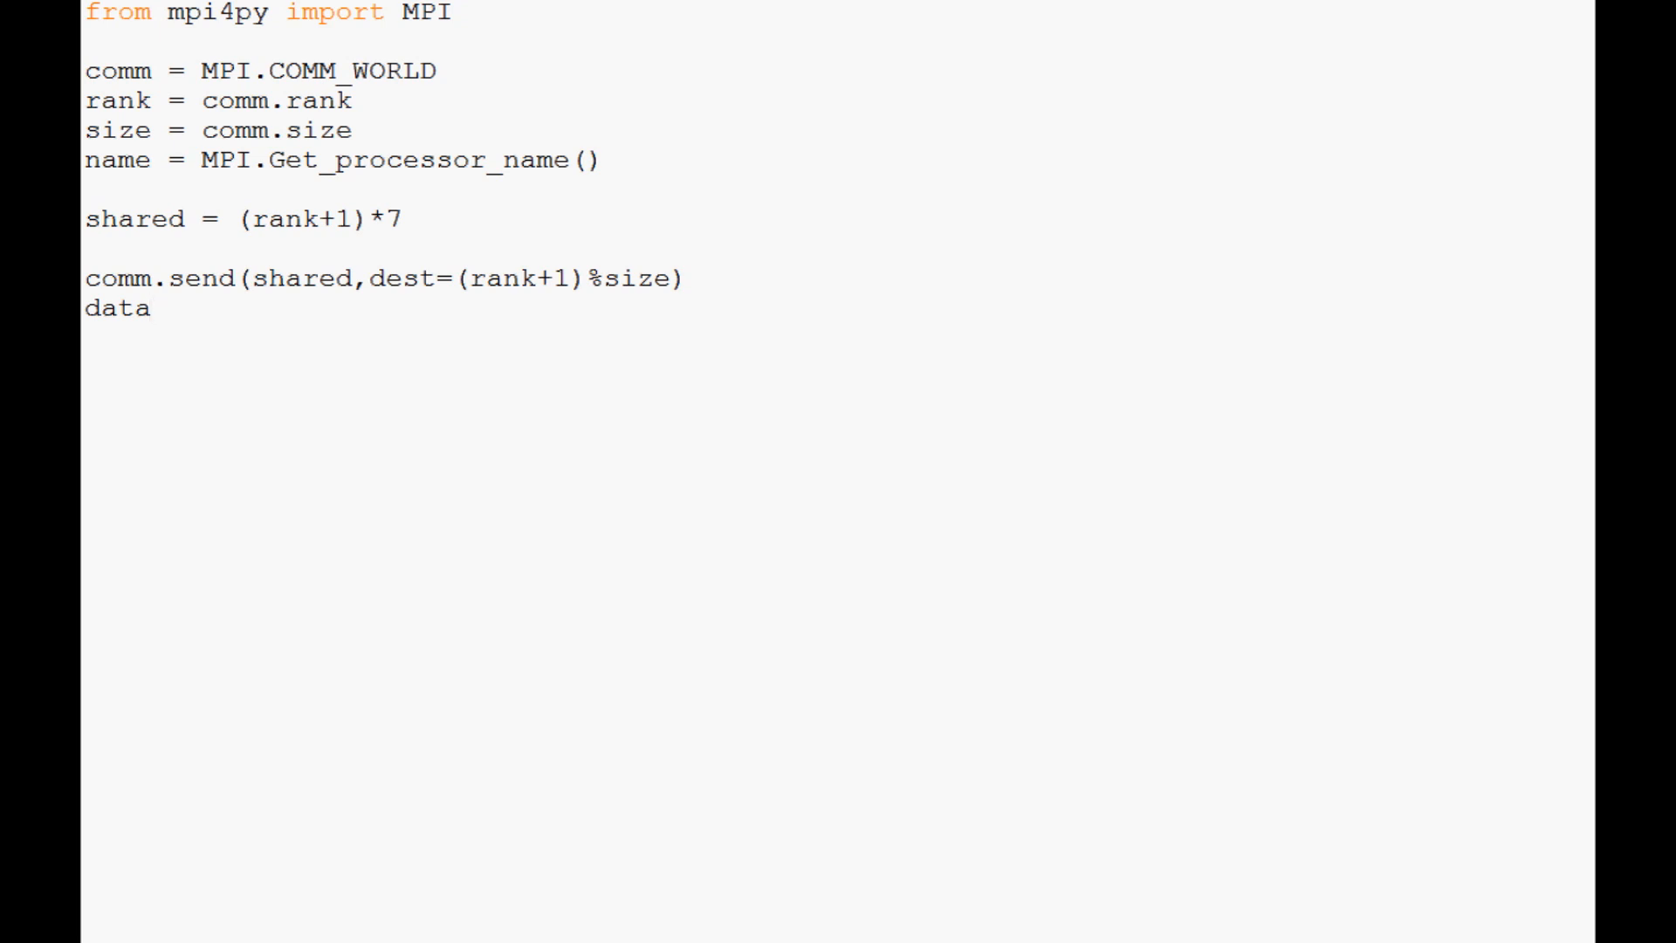
Complete data = comm.recv(source=(rank-1)%size) to receive from the previous rank.
{"action": "left_click", "coordinate": [159, 309]}
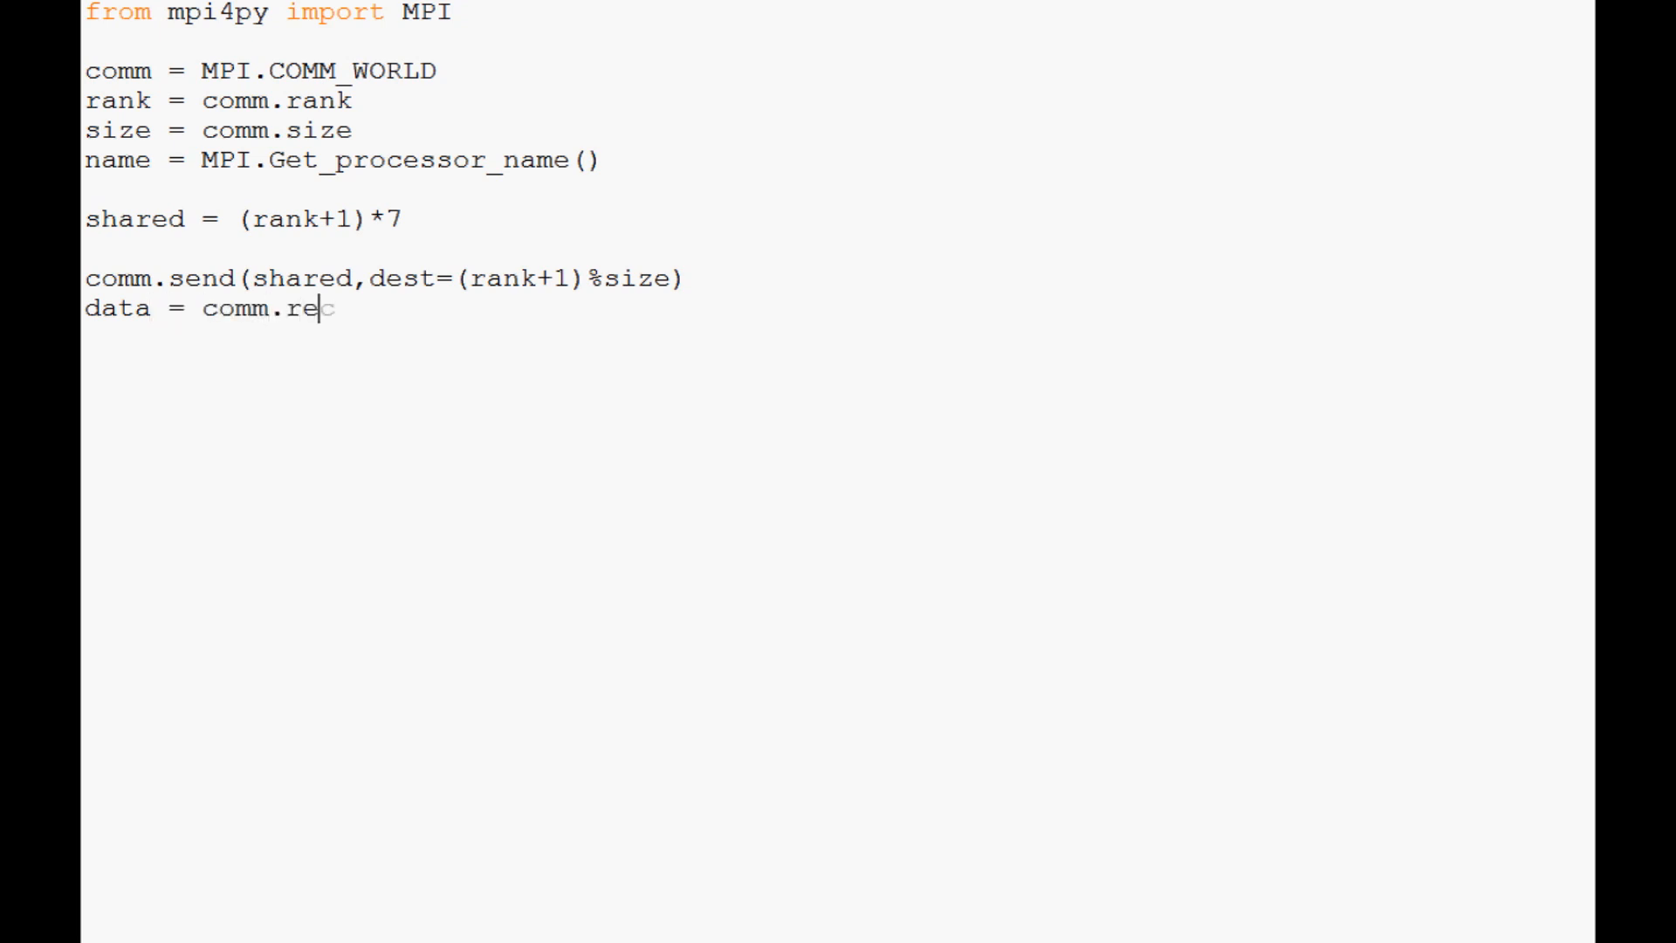
{"action": "type", "text": "cv"}
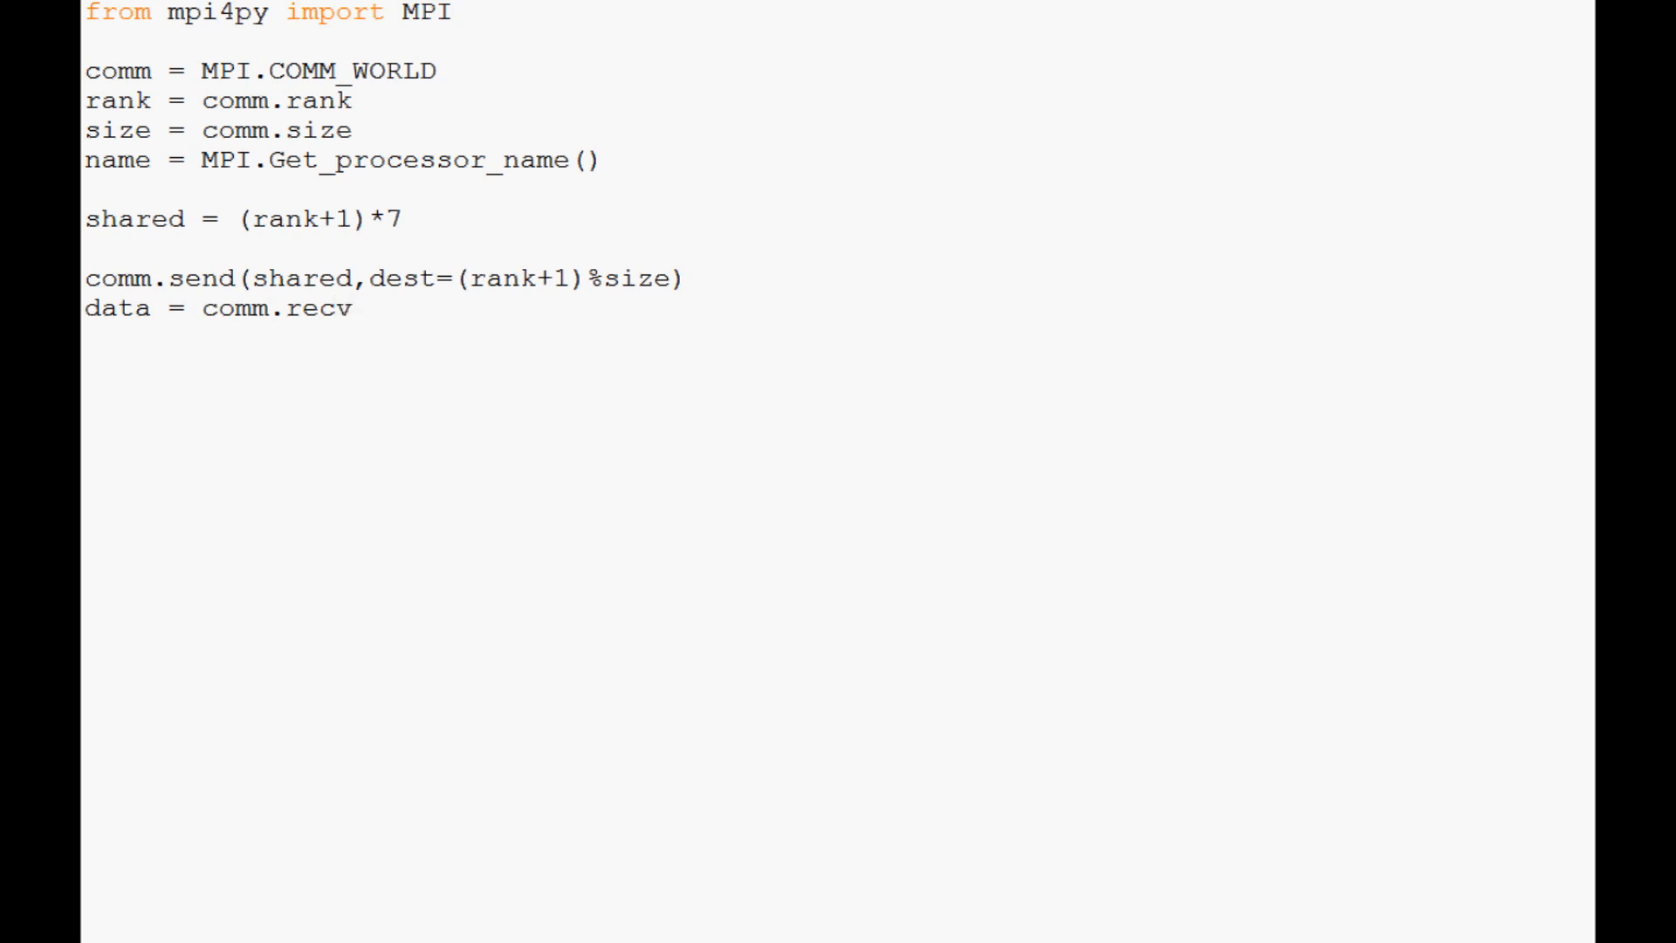
{"action": "type", "text": "()"}
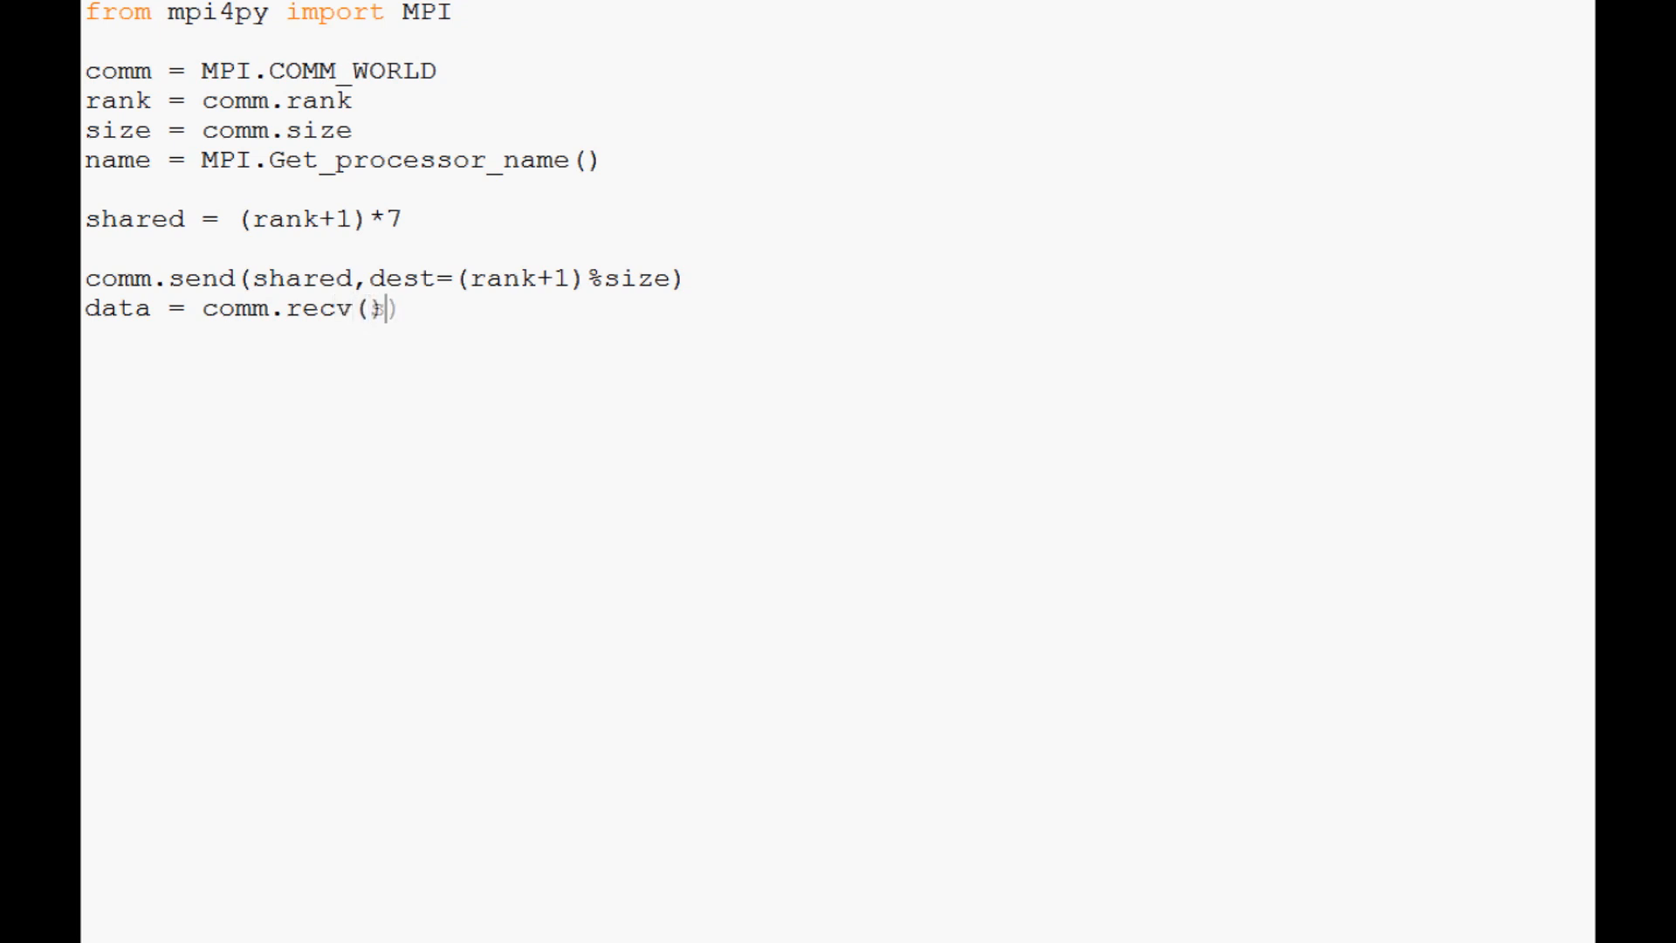
{"action": "type", "text": "source"}
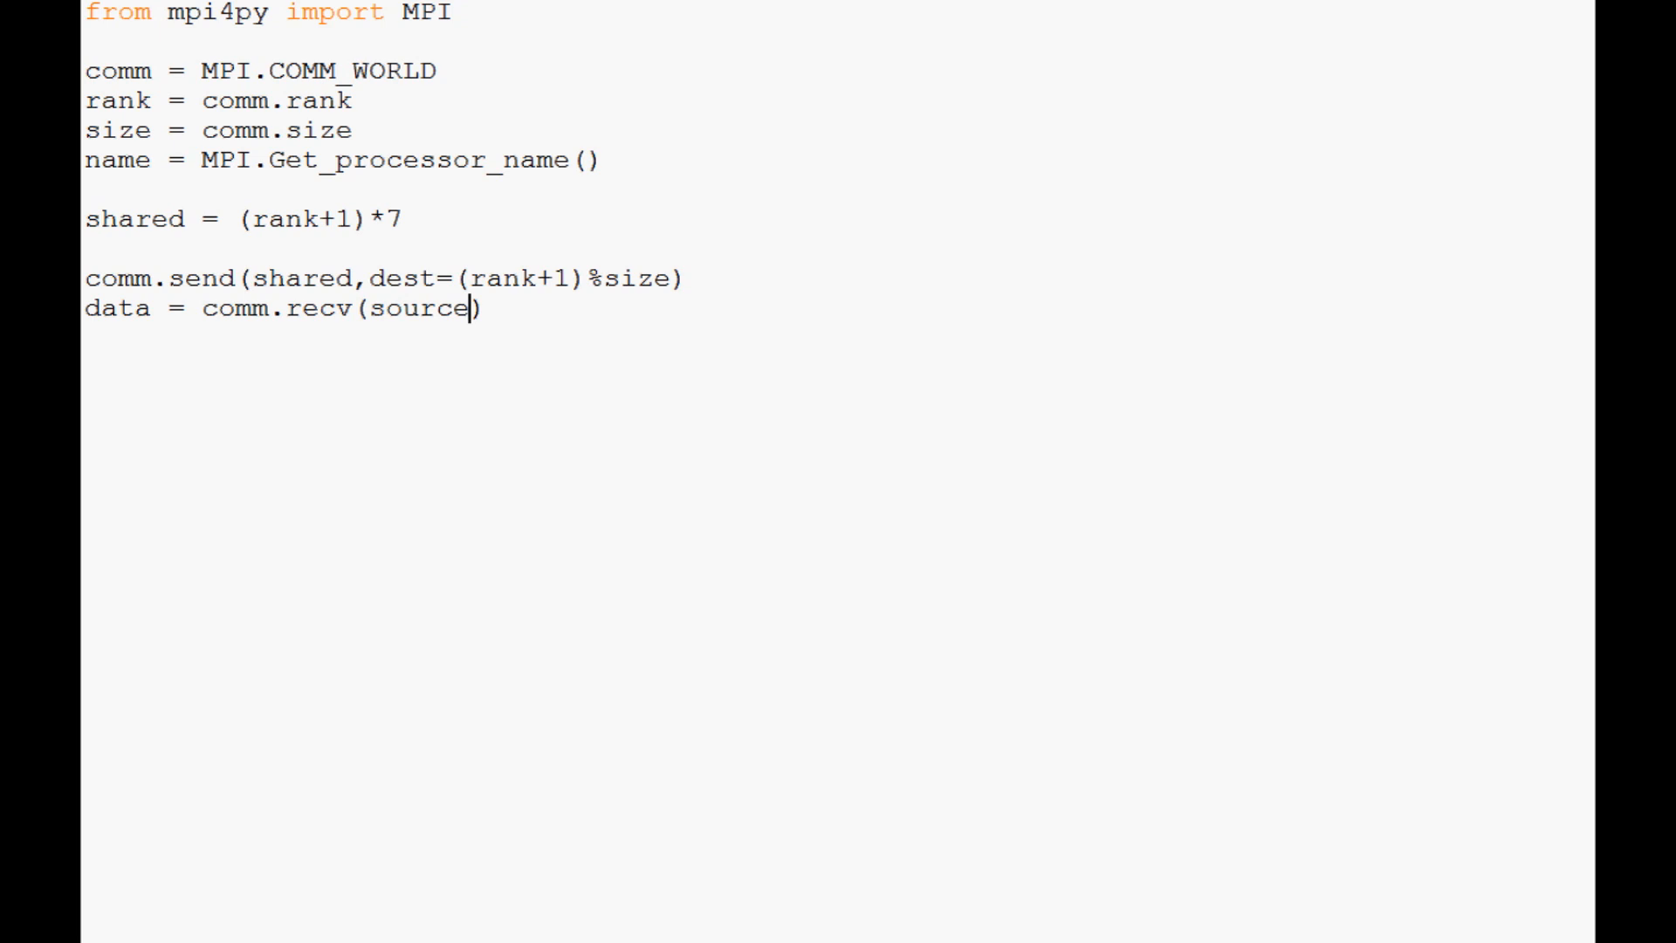
{"action": "type", "text": "="}
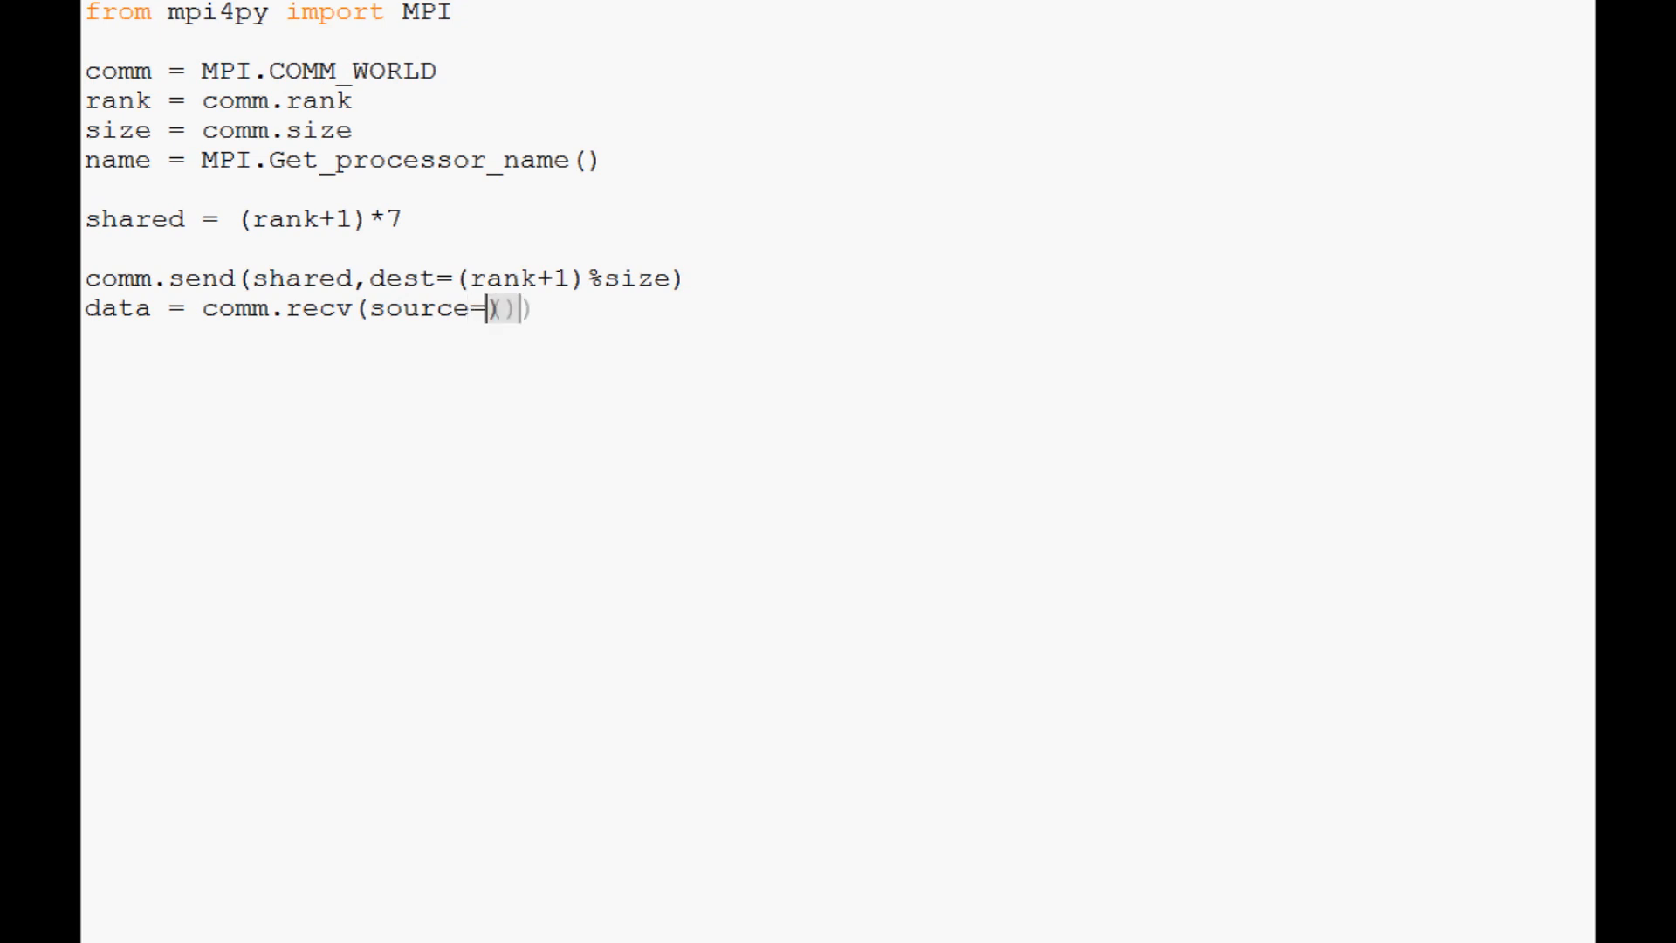
{"action": "type", "text": "("}
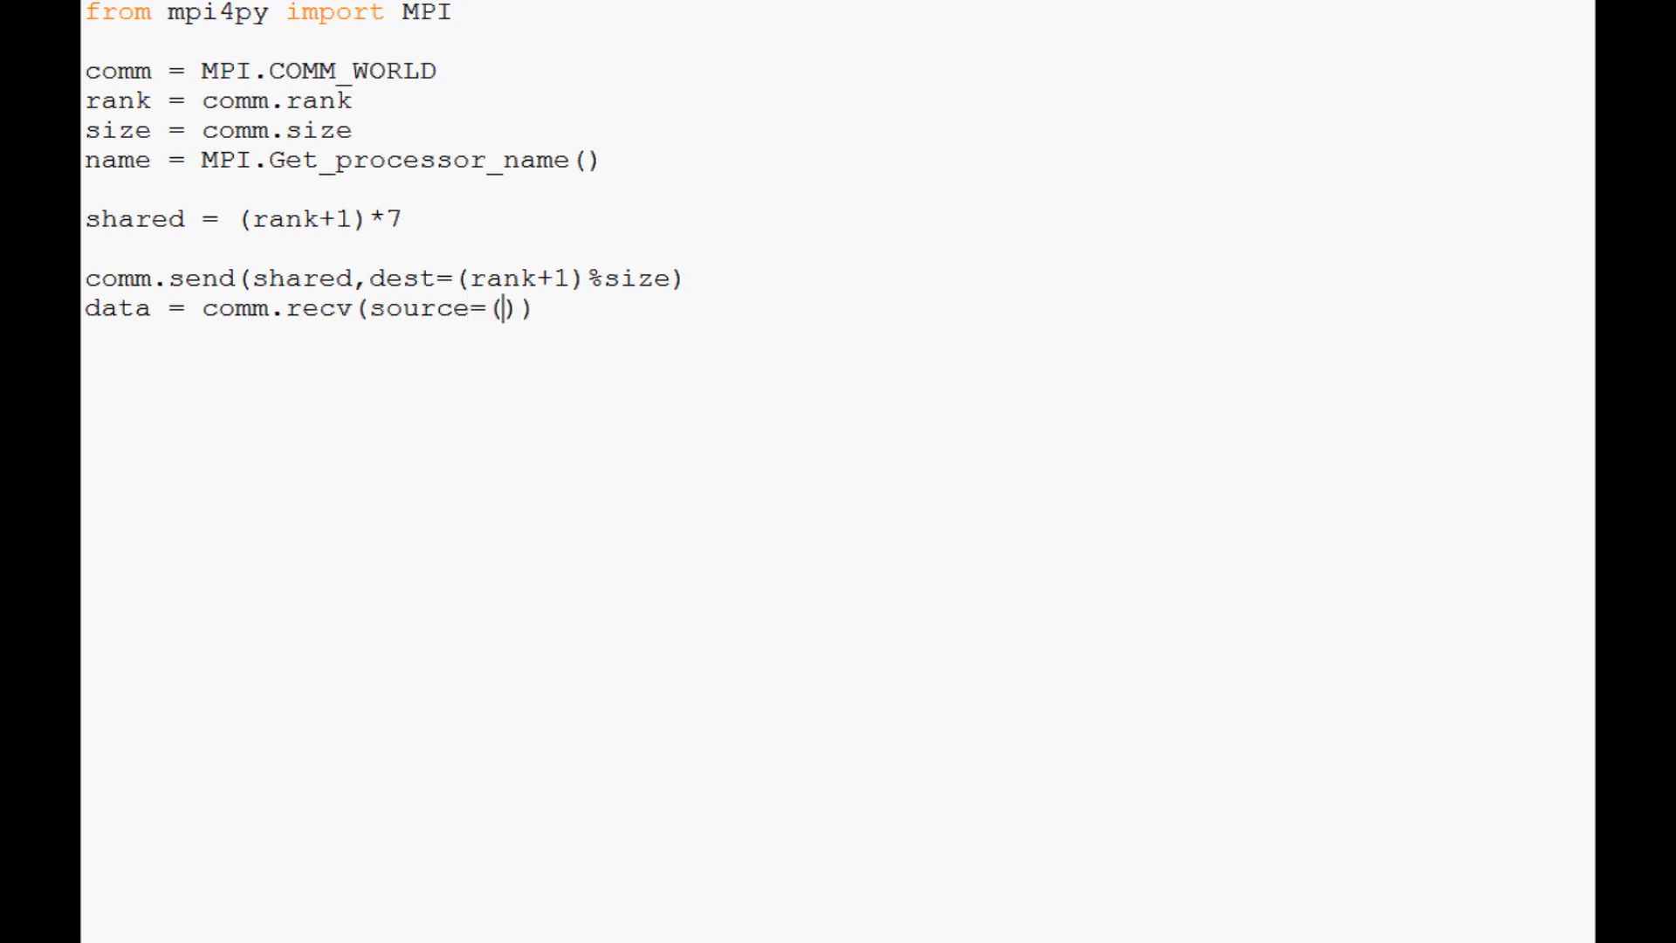
{"action": "type", "text": "rank-1"}
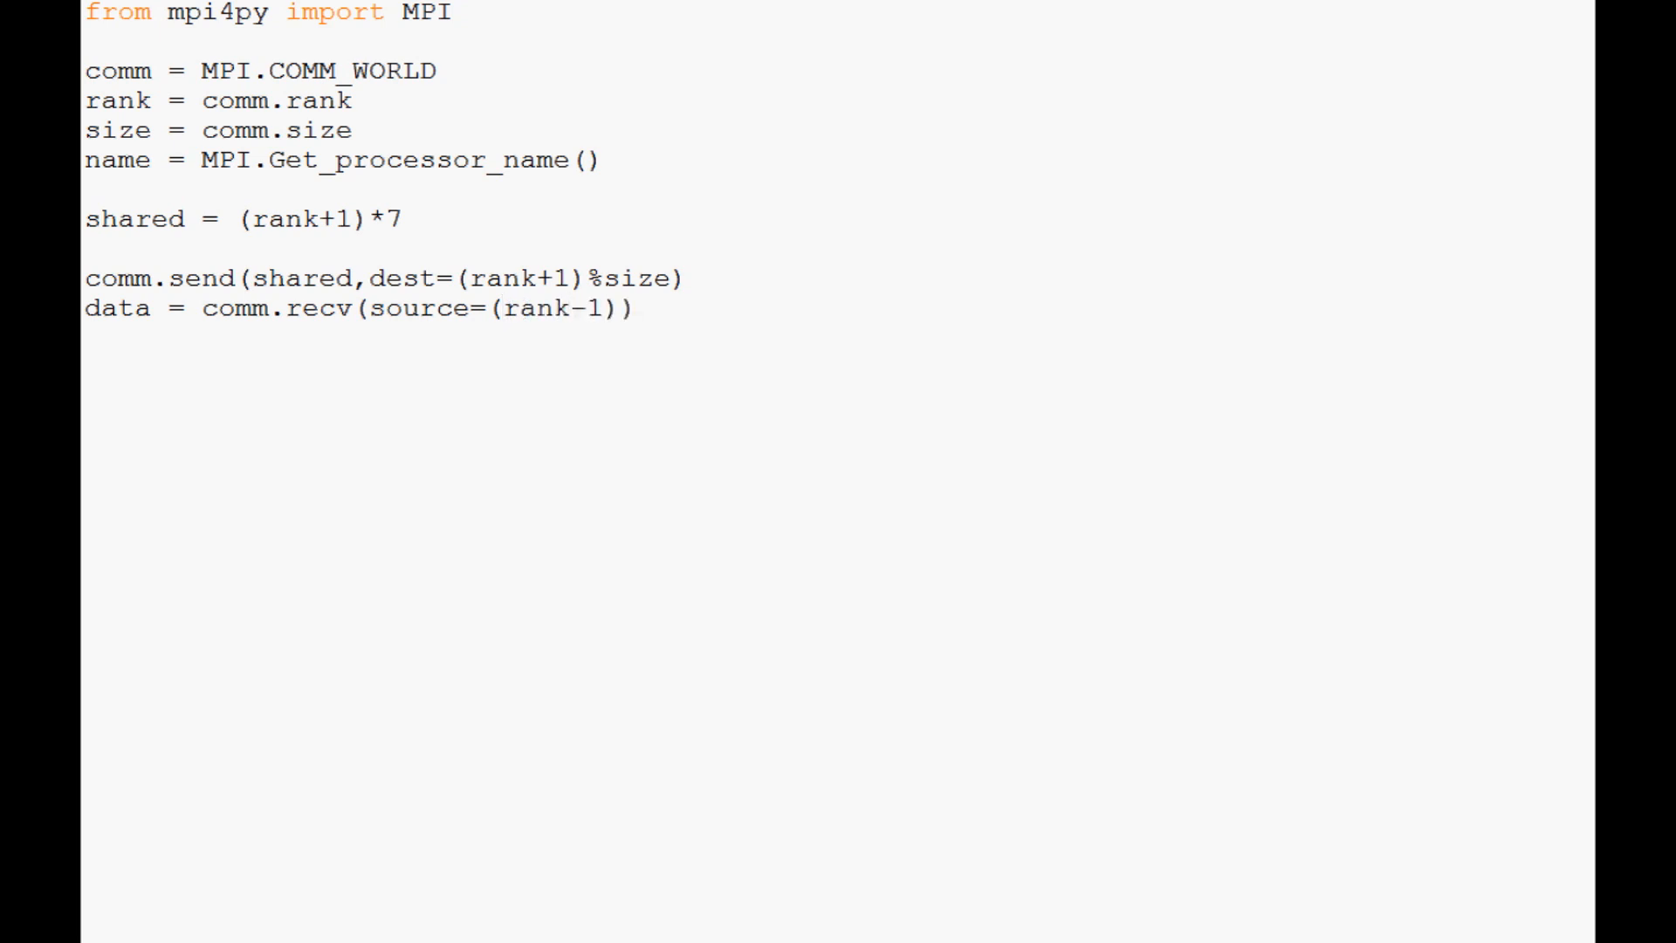
{"action": "type", "text": "%size"}
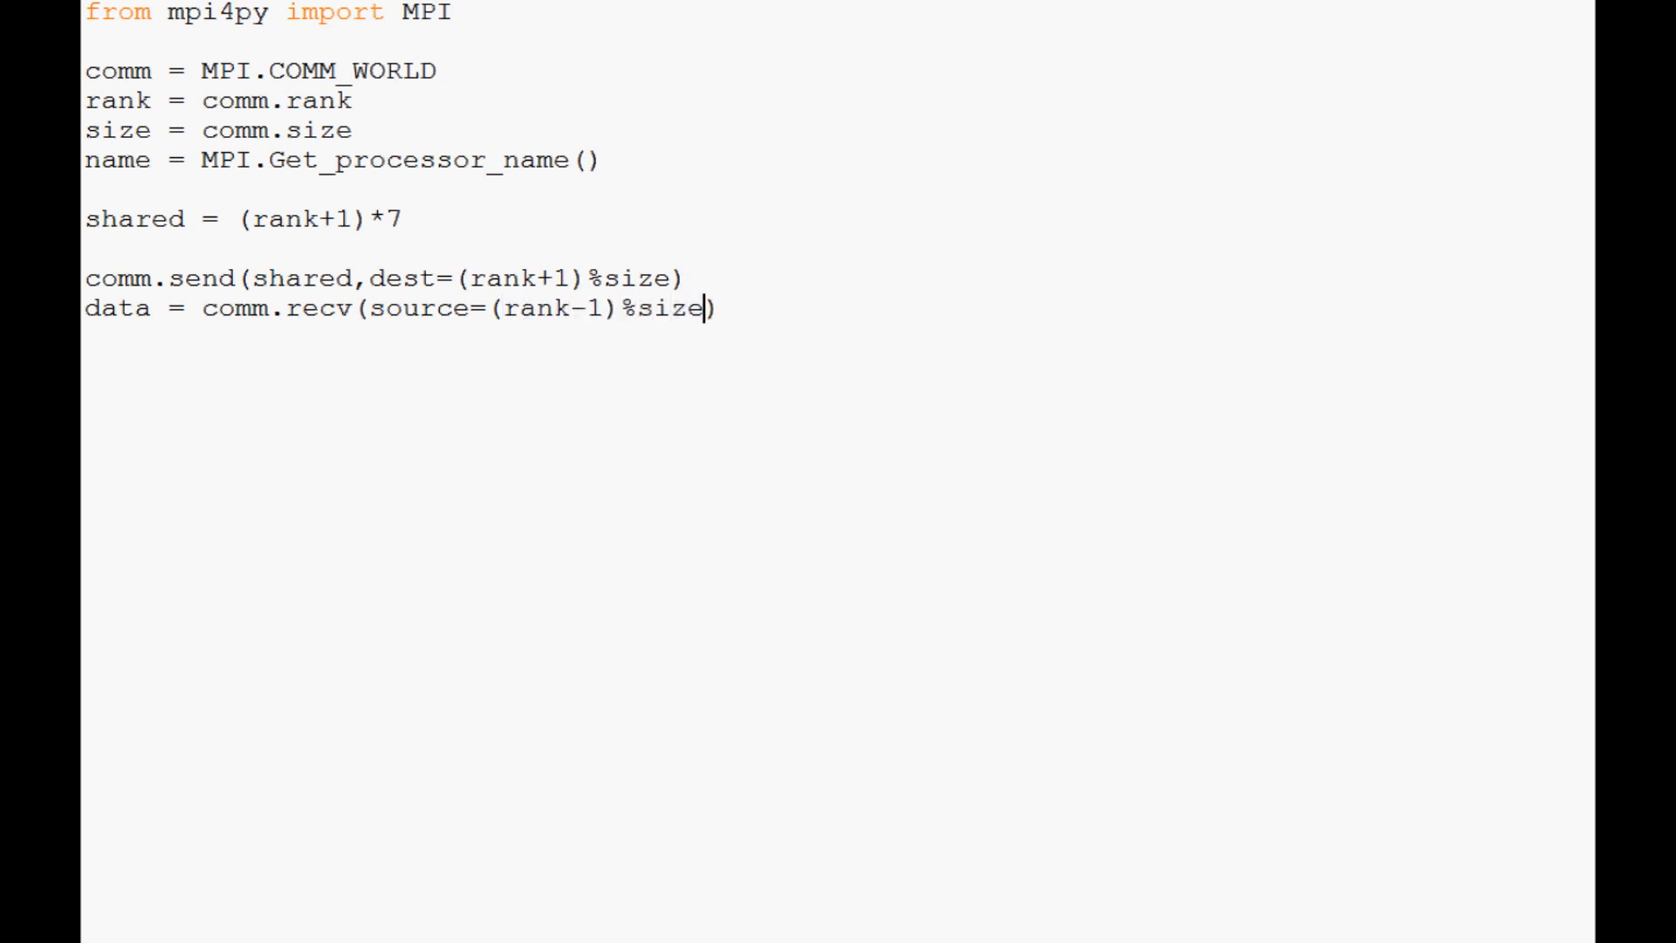
{"action": "mouse_move", "coordinate": [1234, 117]}
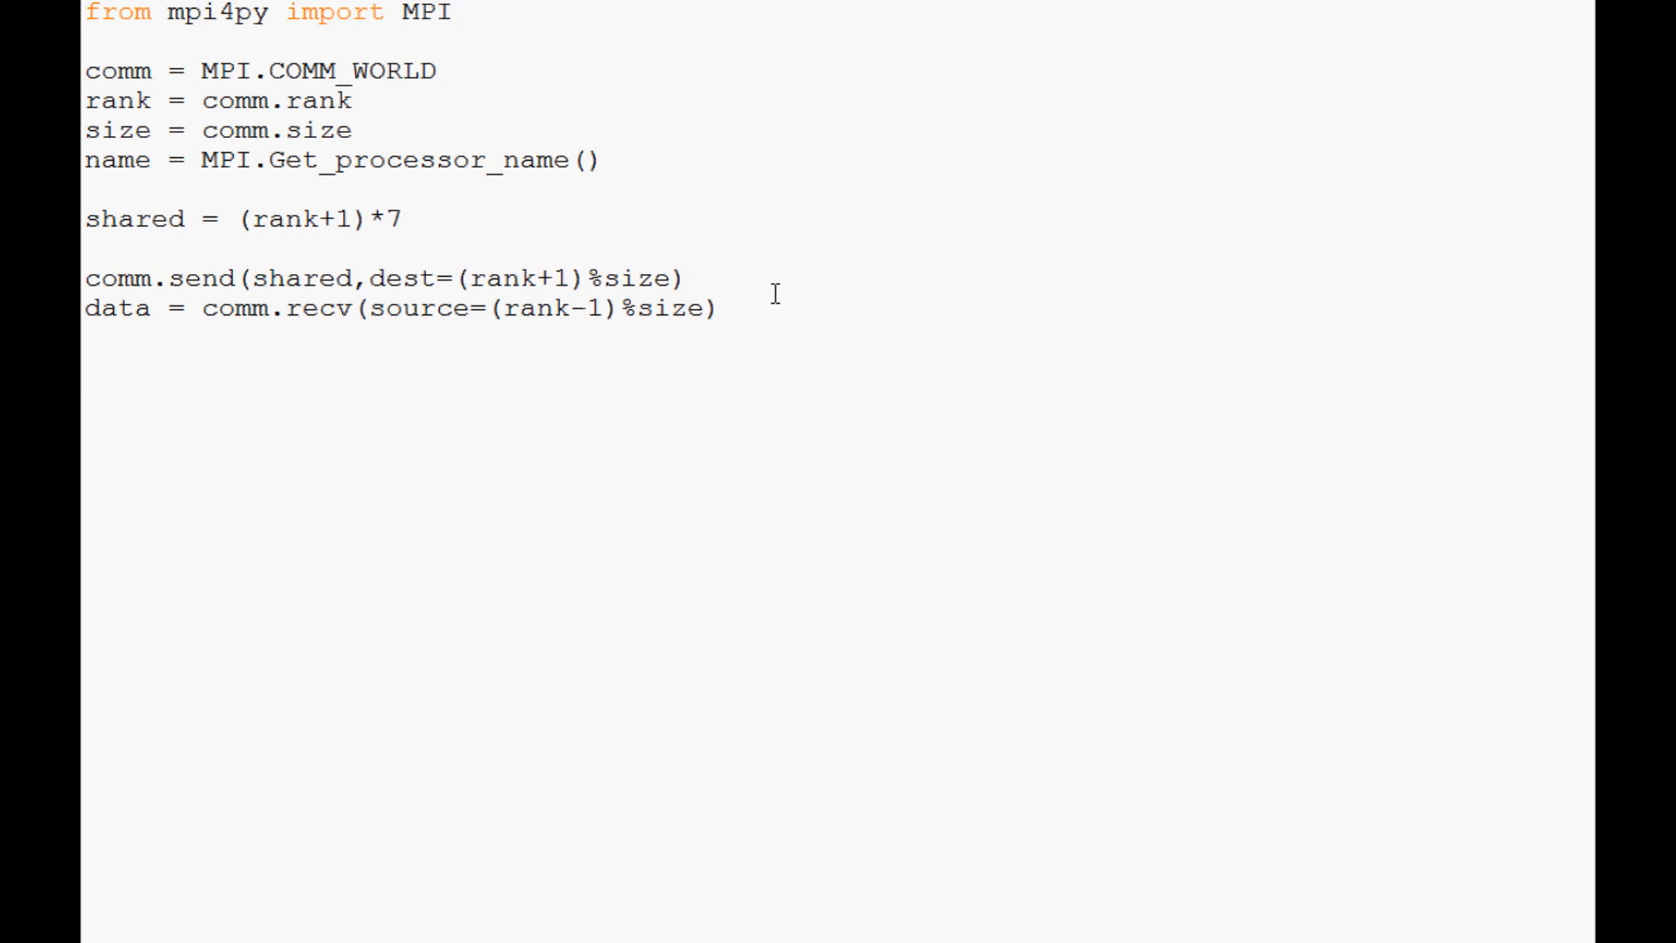
Add print name and print 'Rank:',rank lines.
{"action": "type", "text": "print name"}
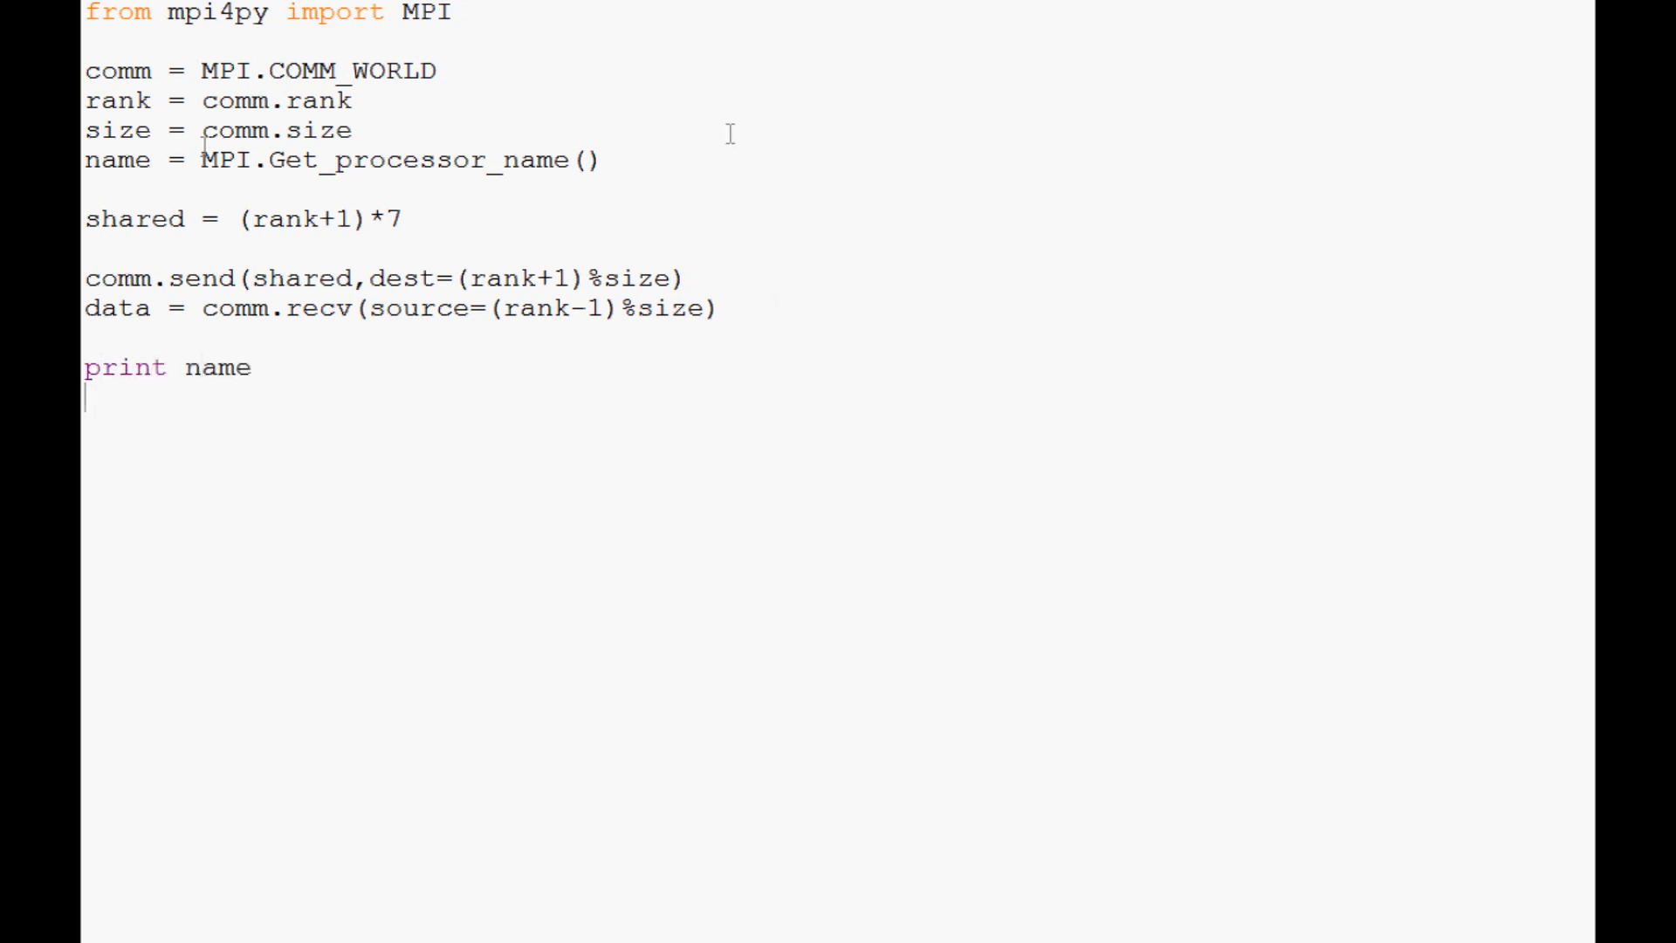
{"action": "type", "text": "print"}
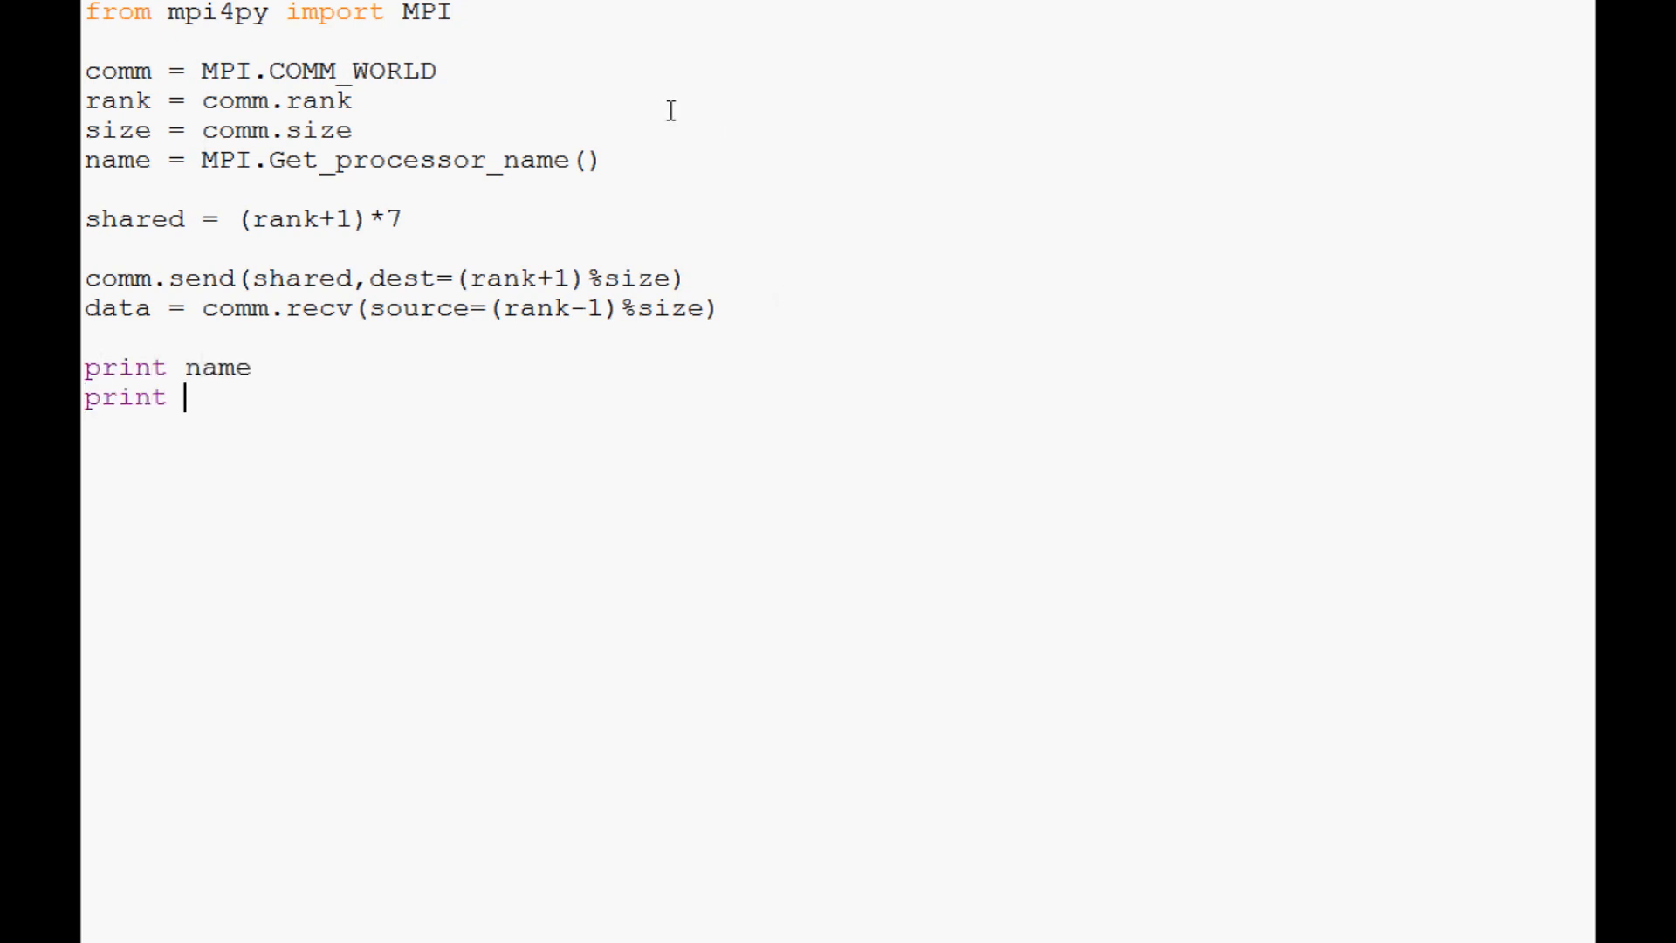
{"action": "type", "text": "'Rank:',rank"}
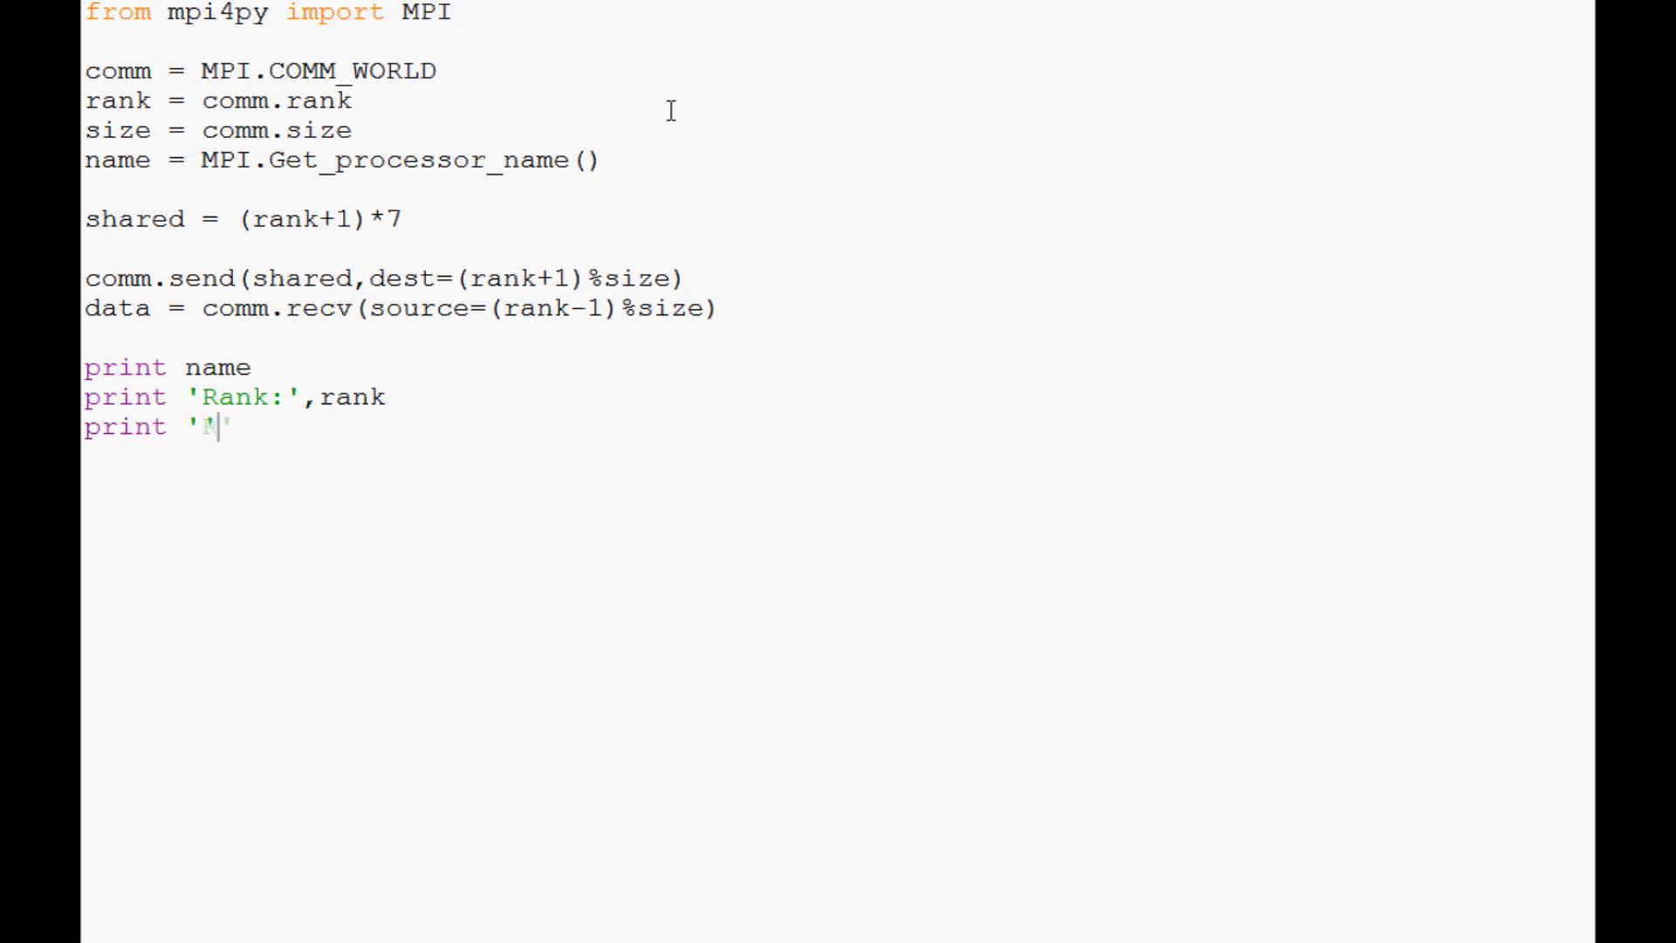
Add print 'Received:',data,'which came from rank:',(rank-1)%size.
{"action": "type", "text": "Received"}
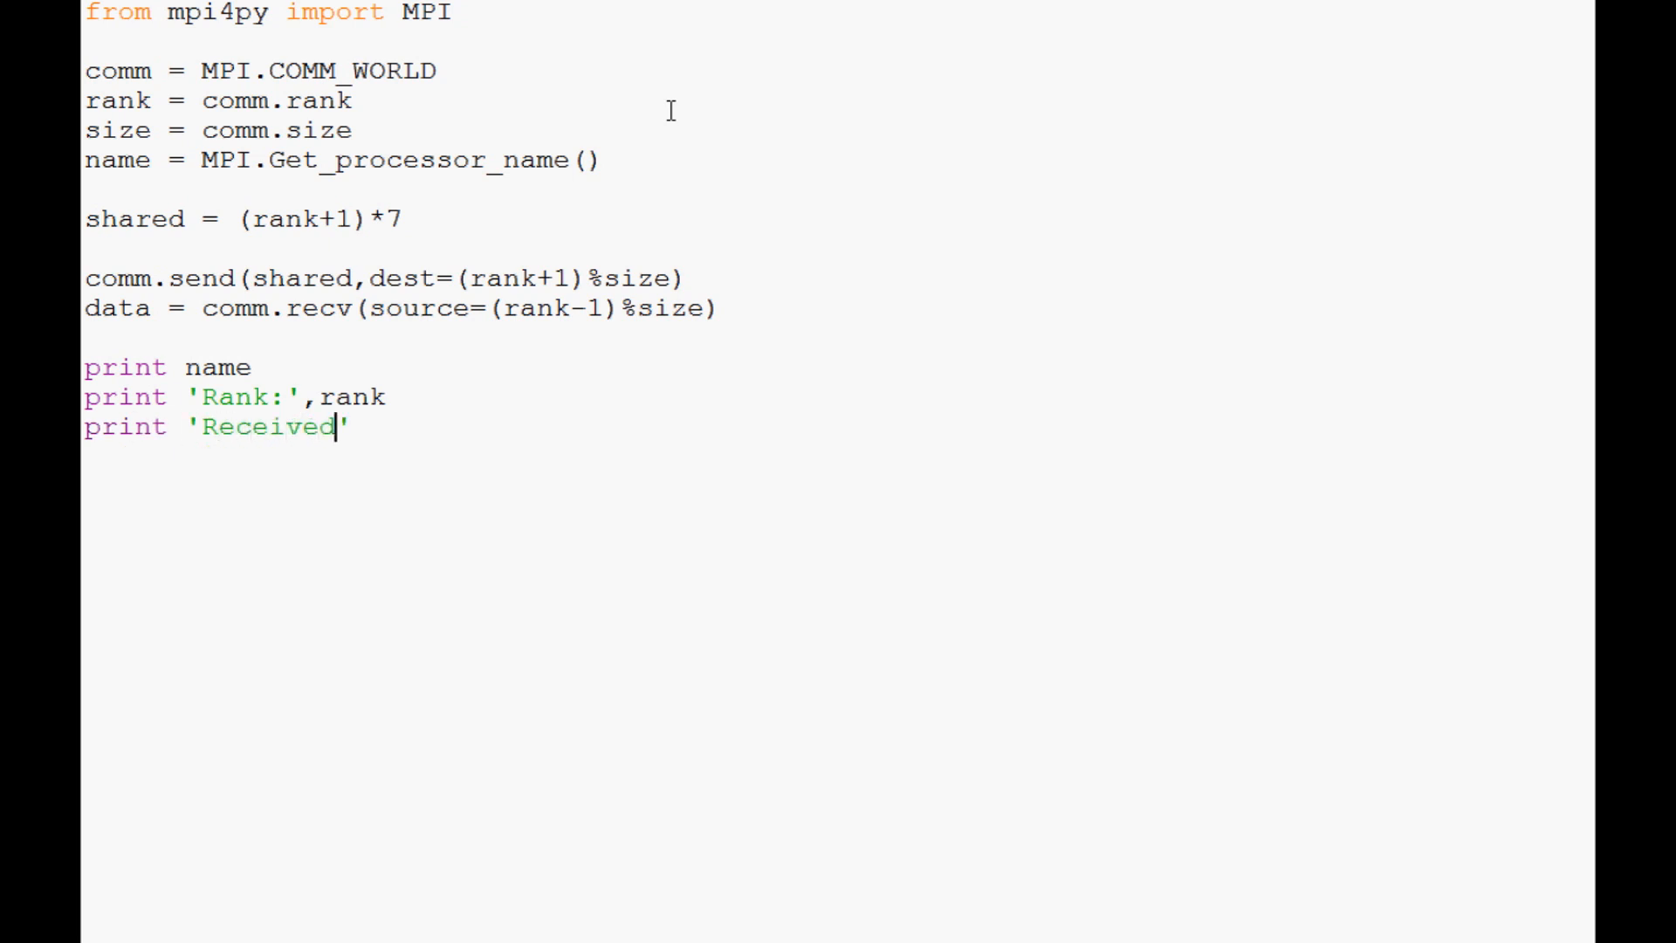
{"action": "type", "text": ":',"}
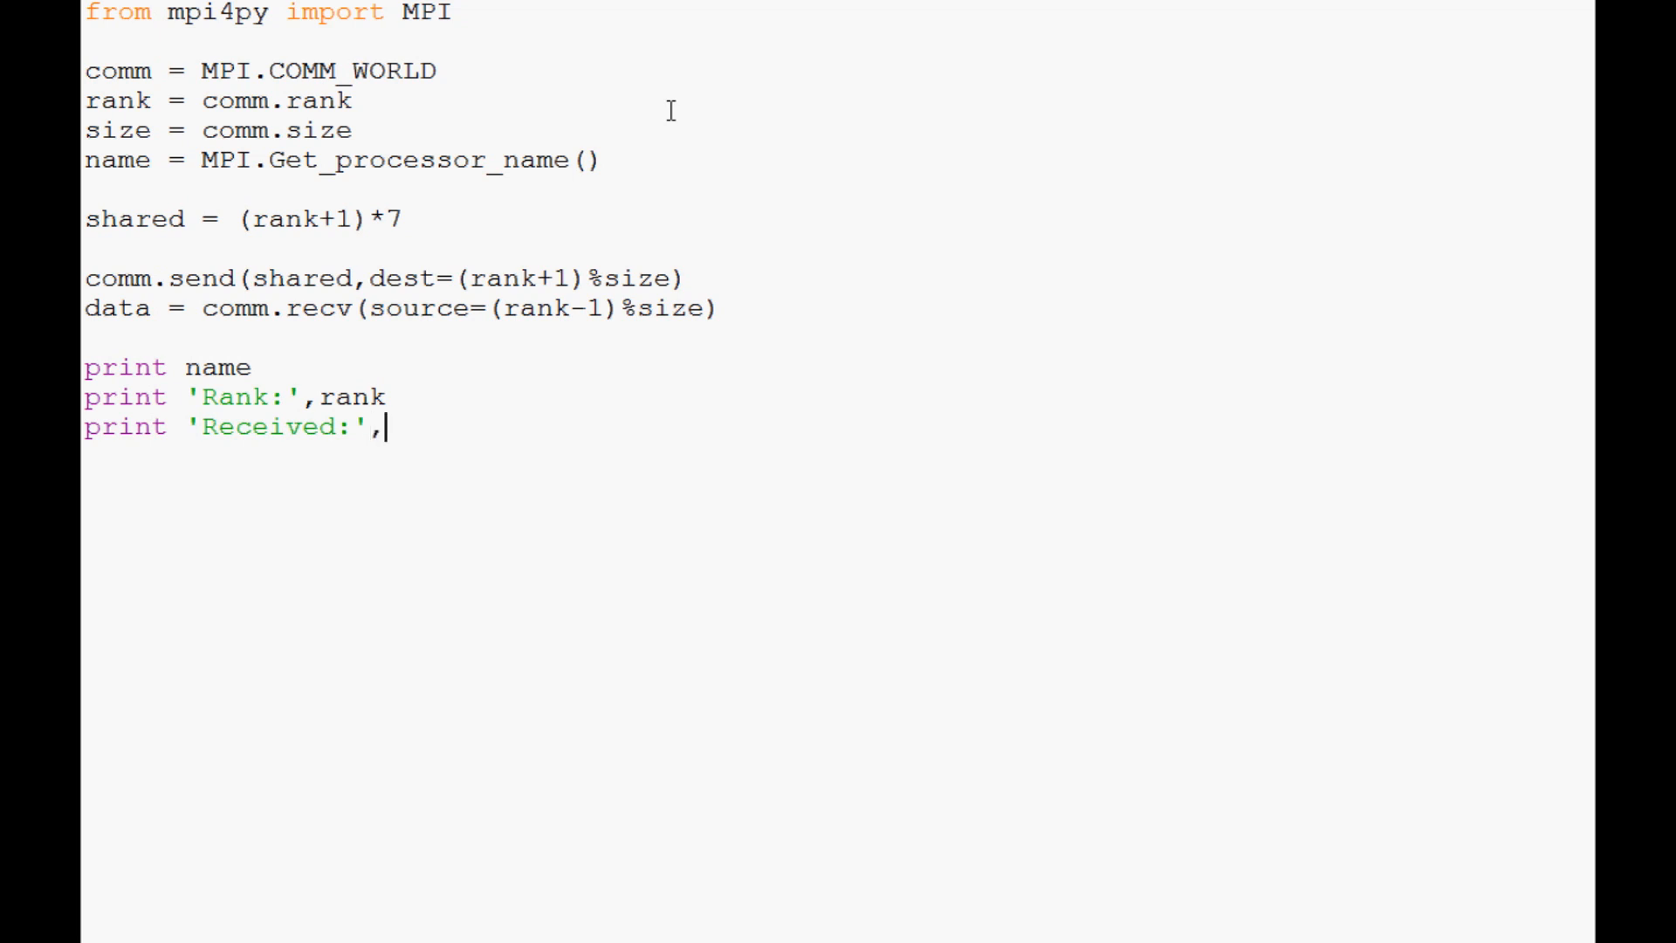
{"action": "type", "text": "data,"}
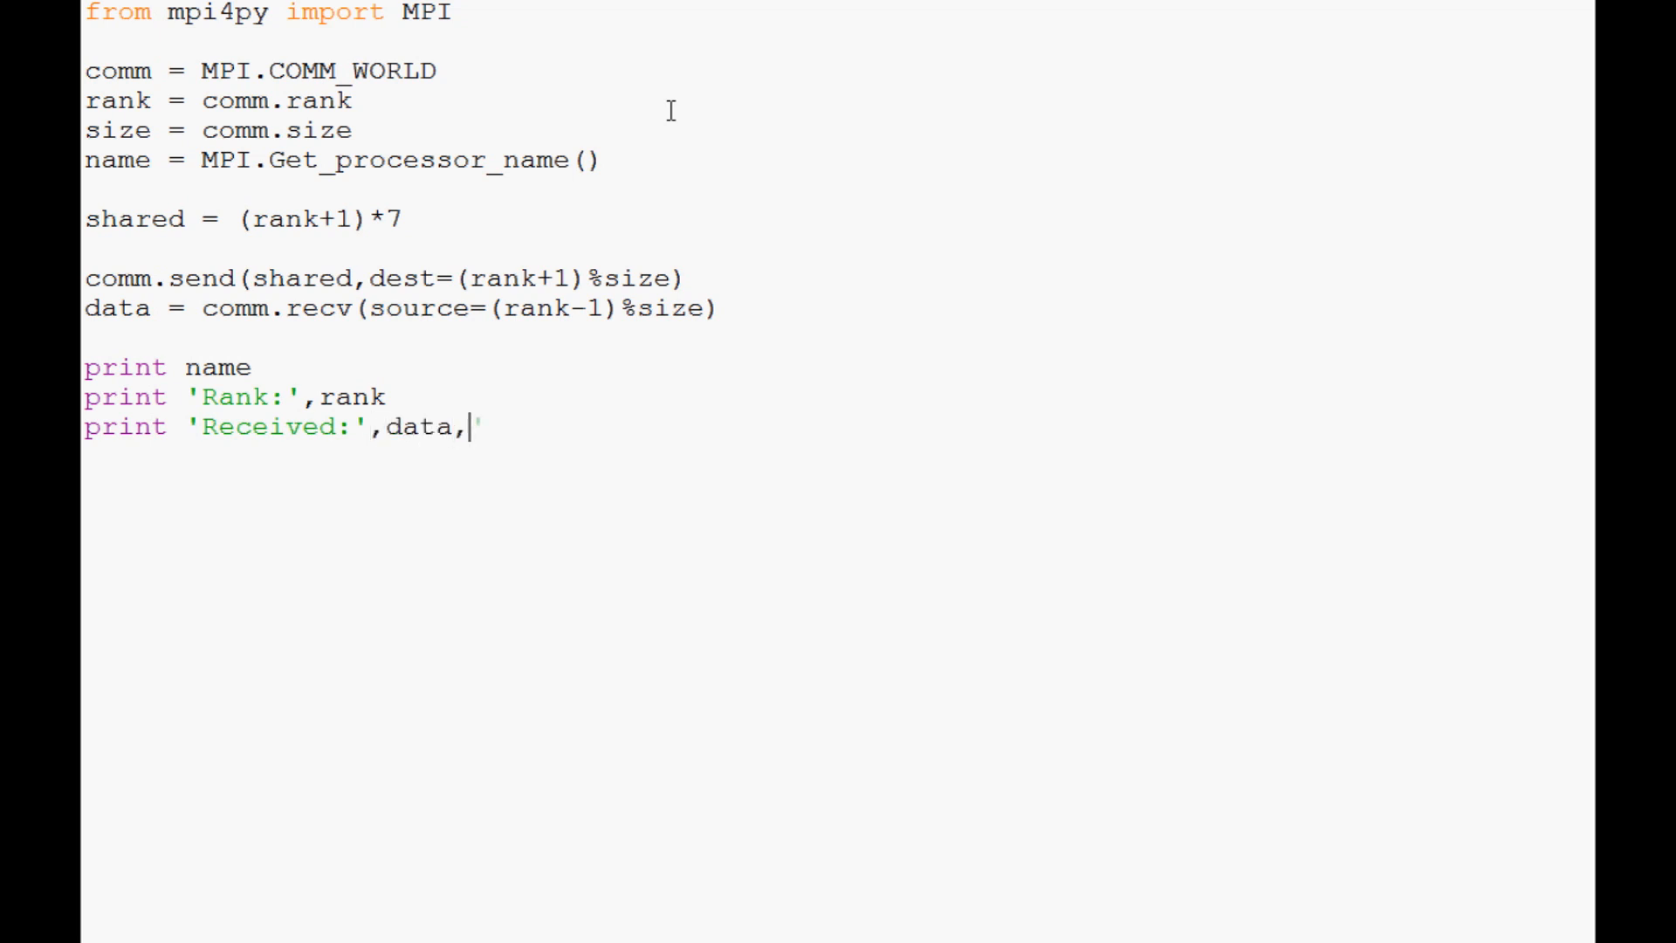
{"action": "type", "text": "'which c'"}
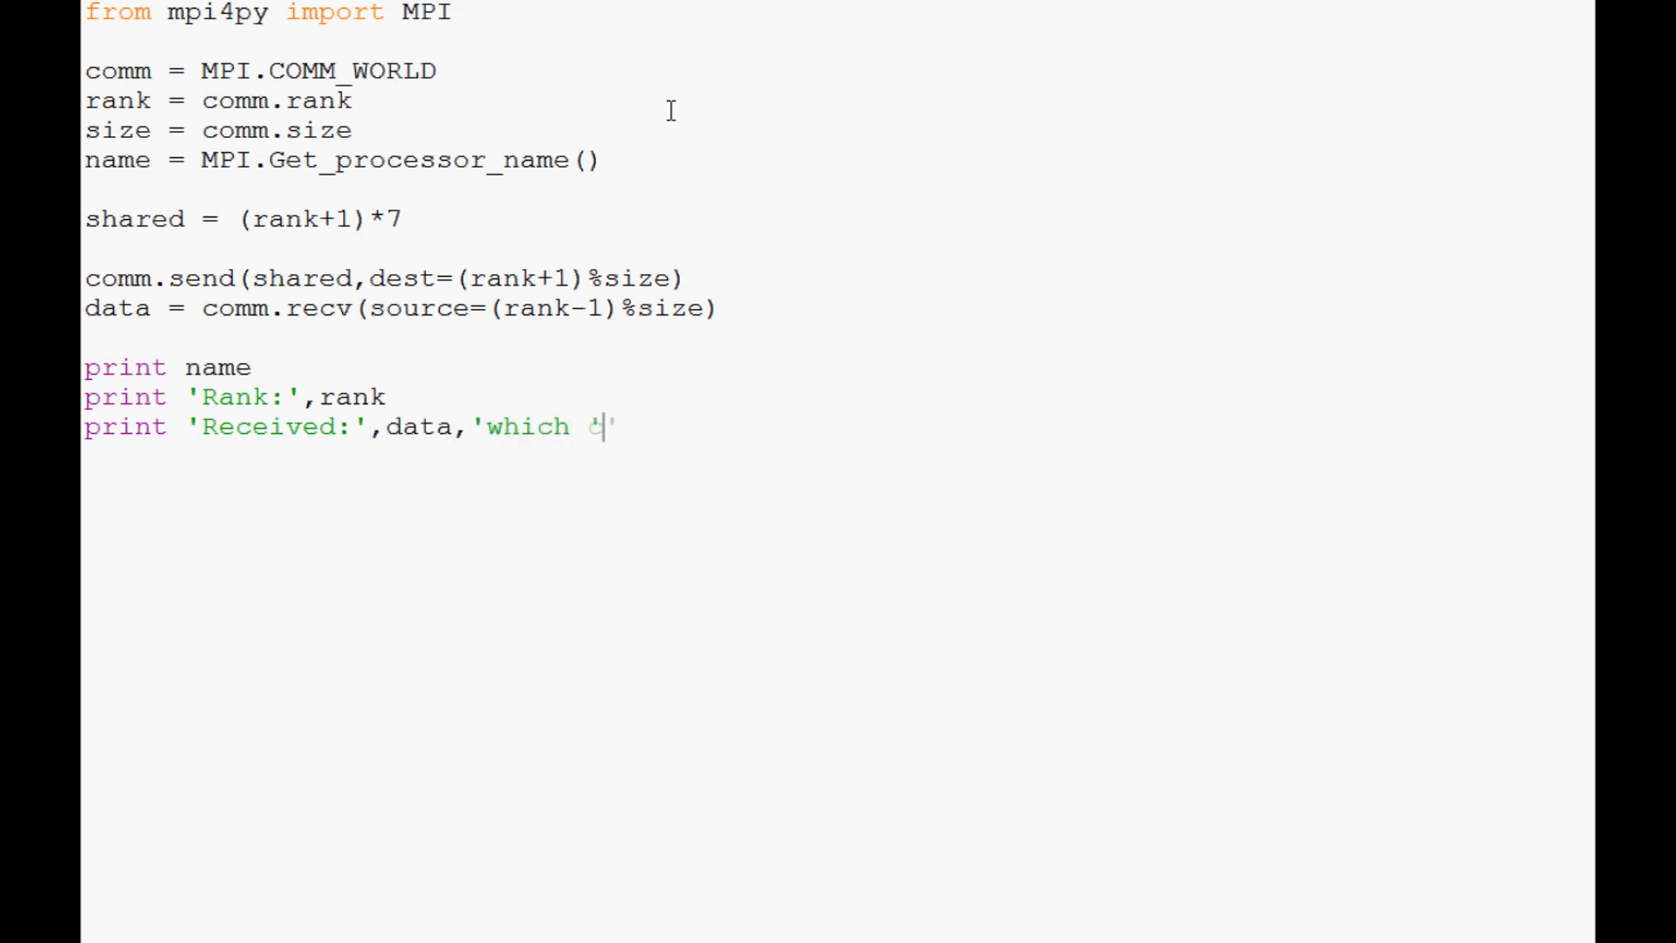
{"action": "type", "text": "came from rank:"}
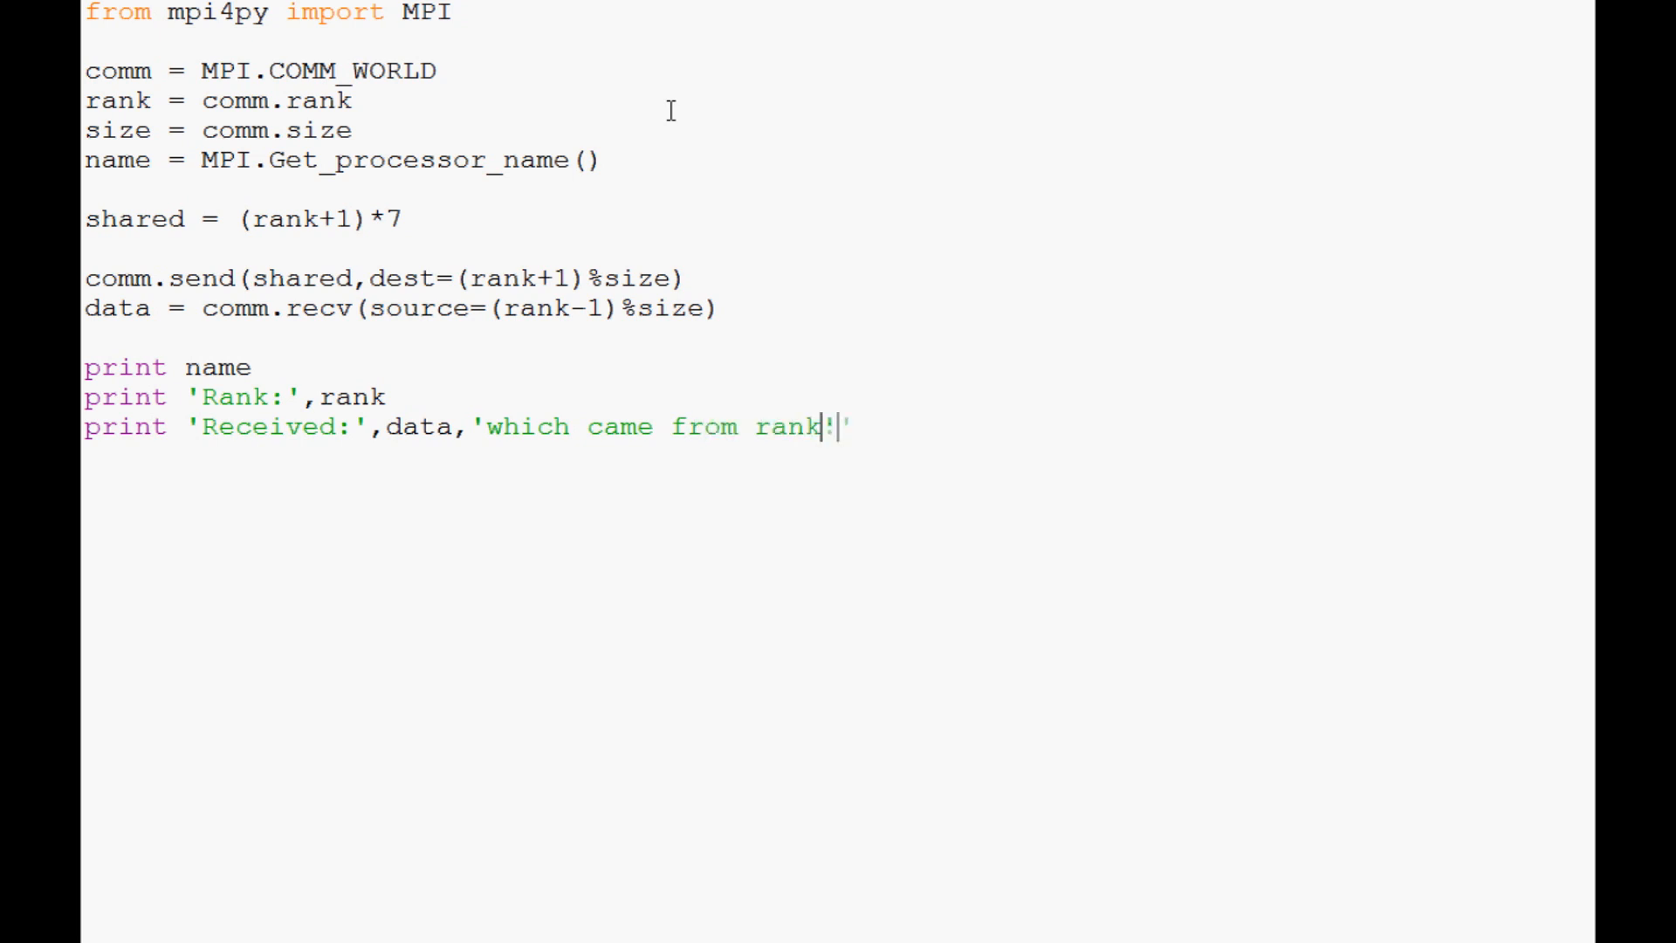
{"action": "type", "text": ":"}
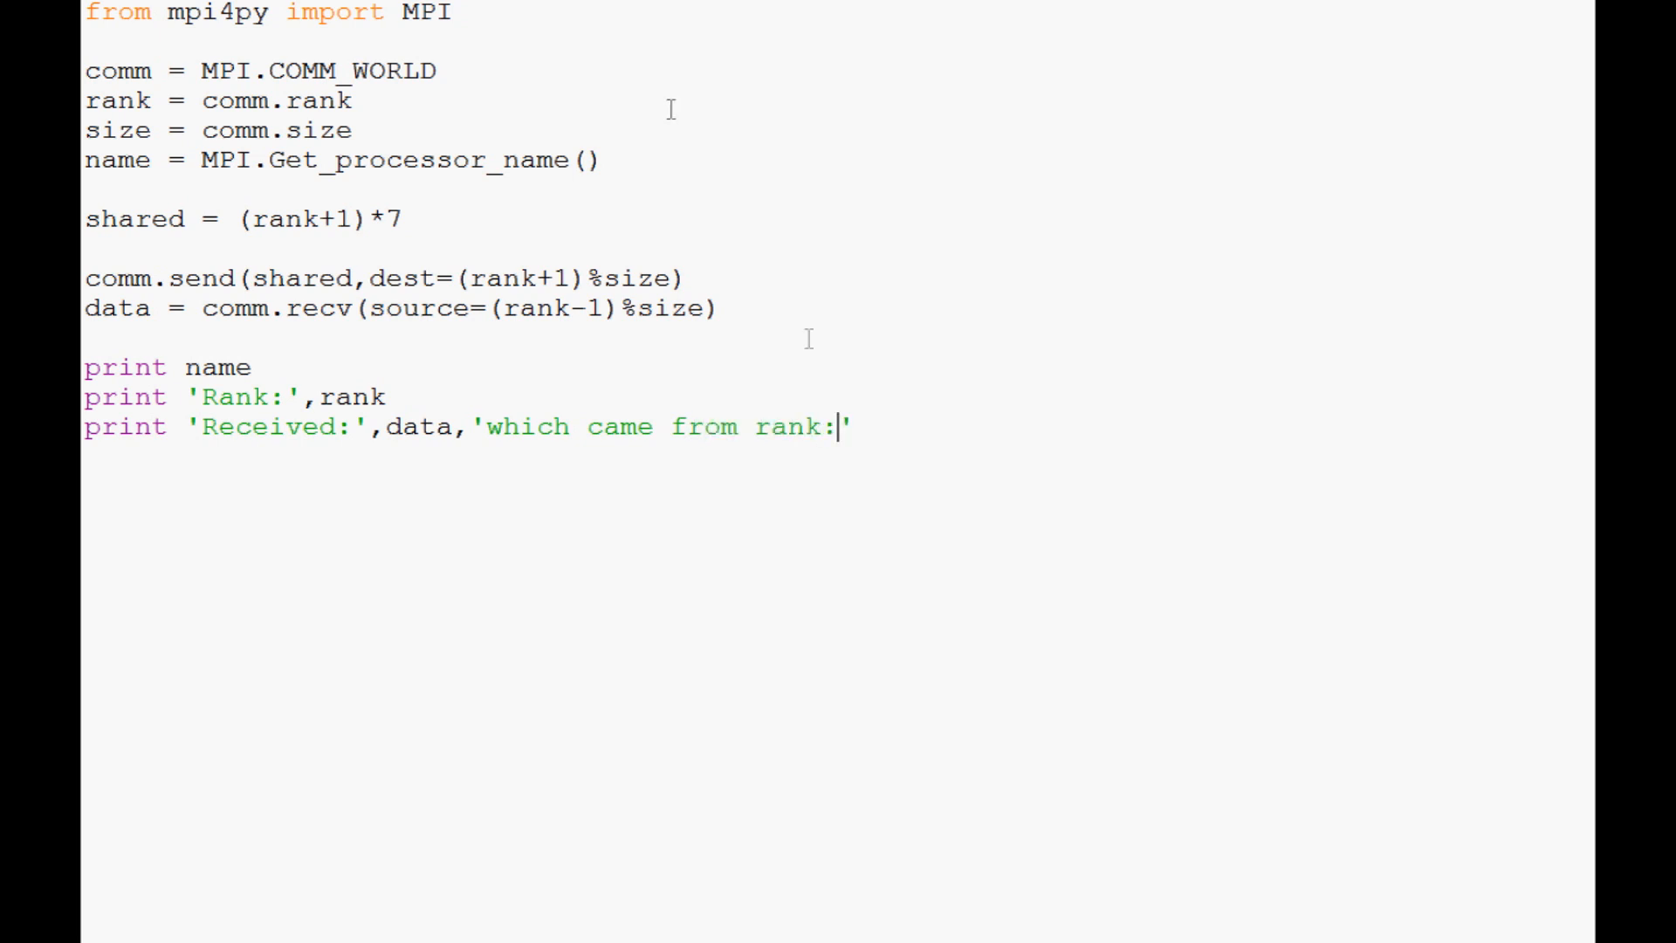
{"action": "type", "text": ","}
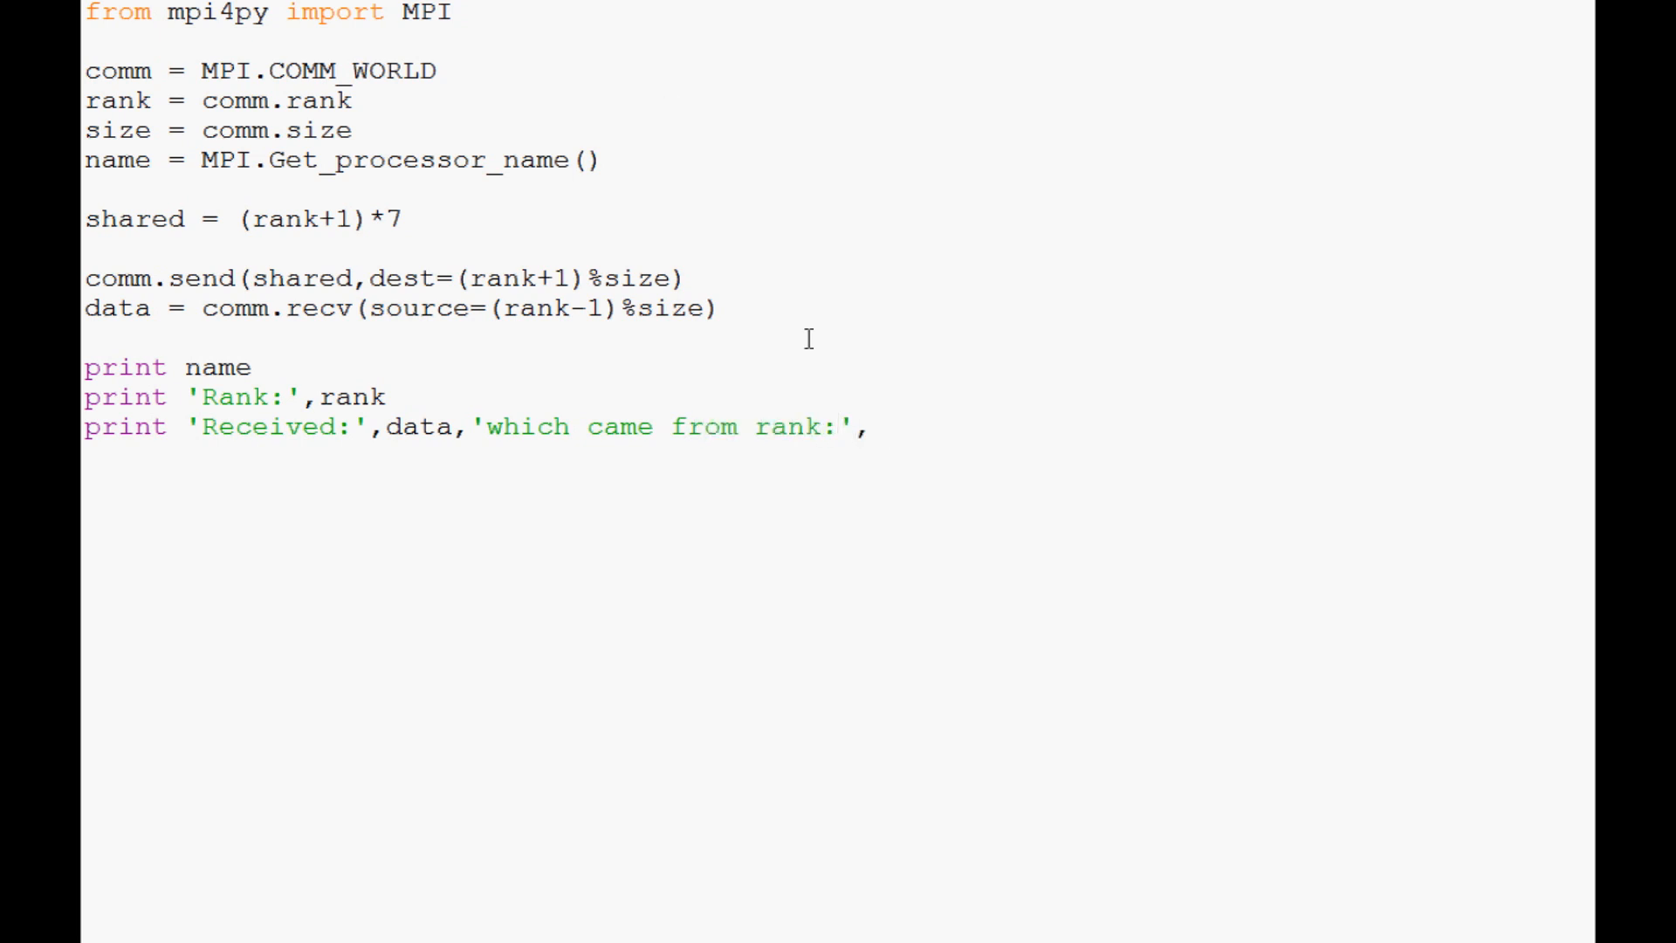
{"action": "type", "text": "()"}
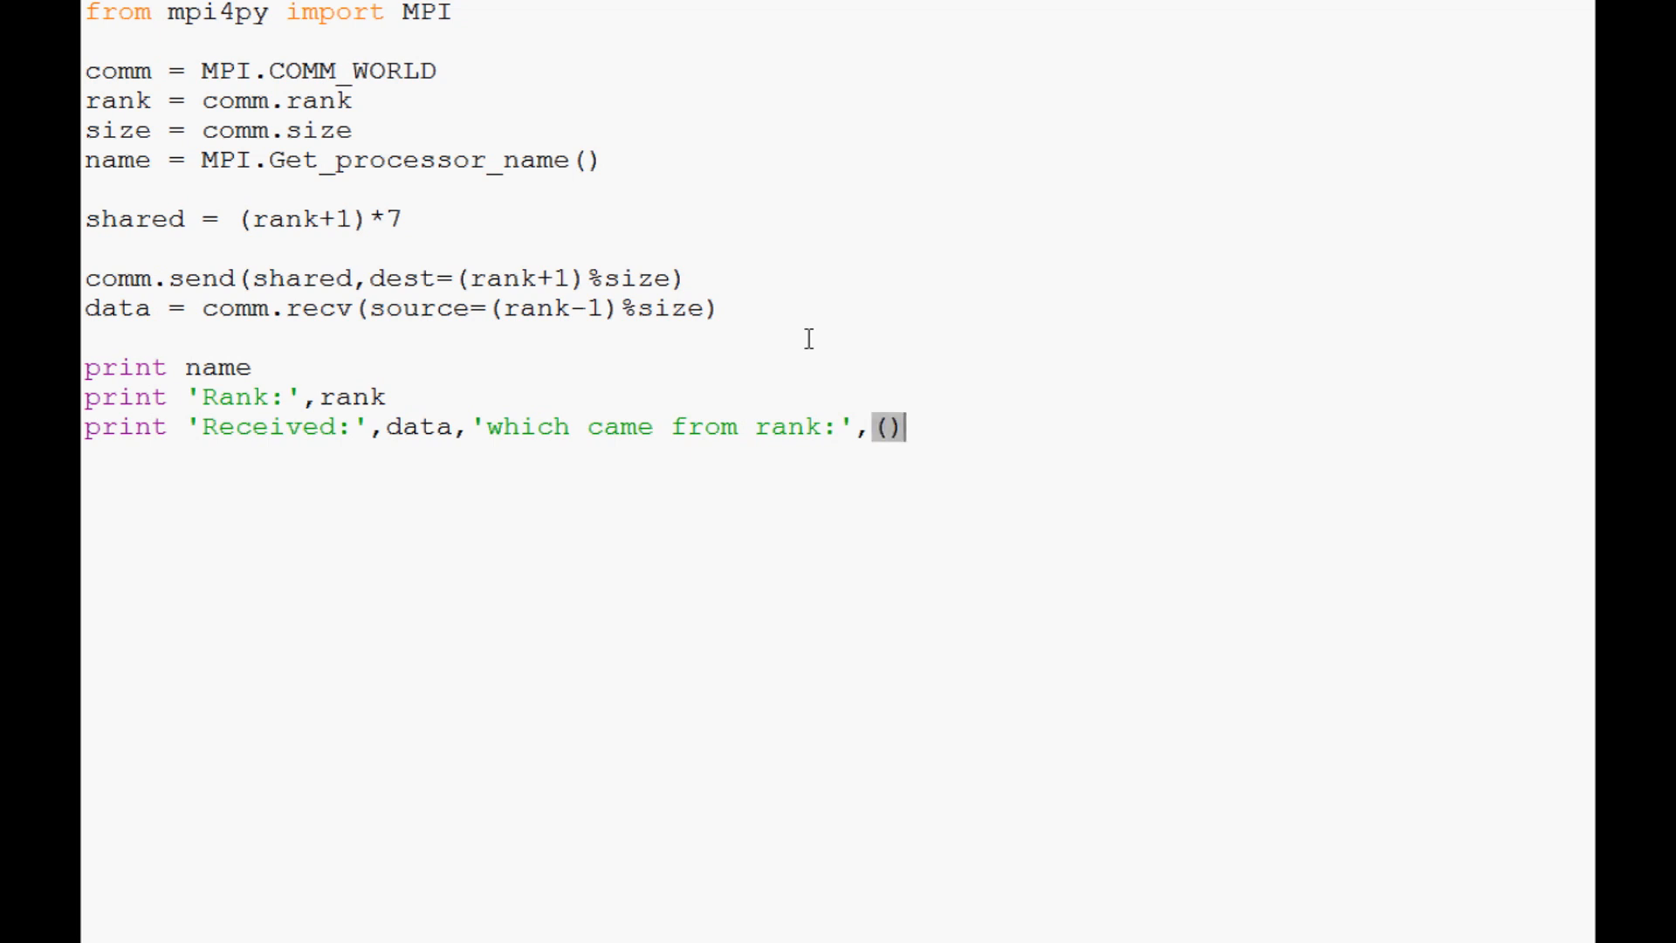
{"action": "type", "text": "rank-1"}
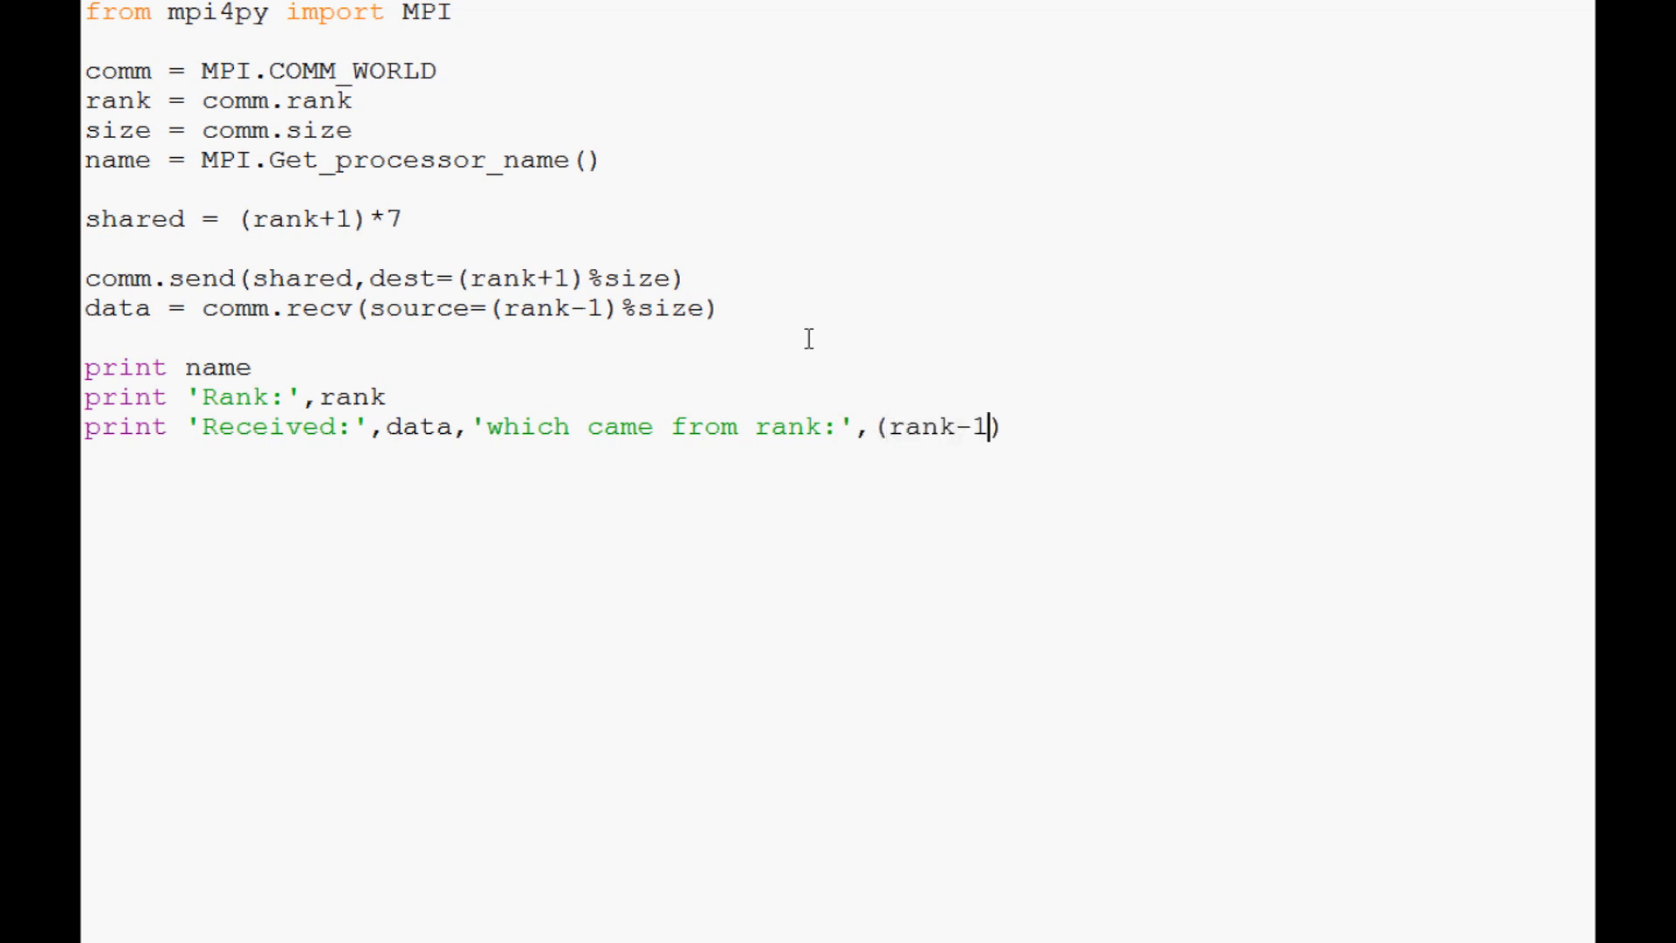
{"action": "type", "text": "%si"}
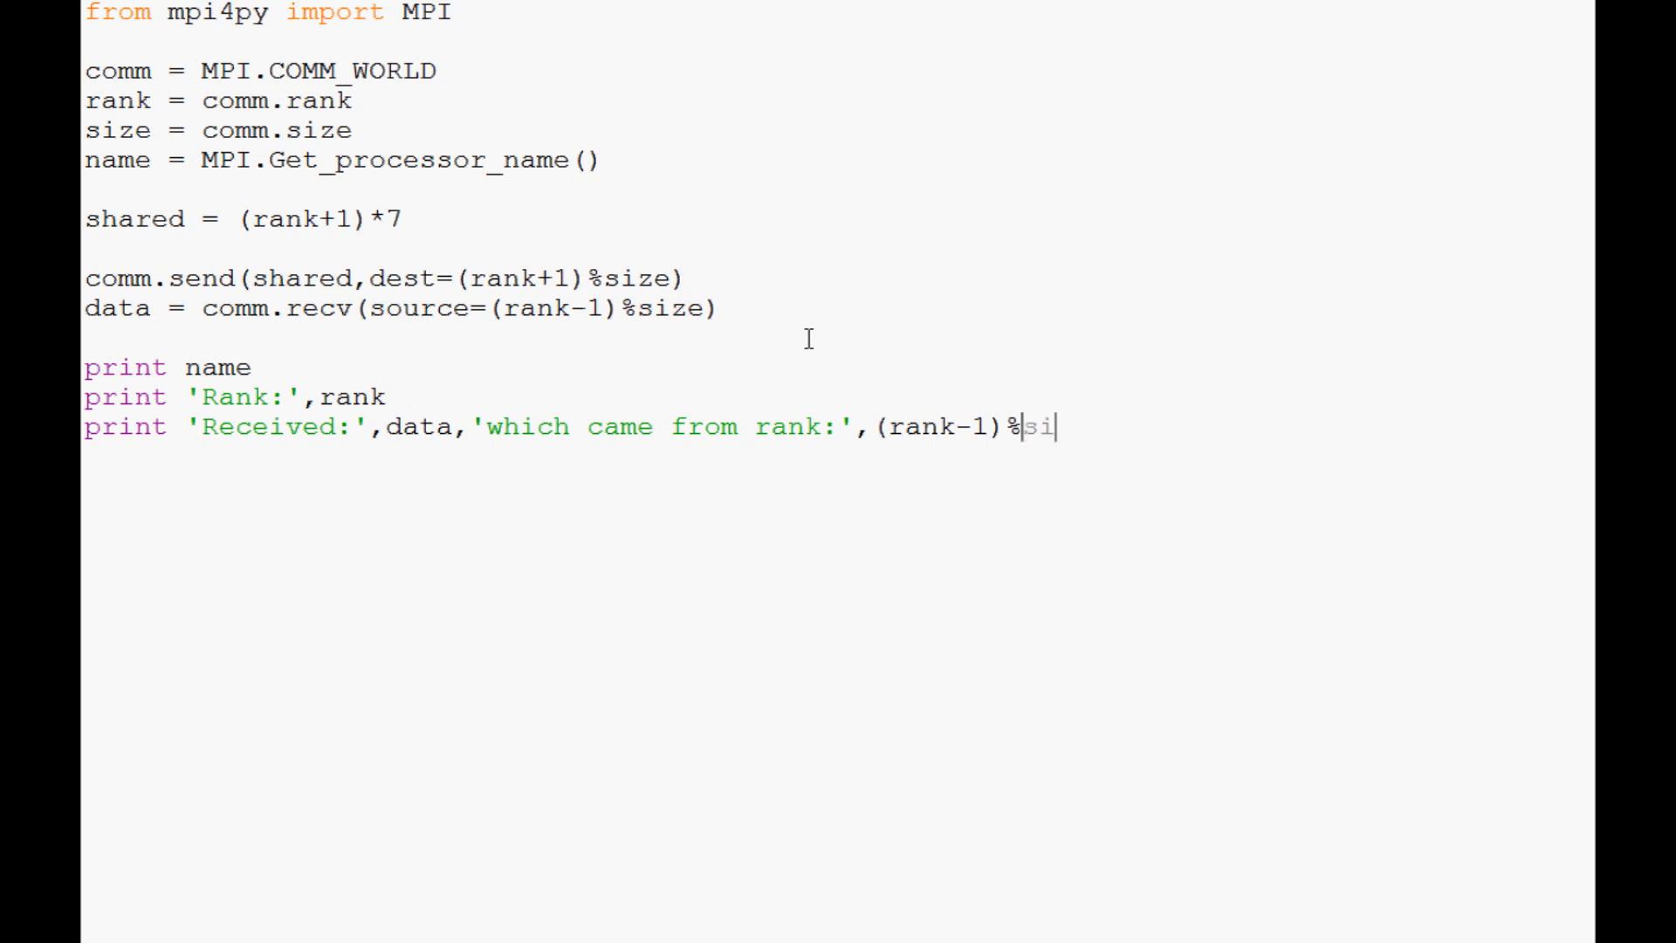
{"action": "type", "text": "ze"}
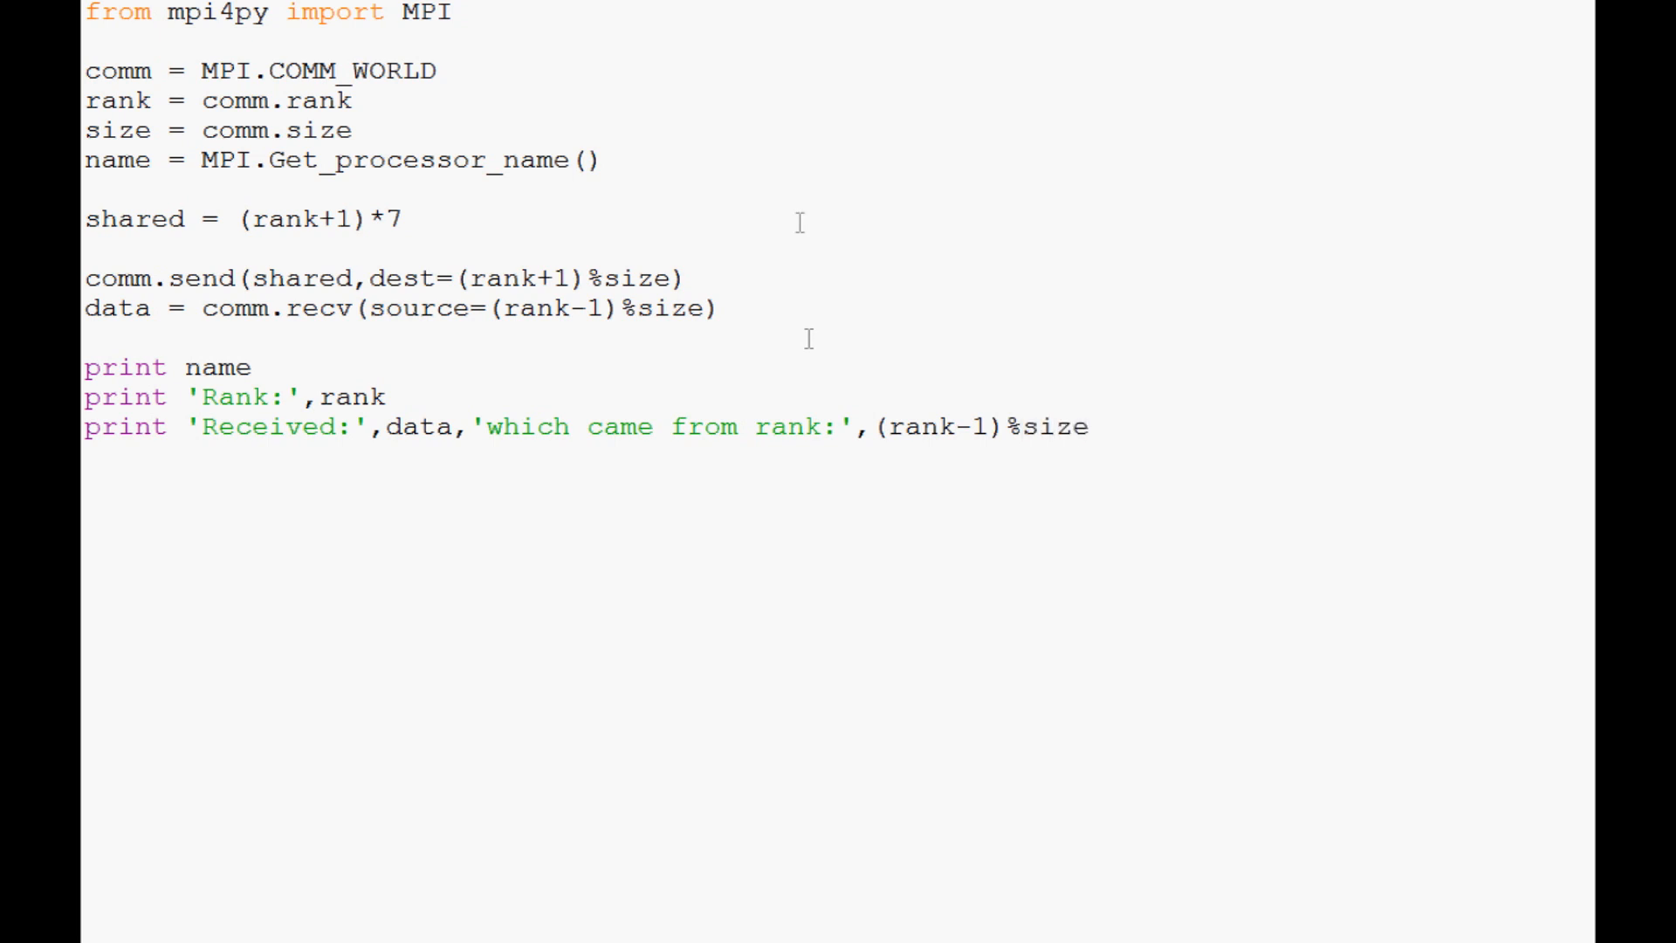
{"action": "left_click", "coordinate": [1089, 426]}
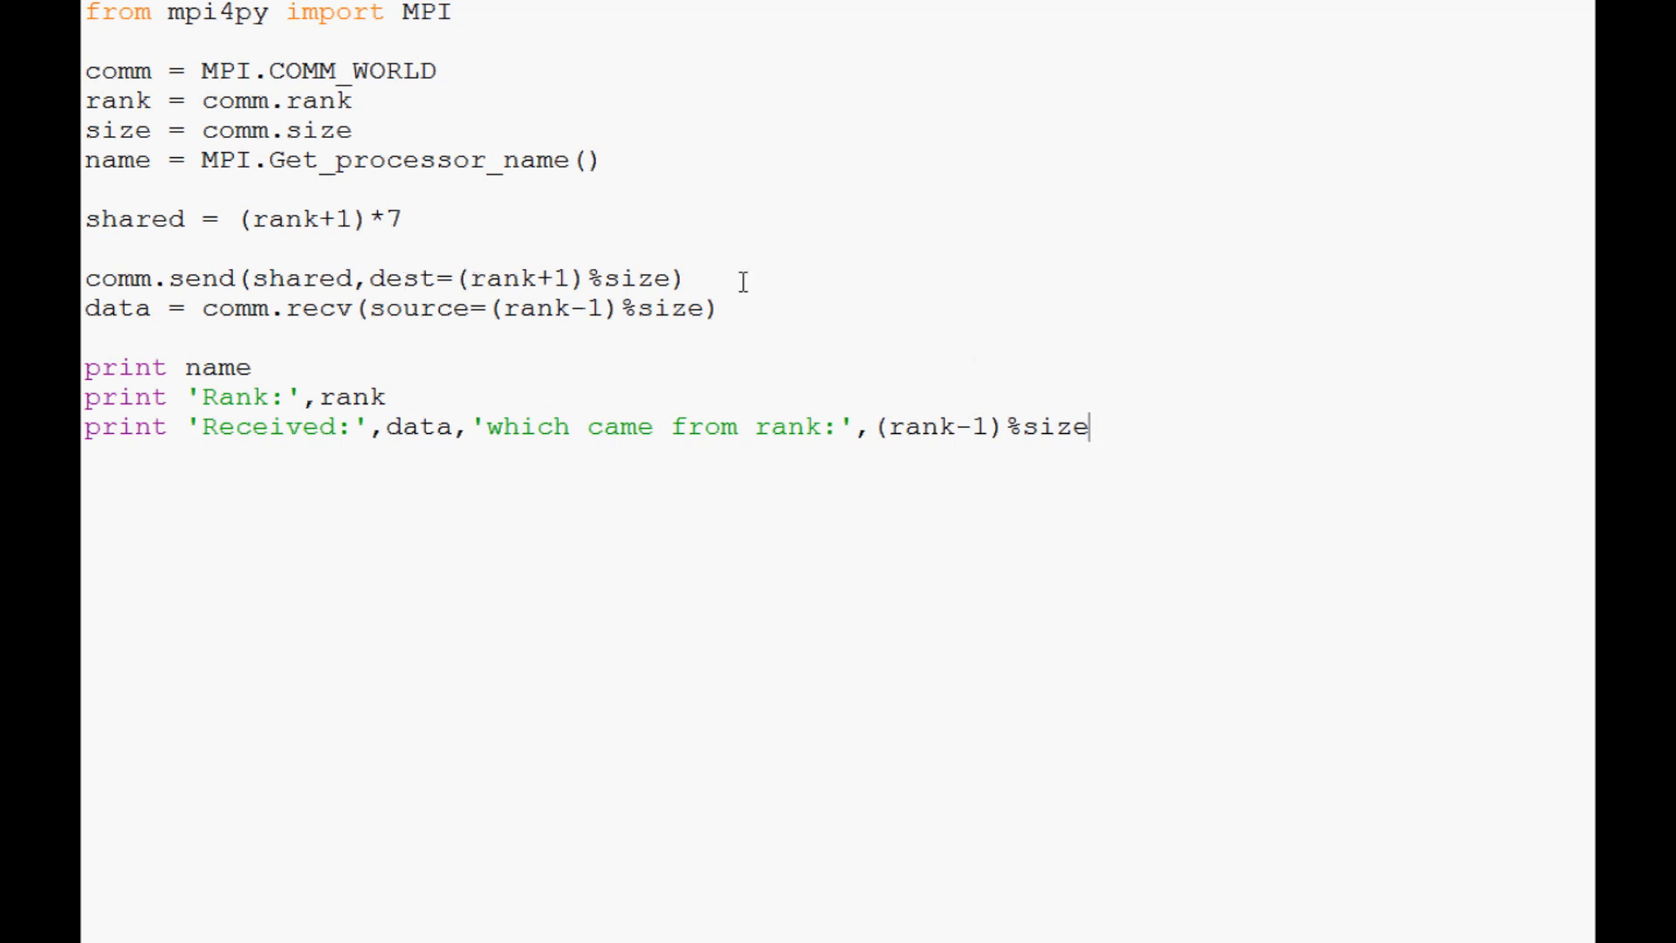
{"action": "mouse_move", "coordinate": [266, 197]}
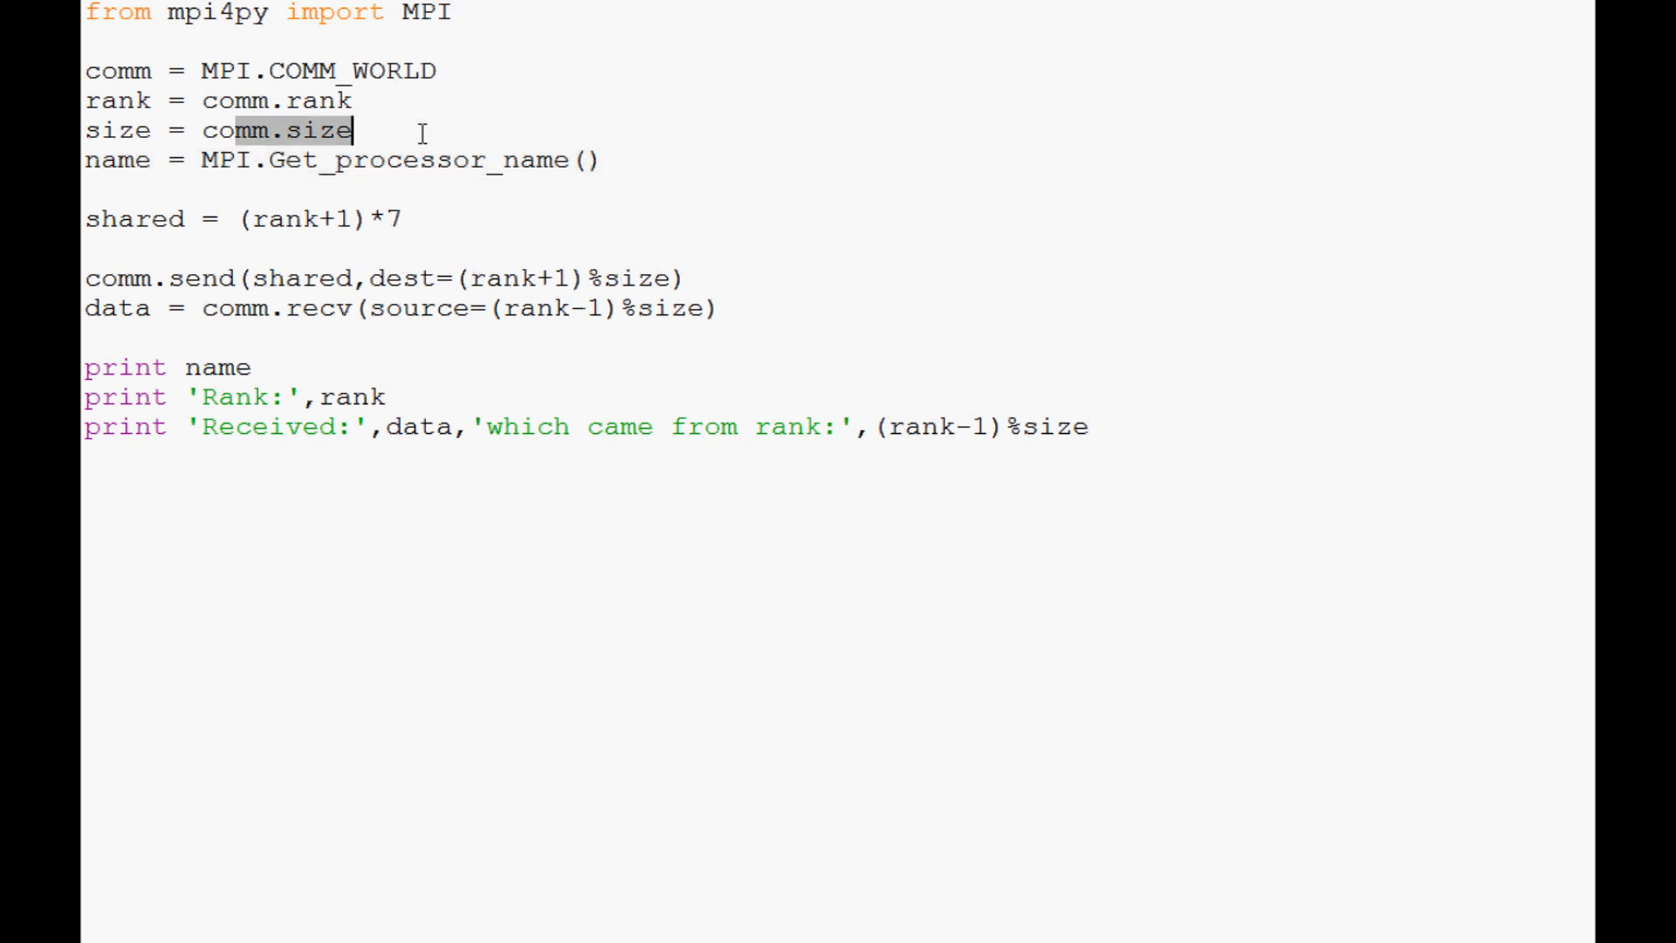
{"action": "double_click", "coordinate": [510, 278]}
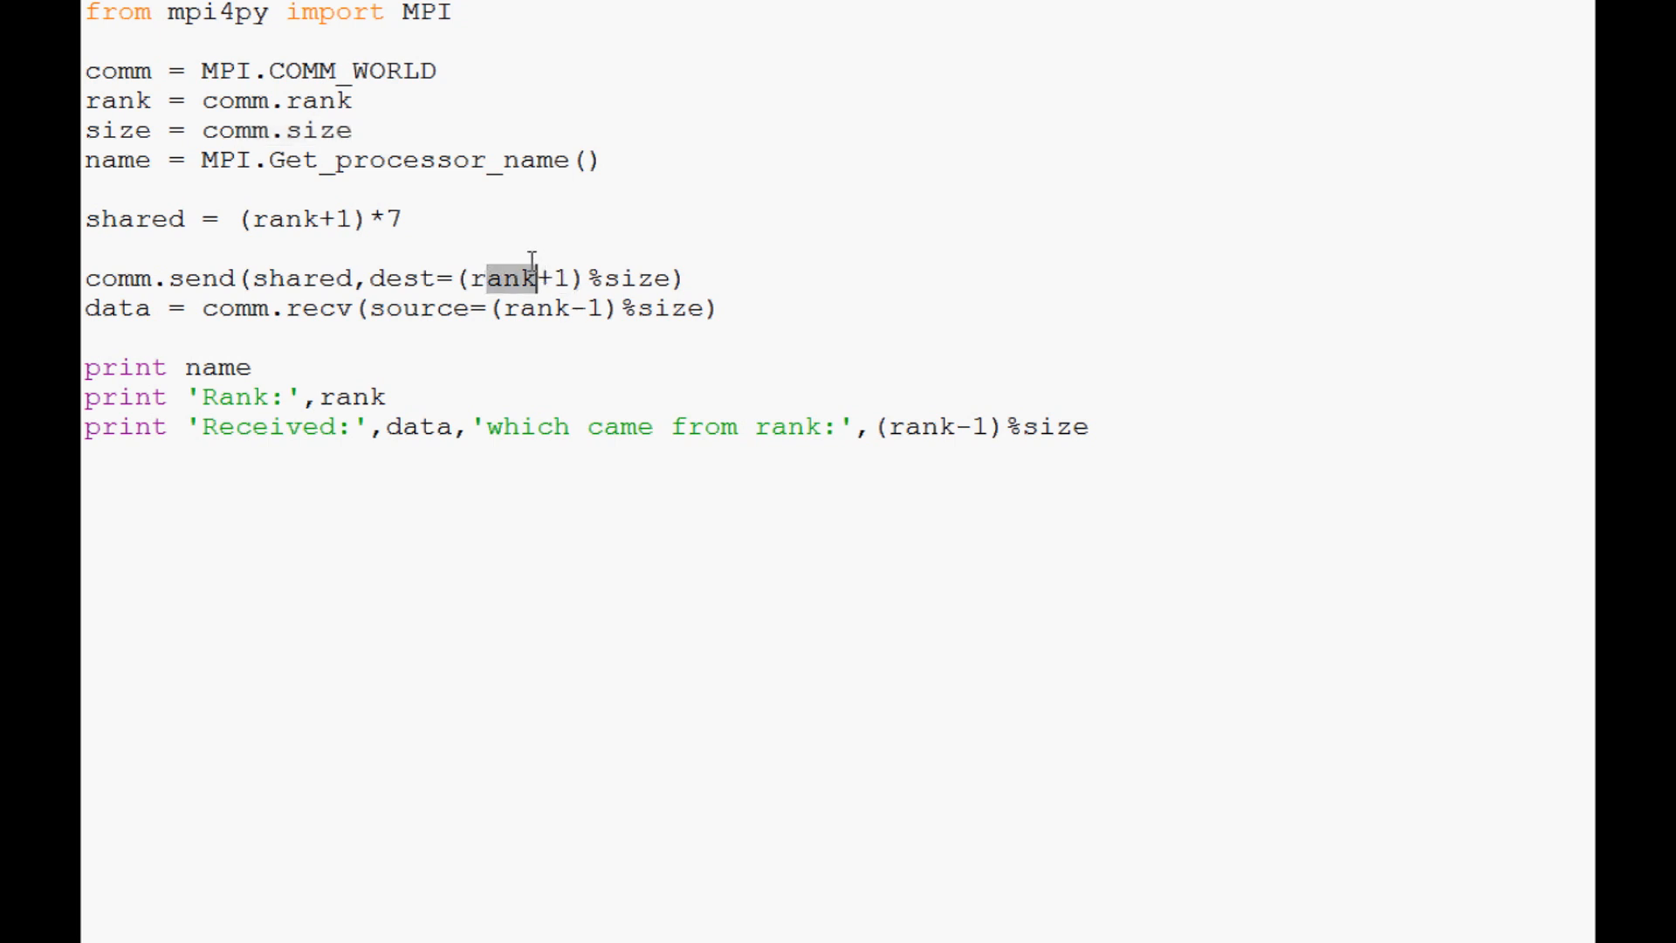
{"action": "mouse_move", "coordinate": [515, 243]}
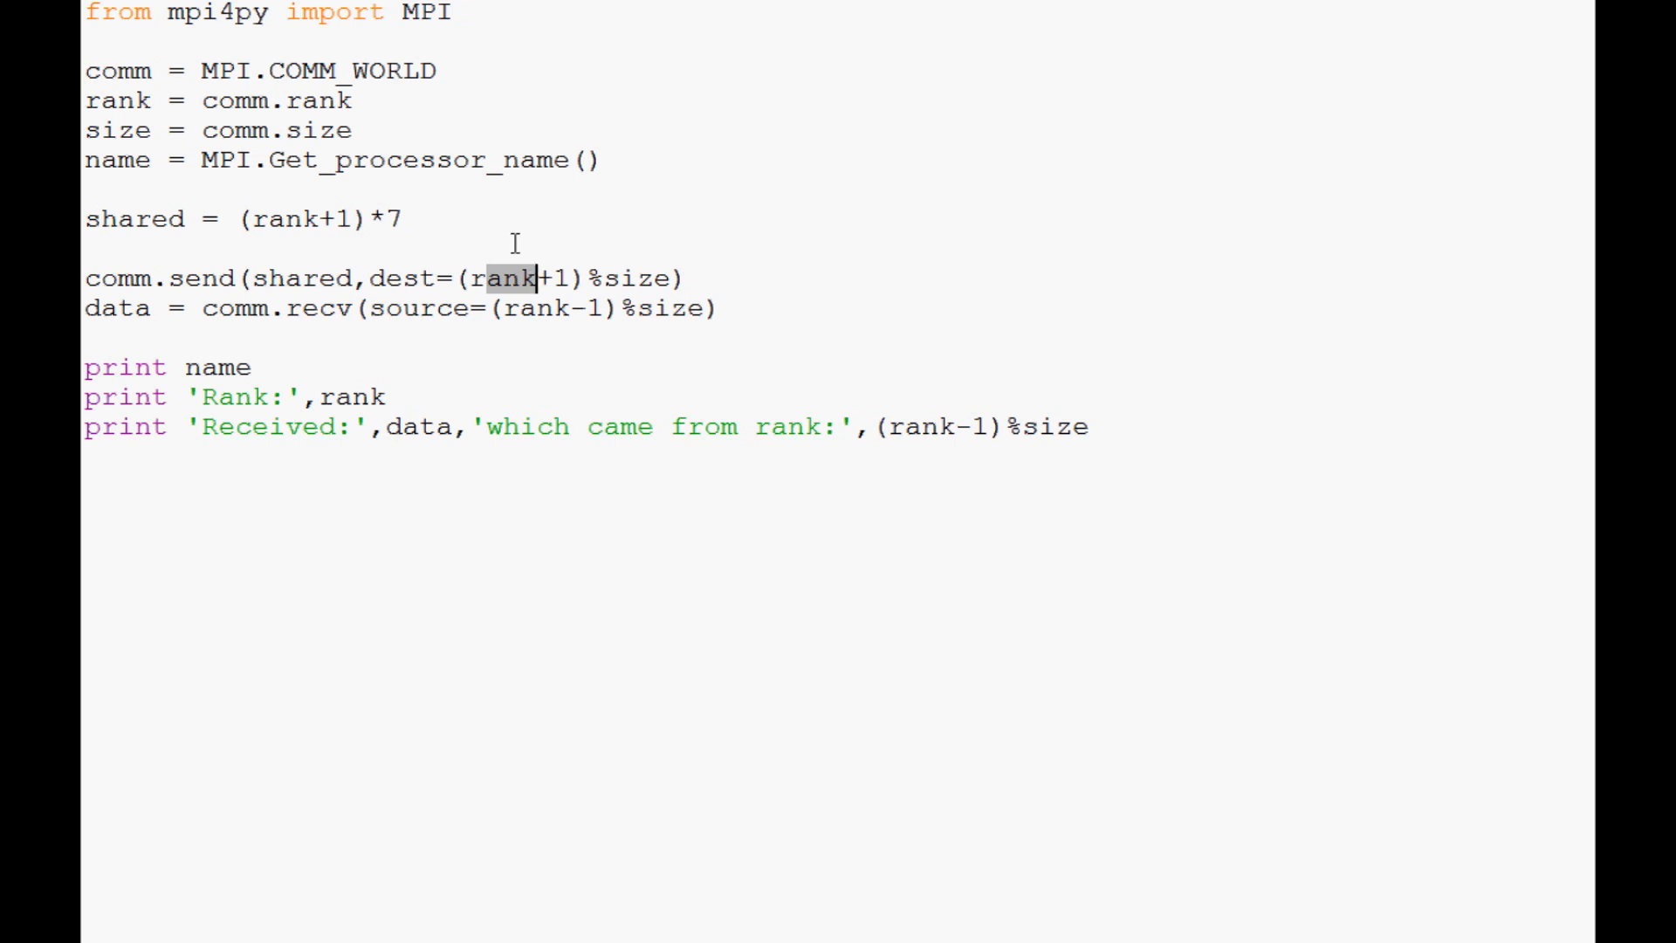
{"action": "mouse_move", "coordinate": [531, 220]}
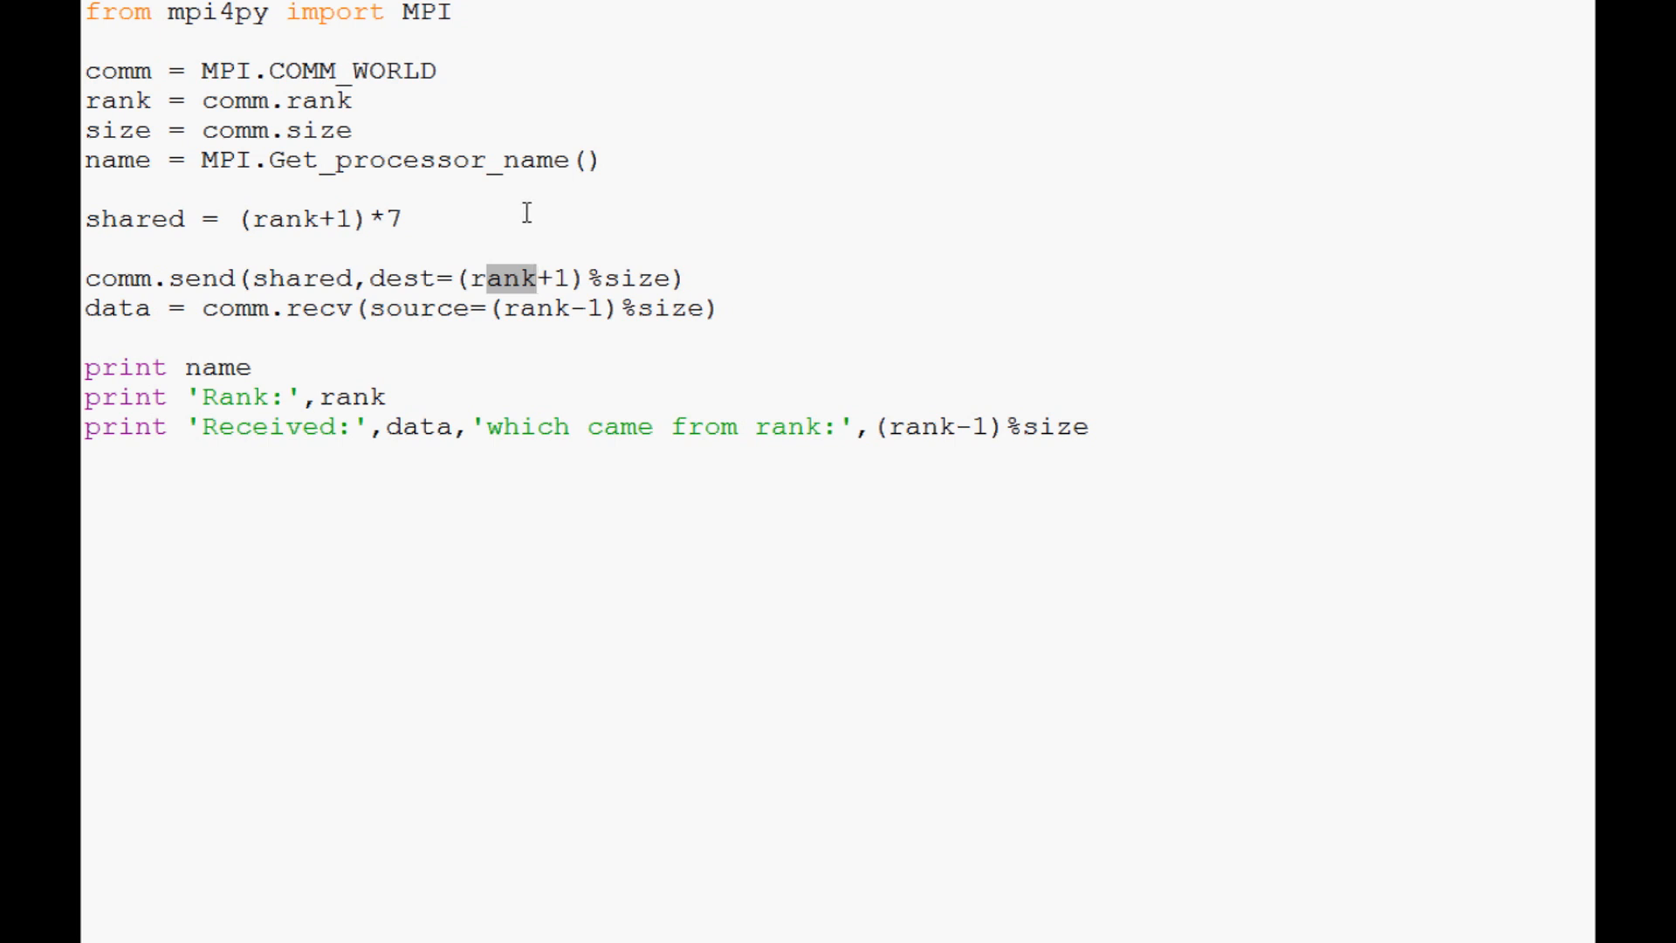
{"action": "mouse_move", "coordinate": [731, 307]}
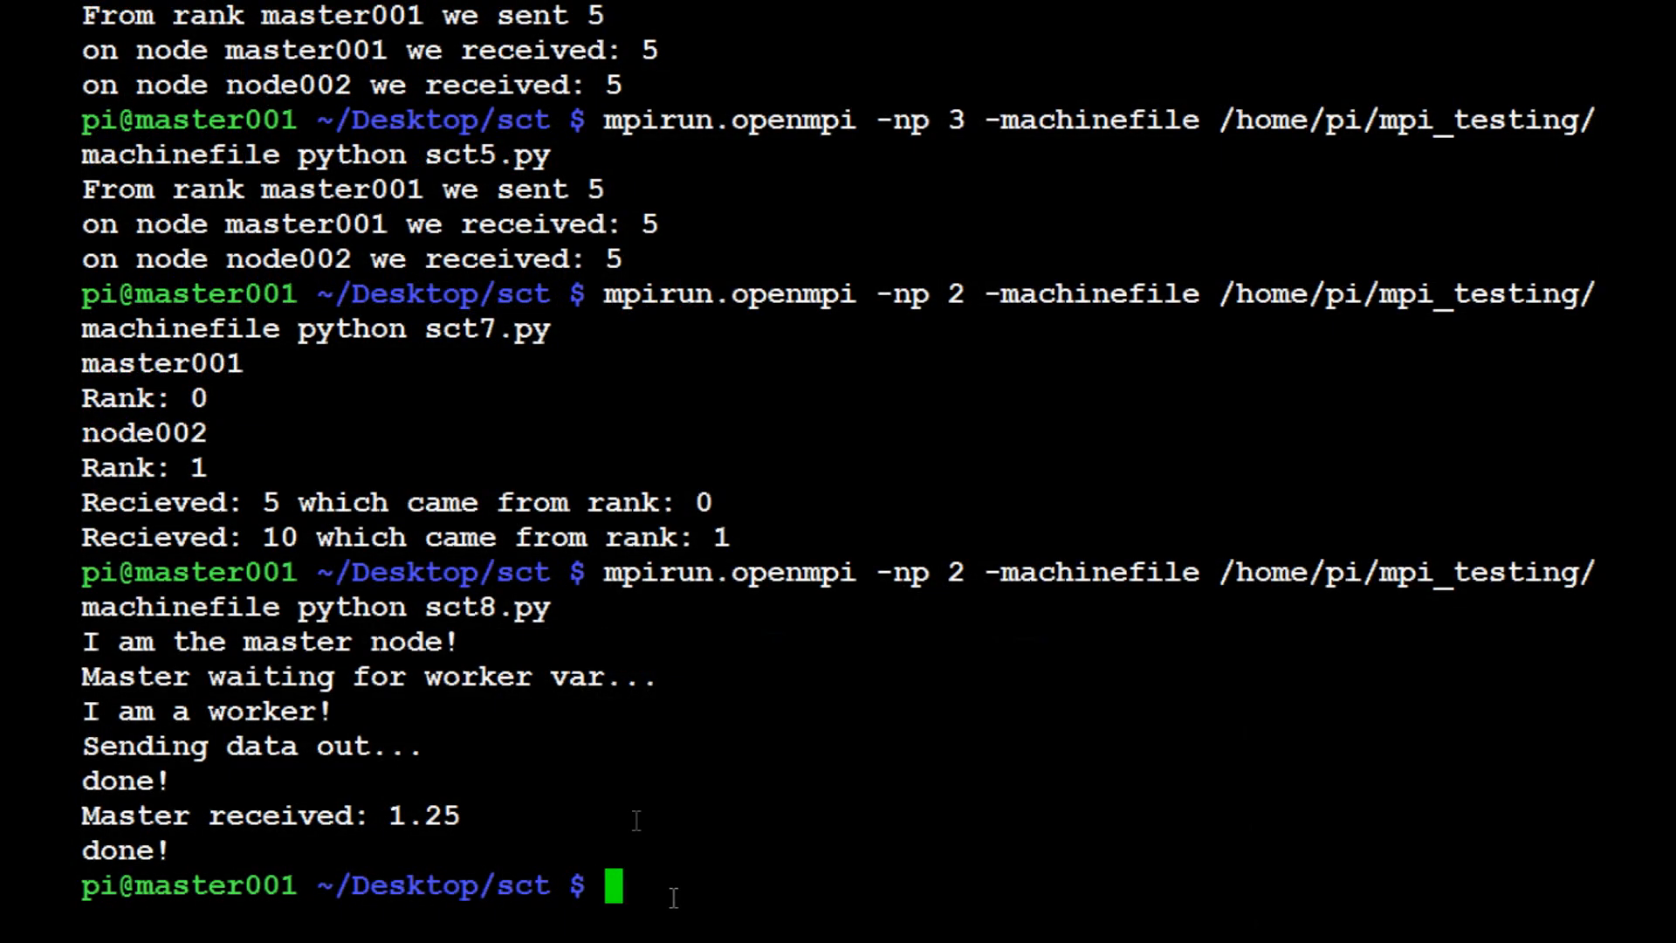
Run mpirun.openmpi -np 2 with the machinefile on sct6.py and point out the first host name.
{"action": "type", "text": "mpirun.openmpi -np 2 -machinefile /home/pi/mpi_testing/machinefile python sct8.py"}
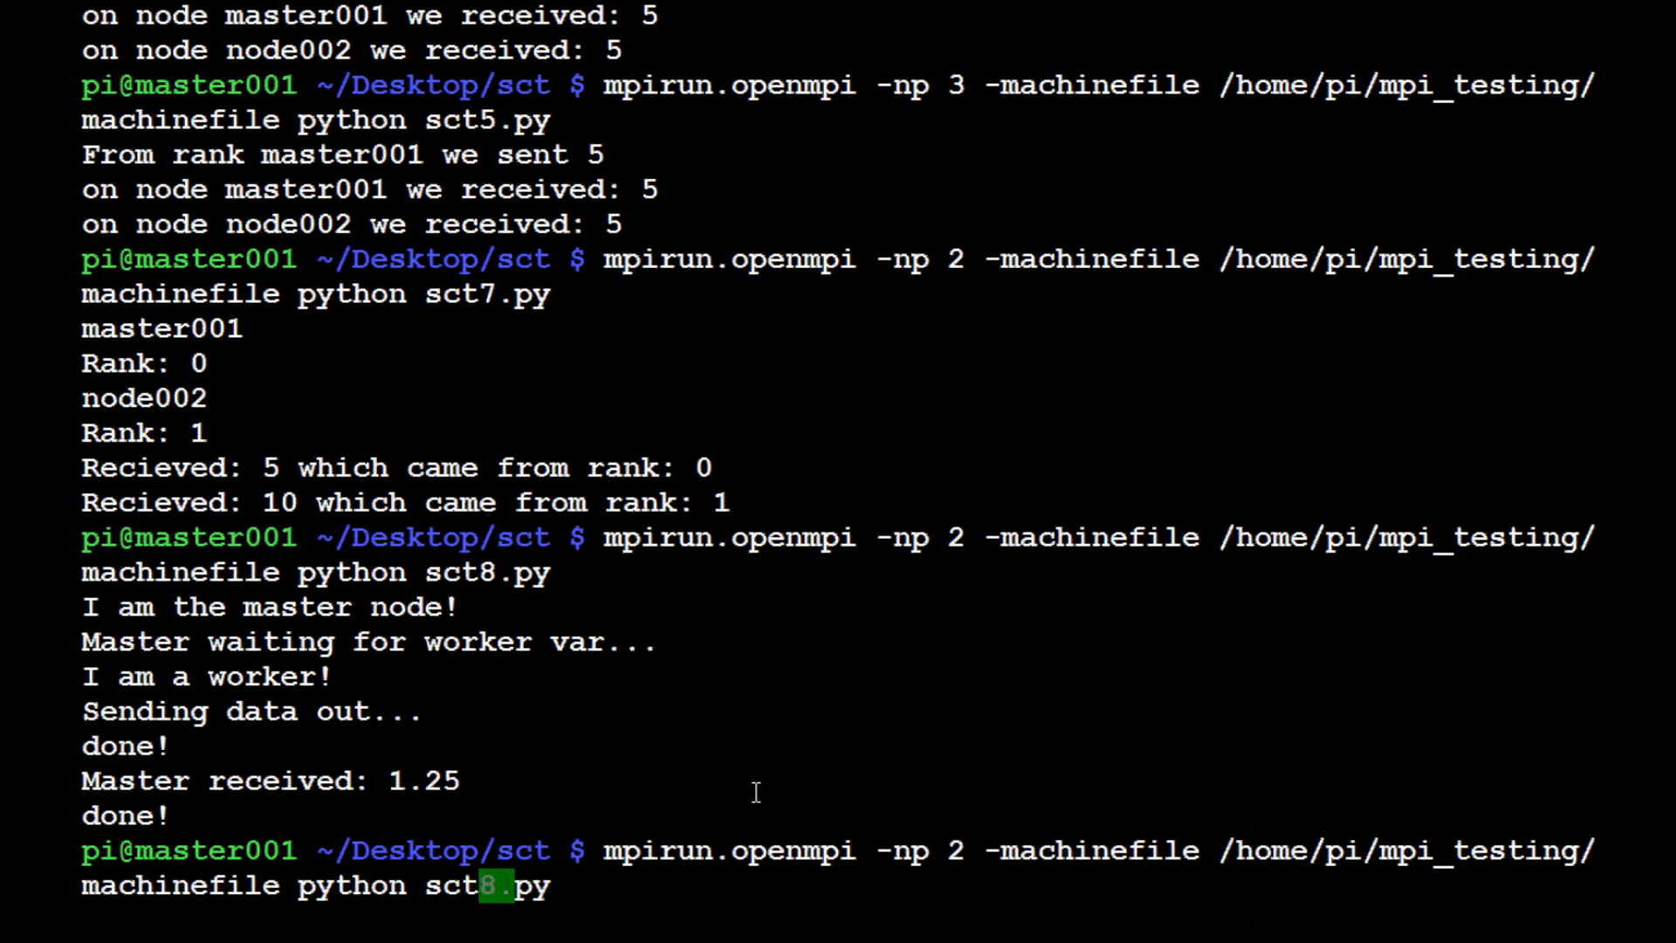
{"action": "type", "text": "6"}
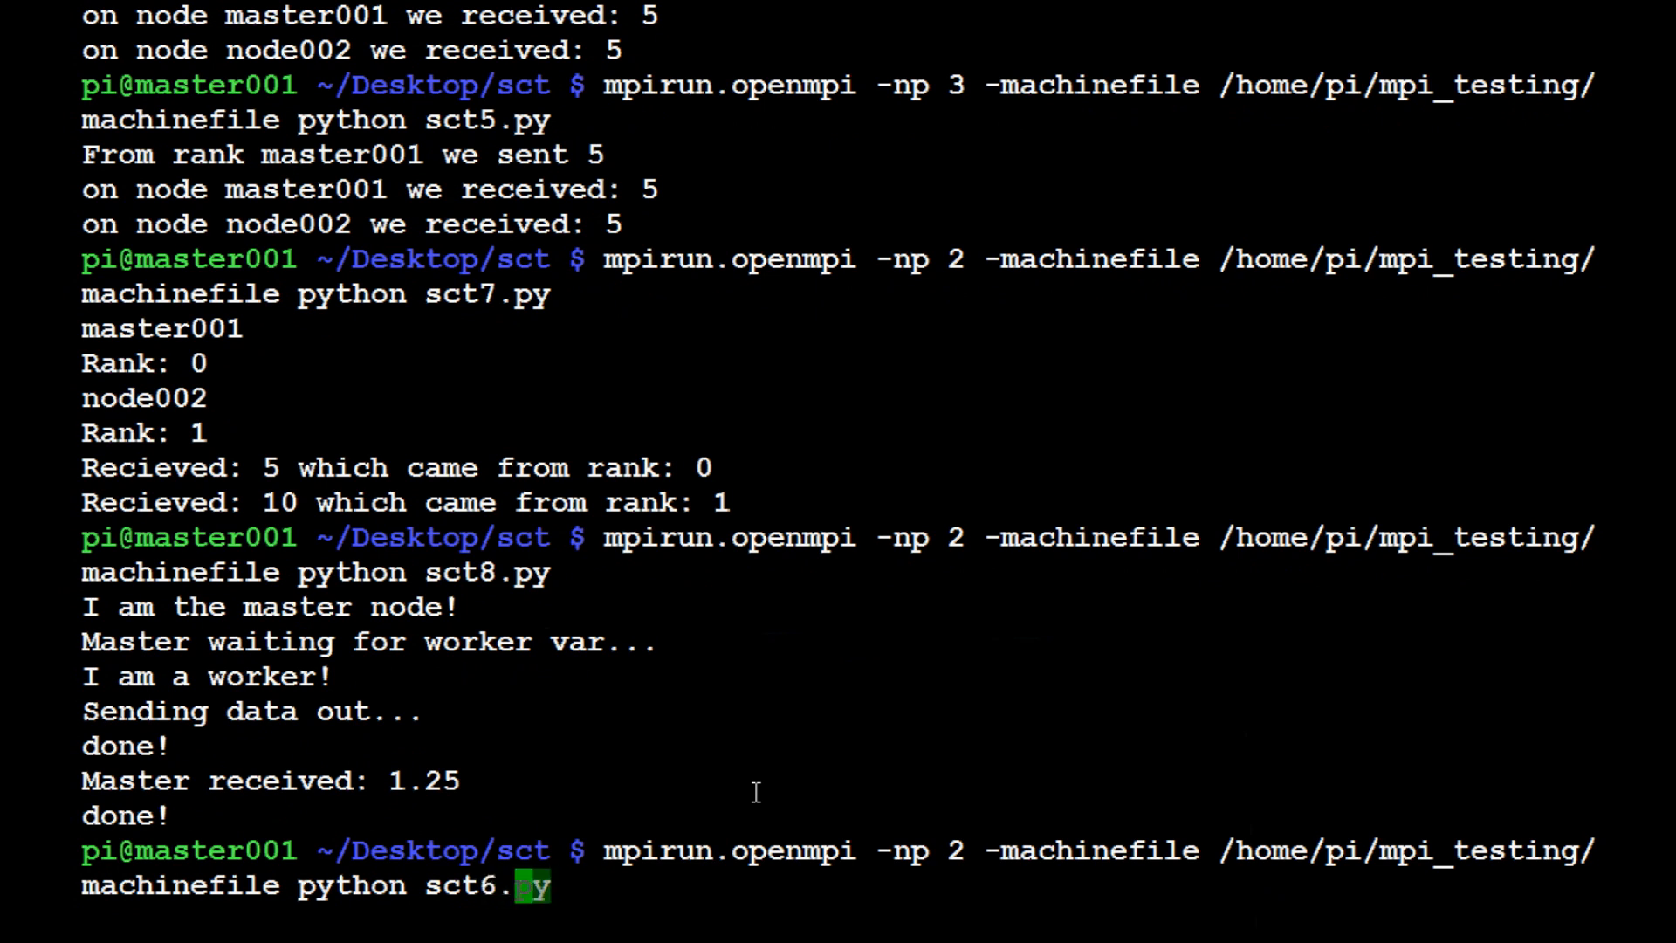
{"action": "type", "text": "py"}
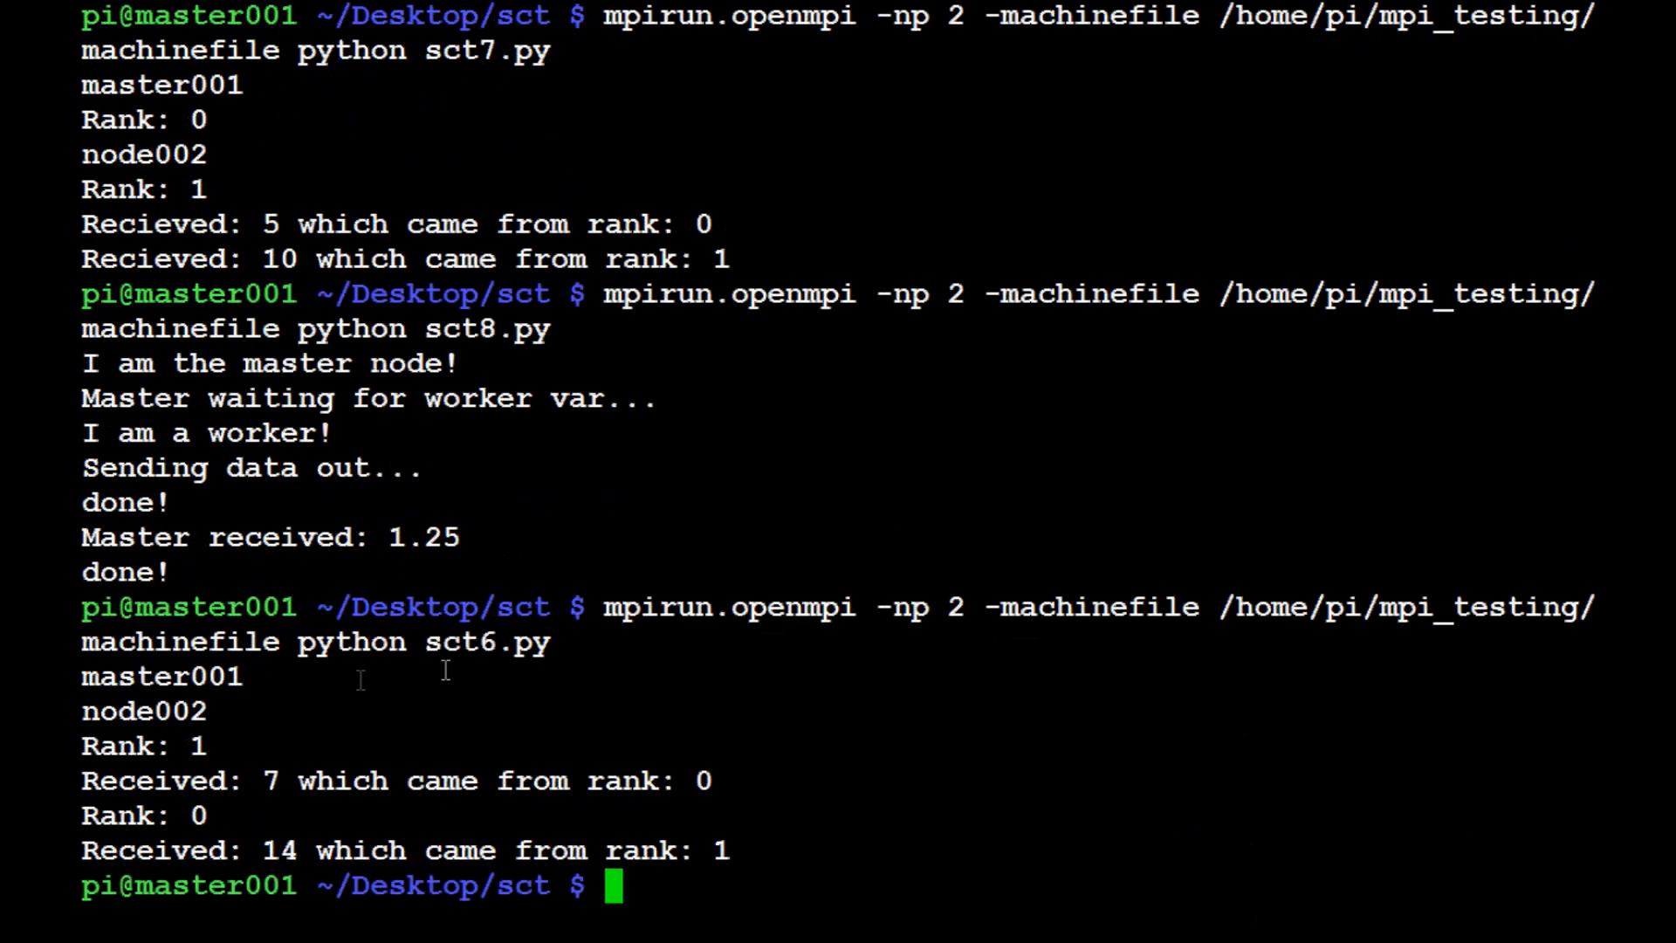
{"action": "double_click", "coordinate": [160, 675]}
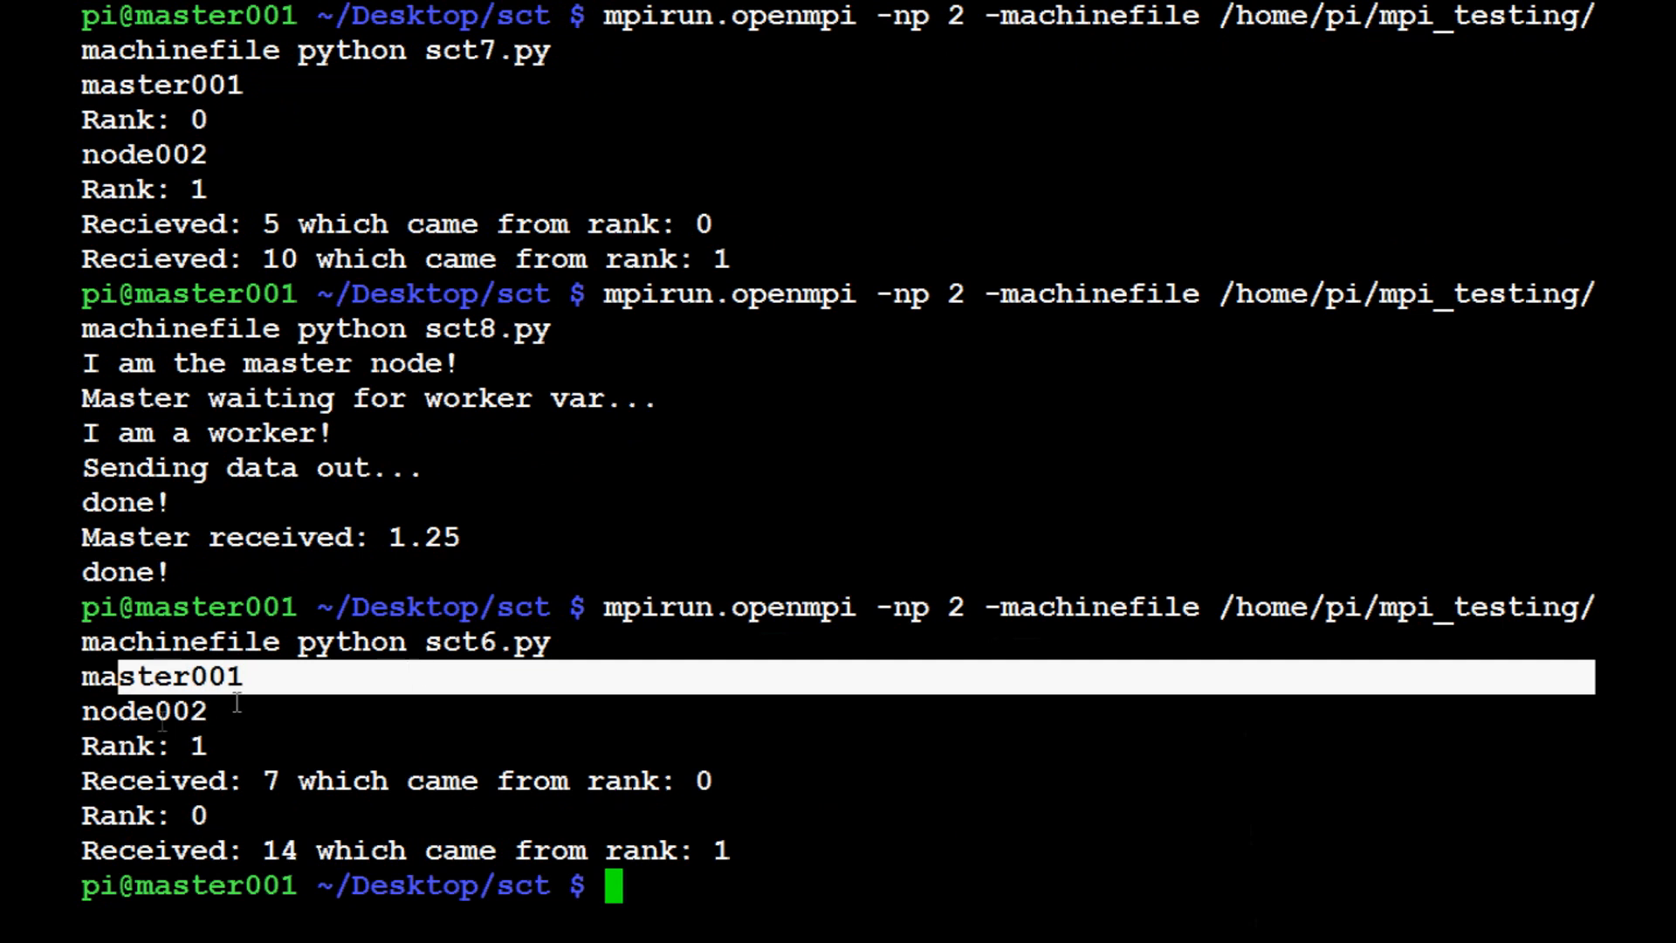
{"action": "mouse_move", "coordinate": [86, 746]}
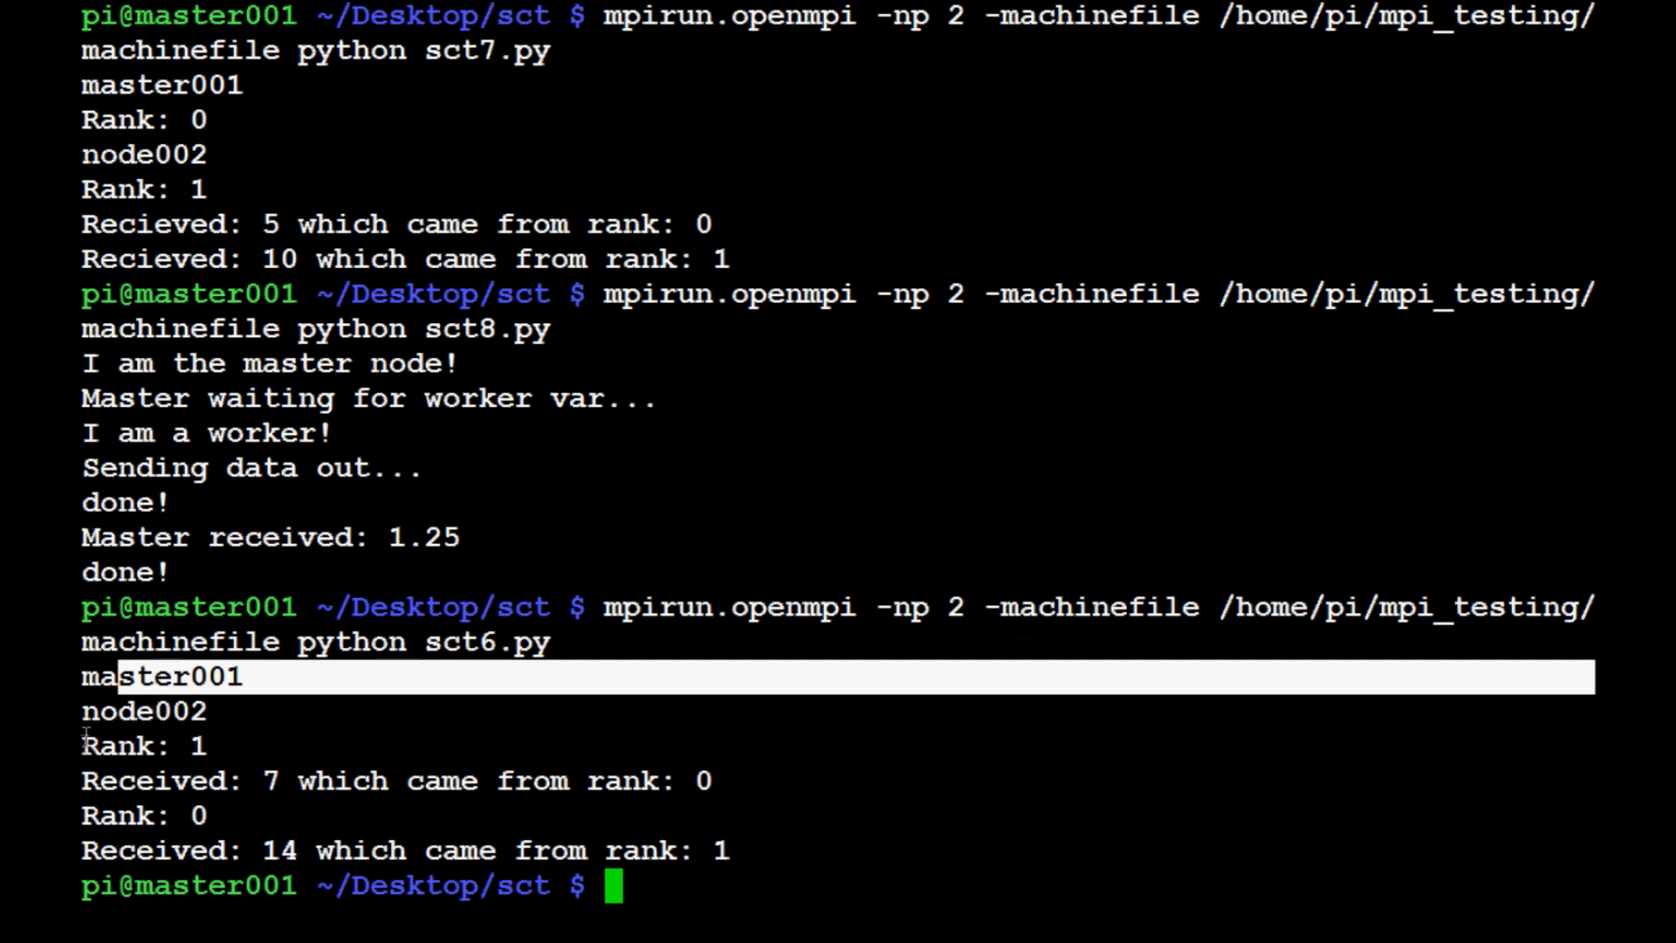
{"action": "mouse_move", "coordinate": [265, 780]}
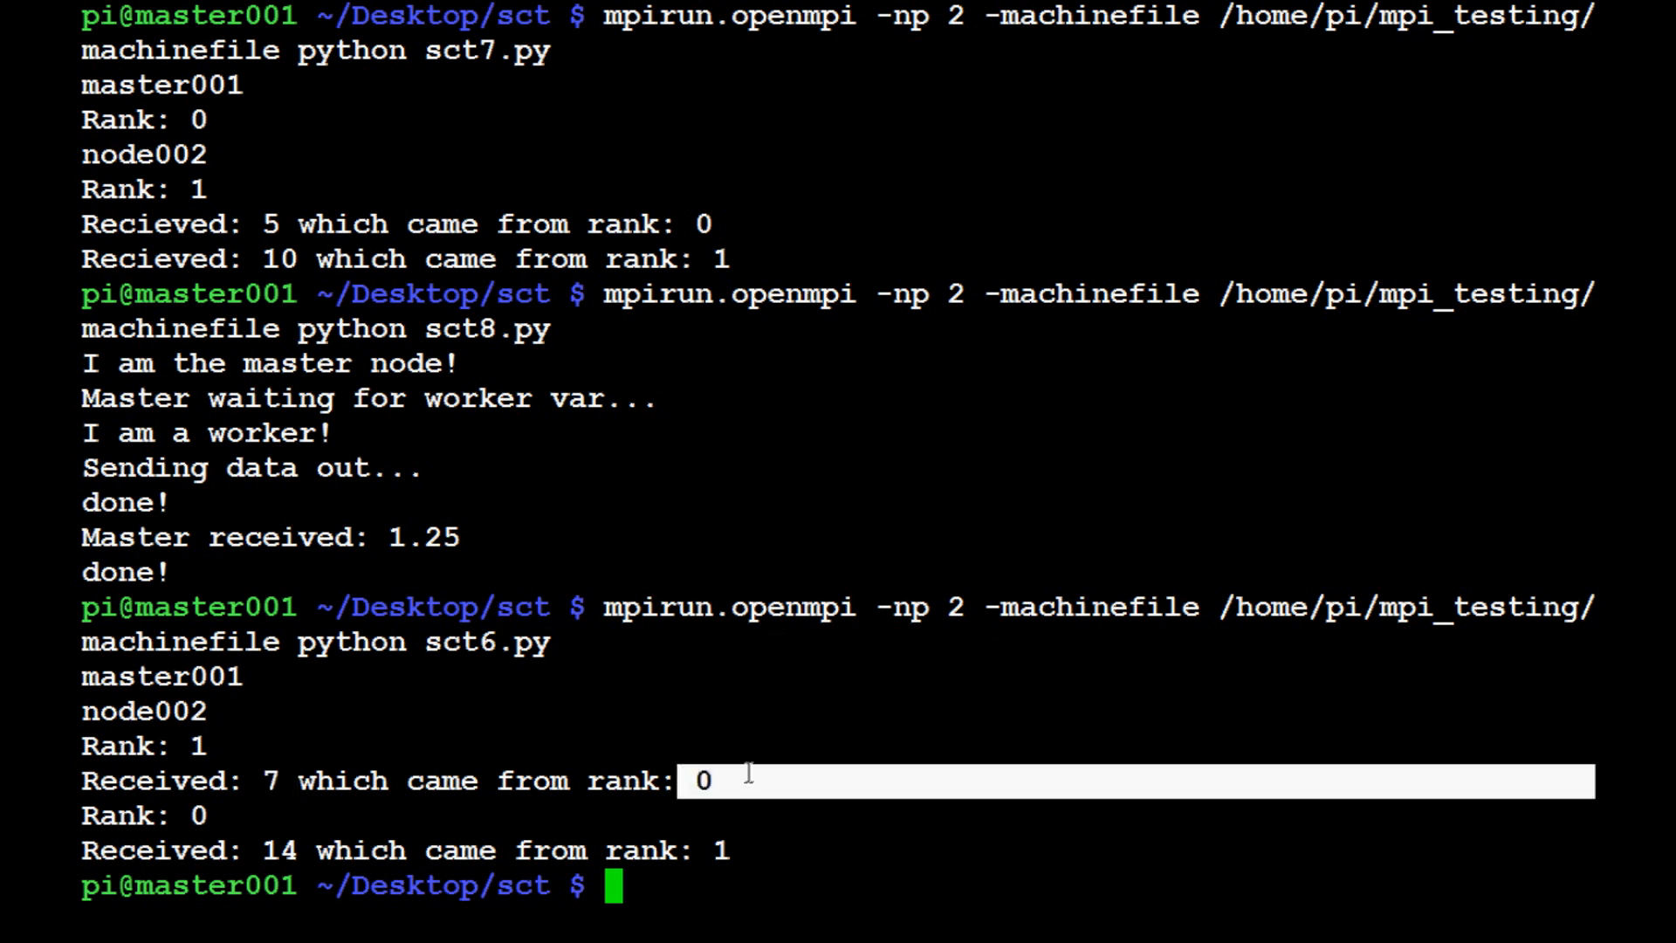
{"action": "mouse_move", "coordinate": [596, 446]}
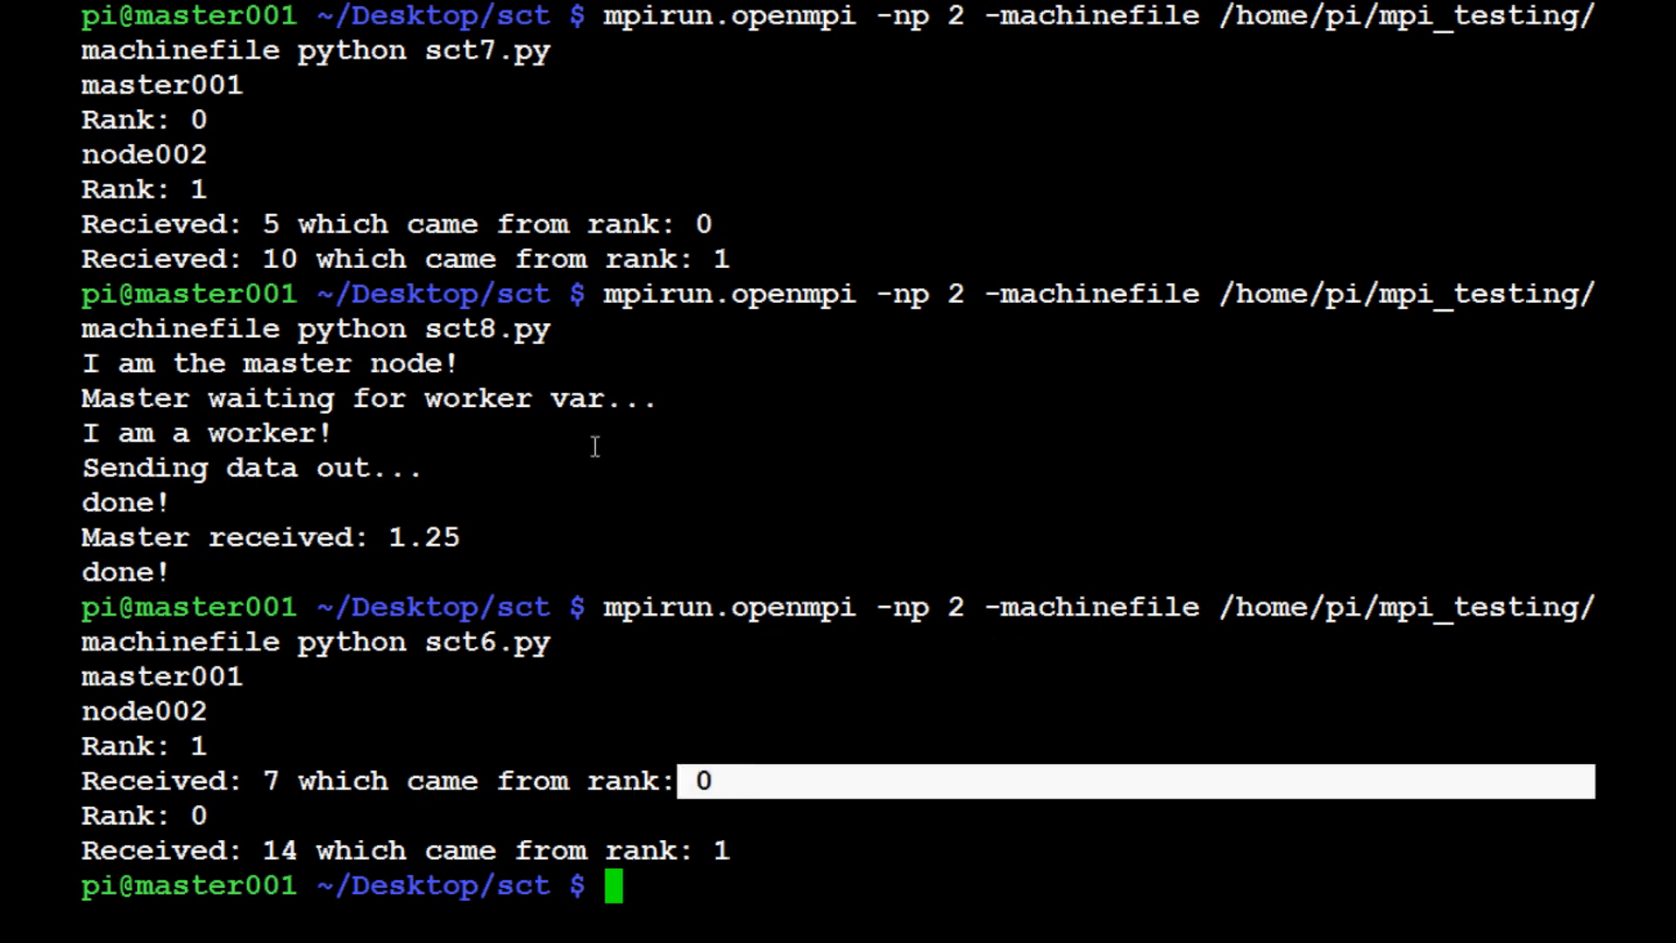
{"action": "mouse_move", "coordinate": [190, 860]}
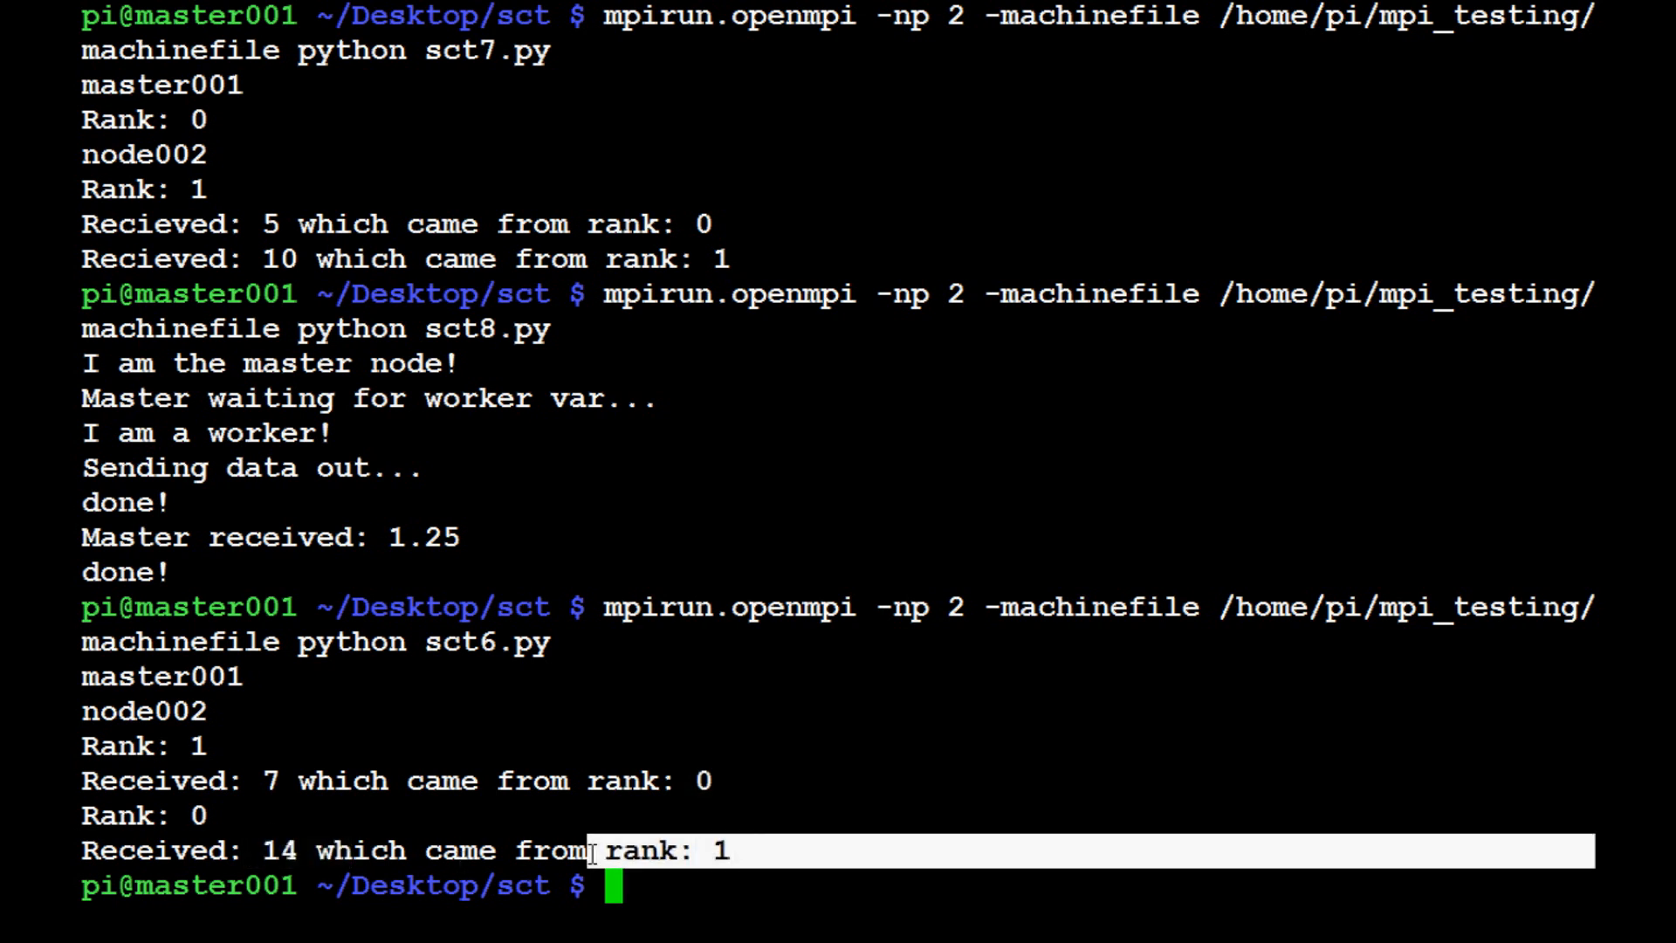
{"action": "mouse_move", "coordinate": [695, 913]}
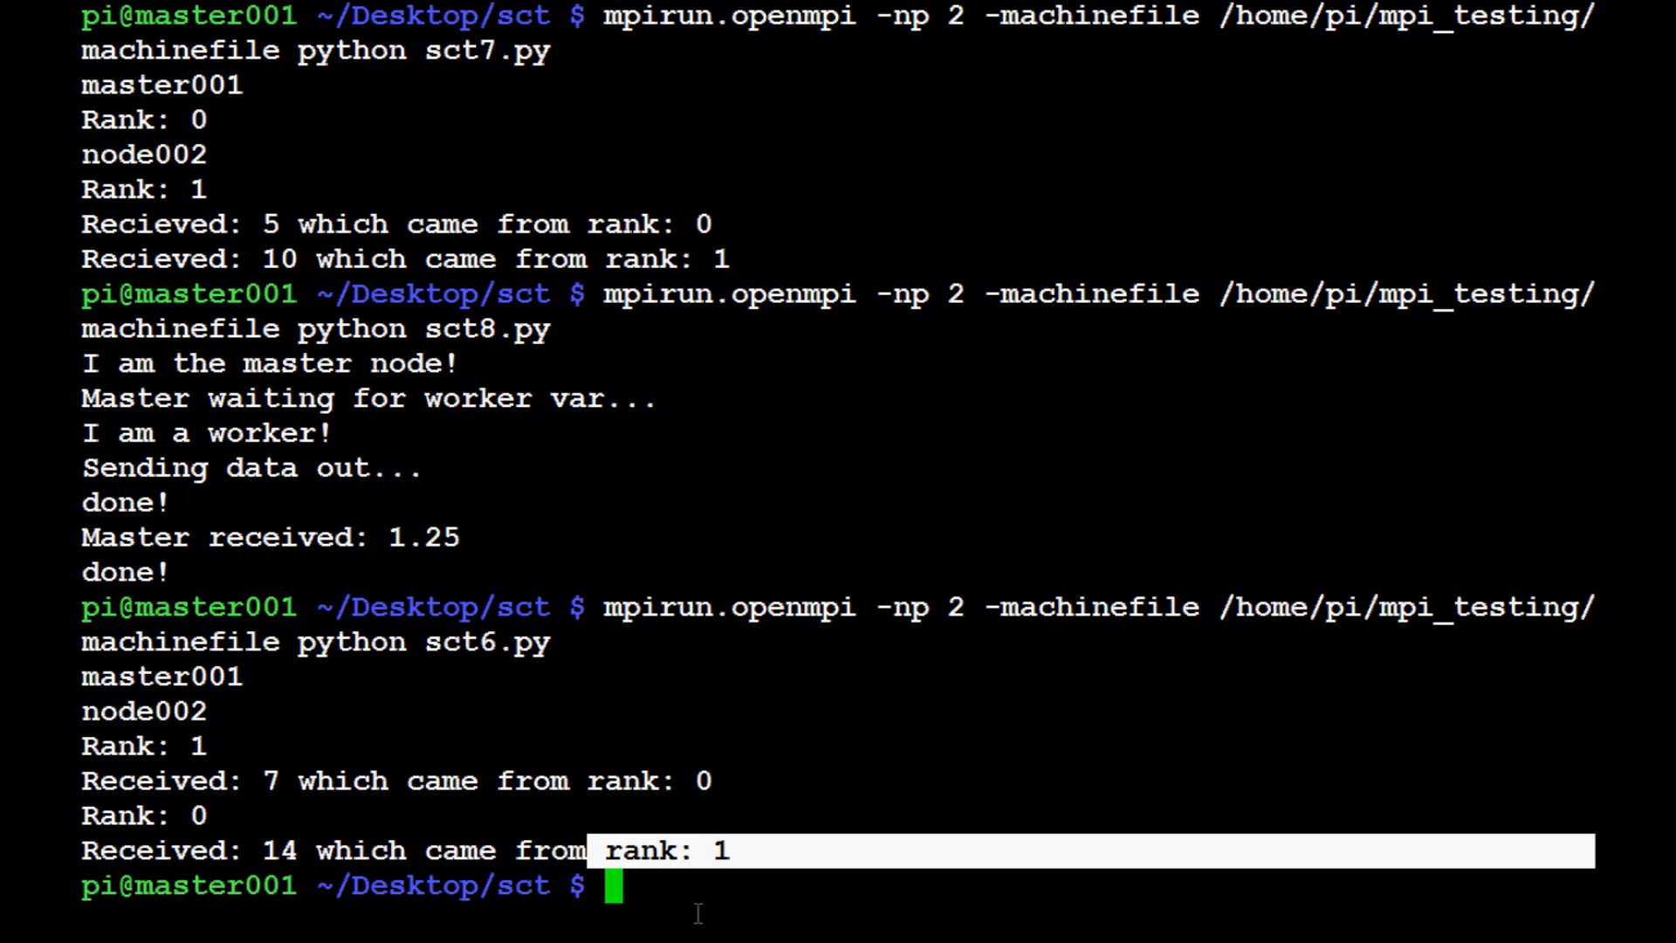
Recall the mpirun command for sct6.py and change the process count from 2 to 5.
{"action": "type", "text": "mpirun.openmpi -np 2 -machinefile /home/pi/mpi_testing/machinefile python sct6.py"}
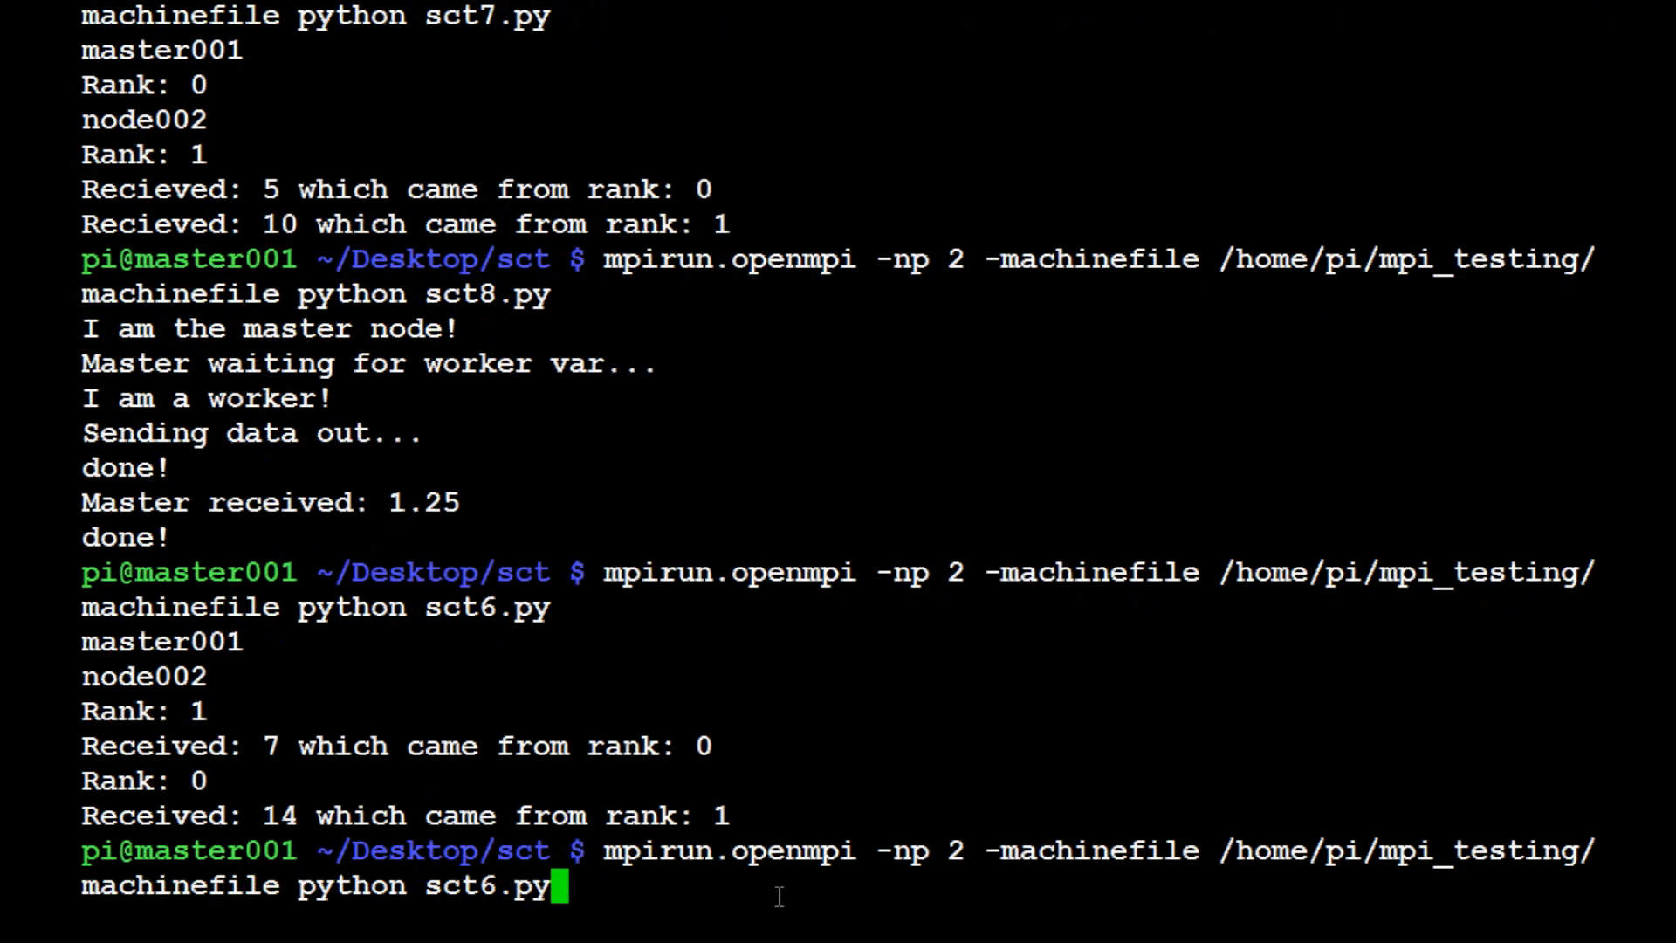
{"action": "mouse_move", "coordinate": [836, 755]}
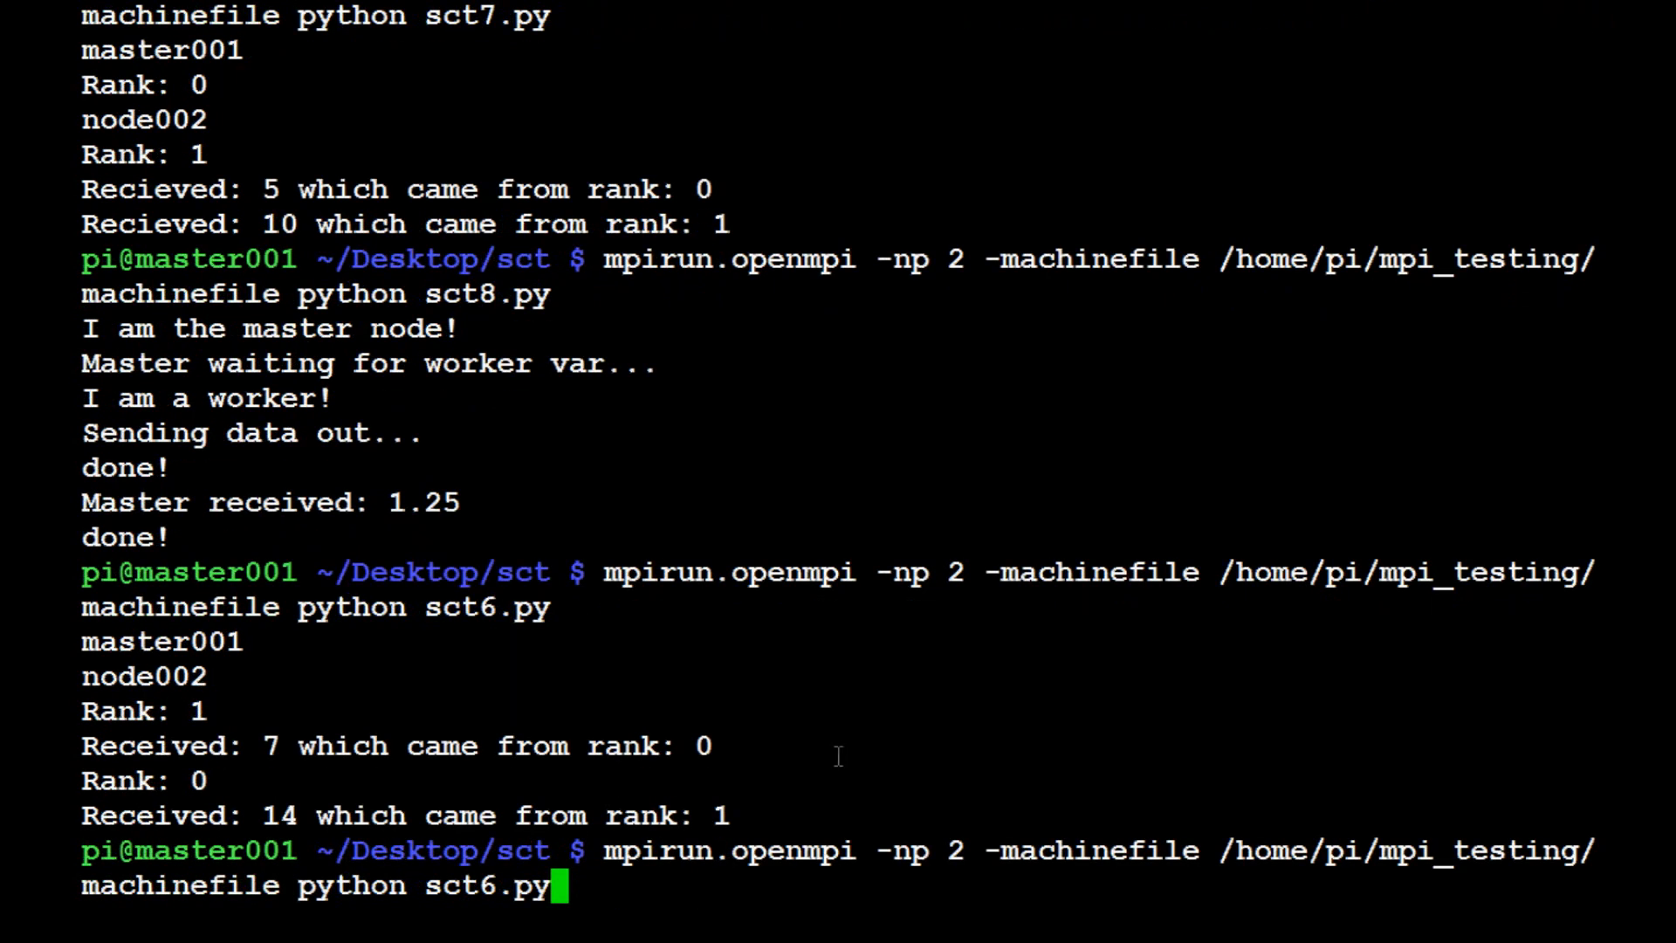
{"action": "mouse_move", "coordinate": [939, 129]}
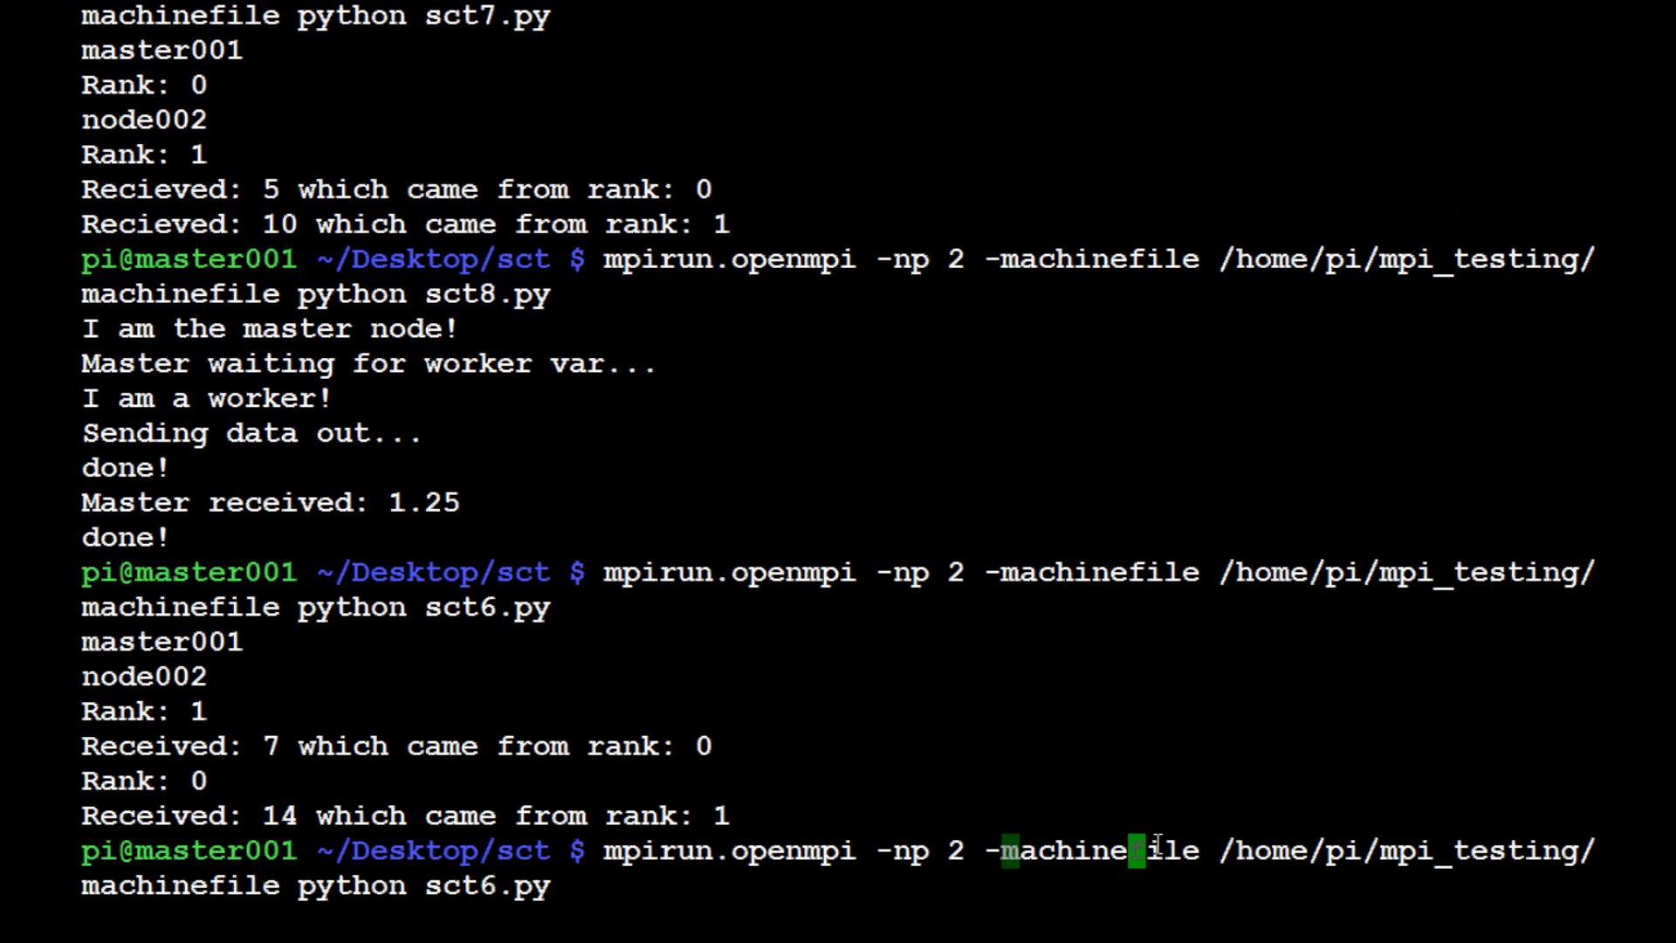
{"action": "type", "text": "5"}
{"action": "key", "text": "Return"}
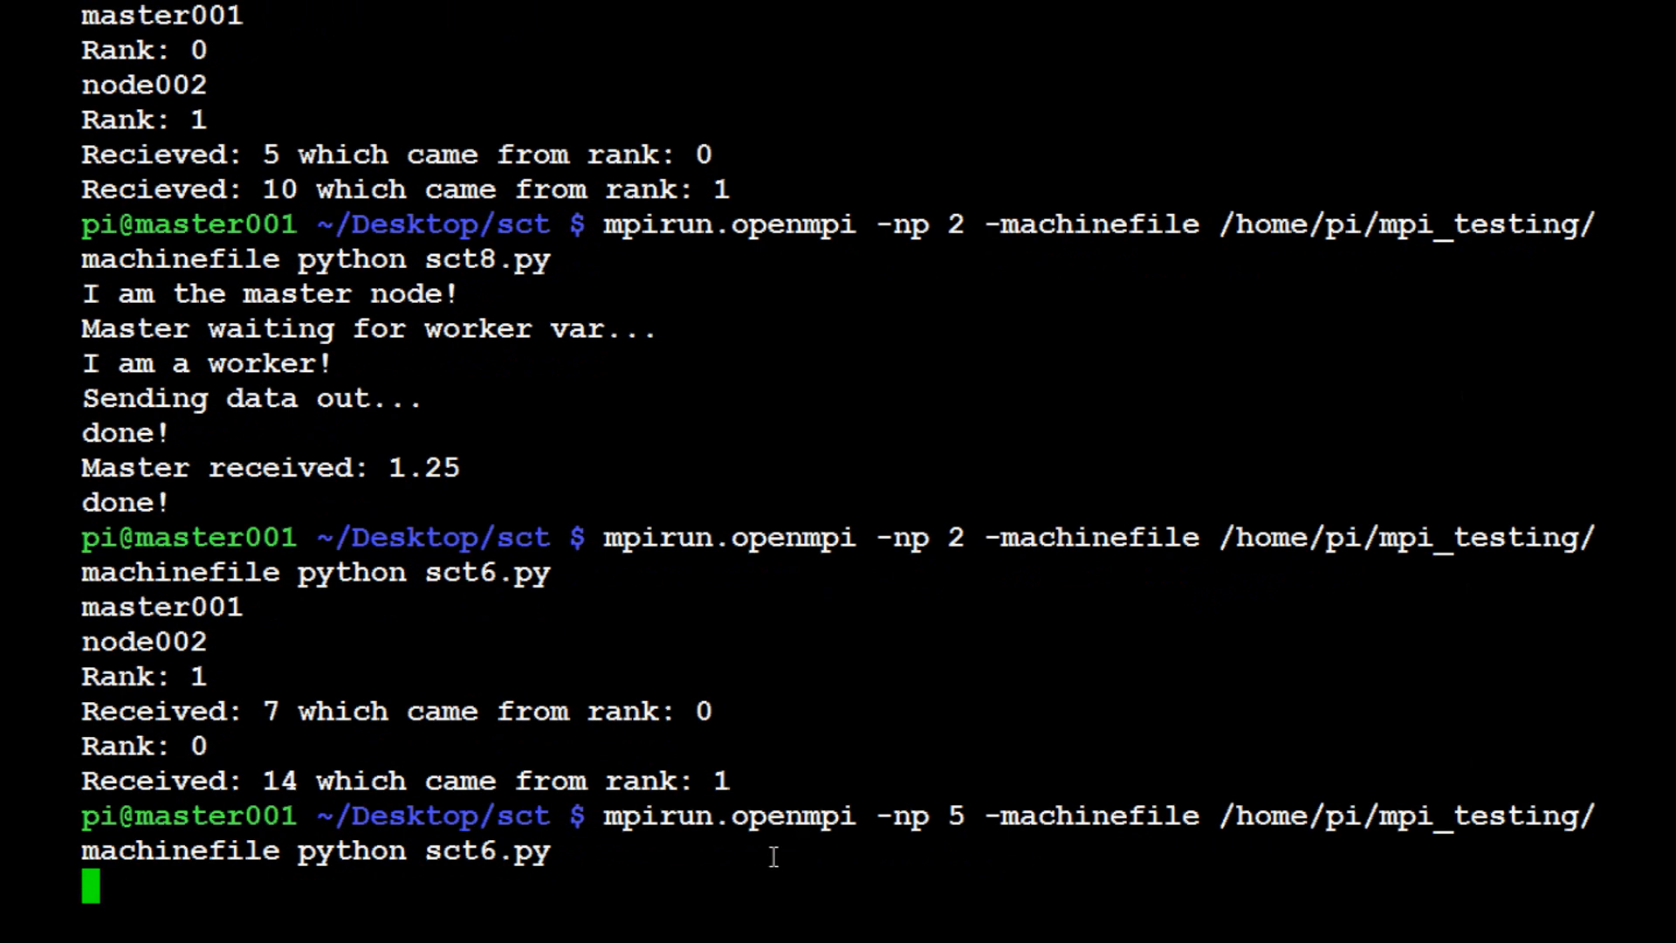
Run the five-process job and point out the %size wrap-around in the destination.
{"action": "key", "text": "Return"}
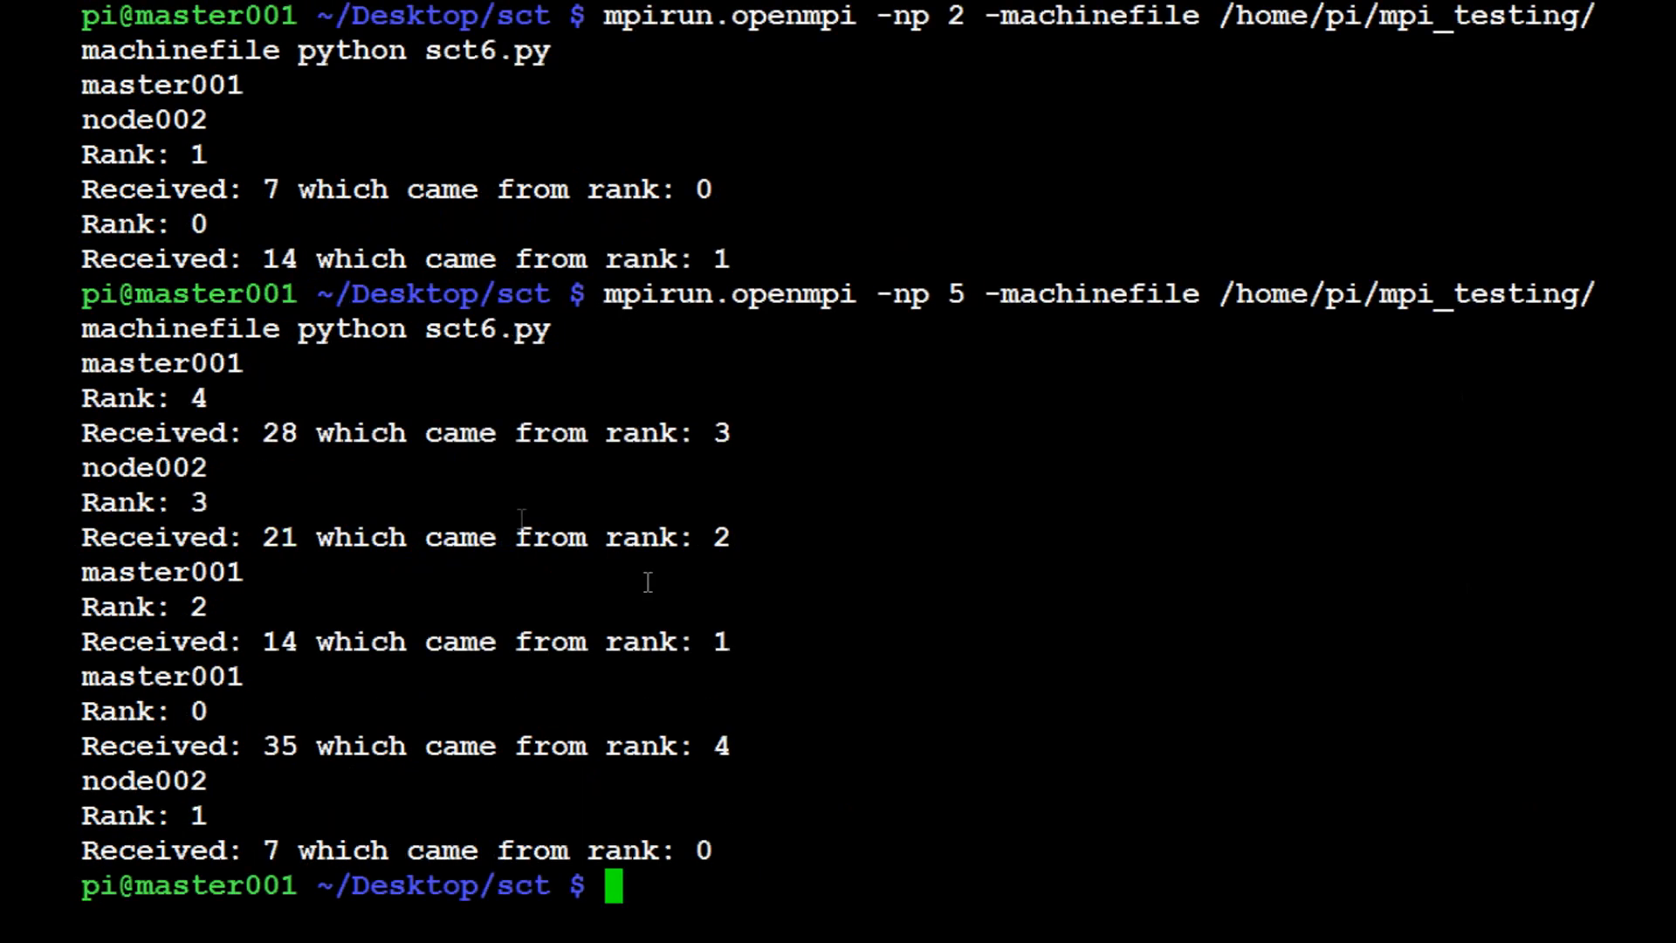
{"action": "mouse_move", "coordinate": [220, 377]}
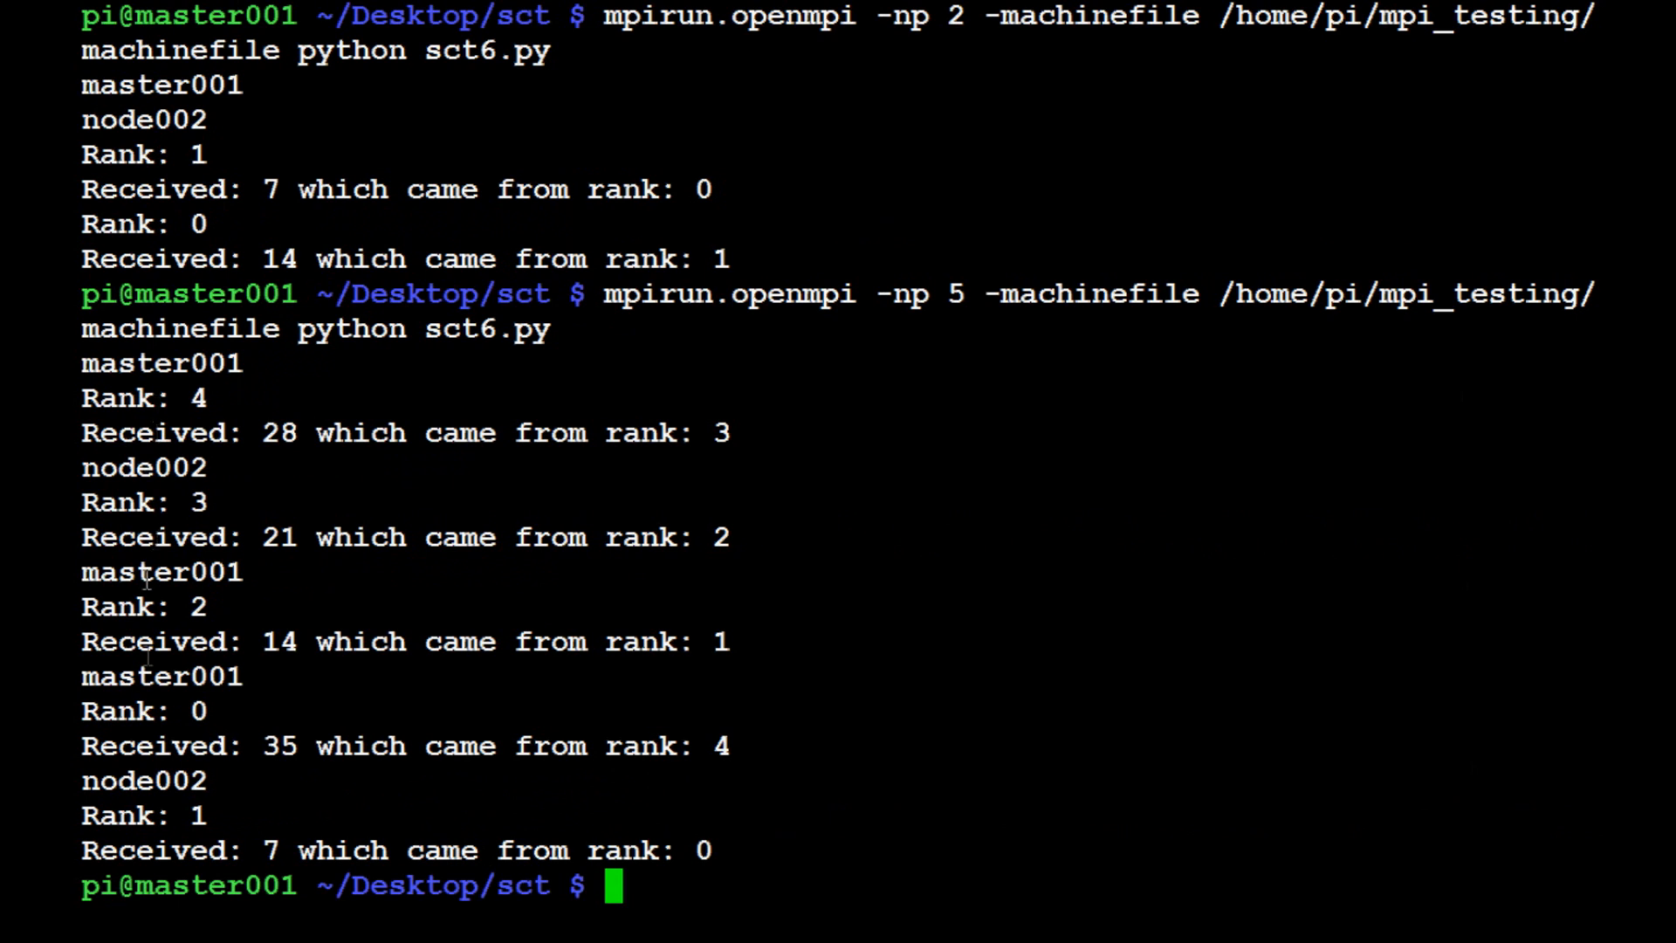
{"action": "mouse_move", "coordinate": [276, 483]}
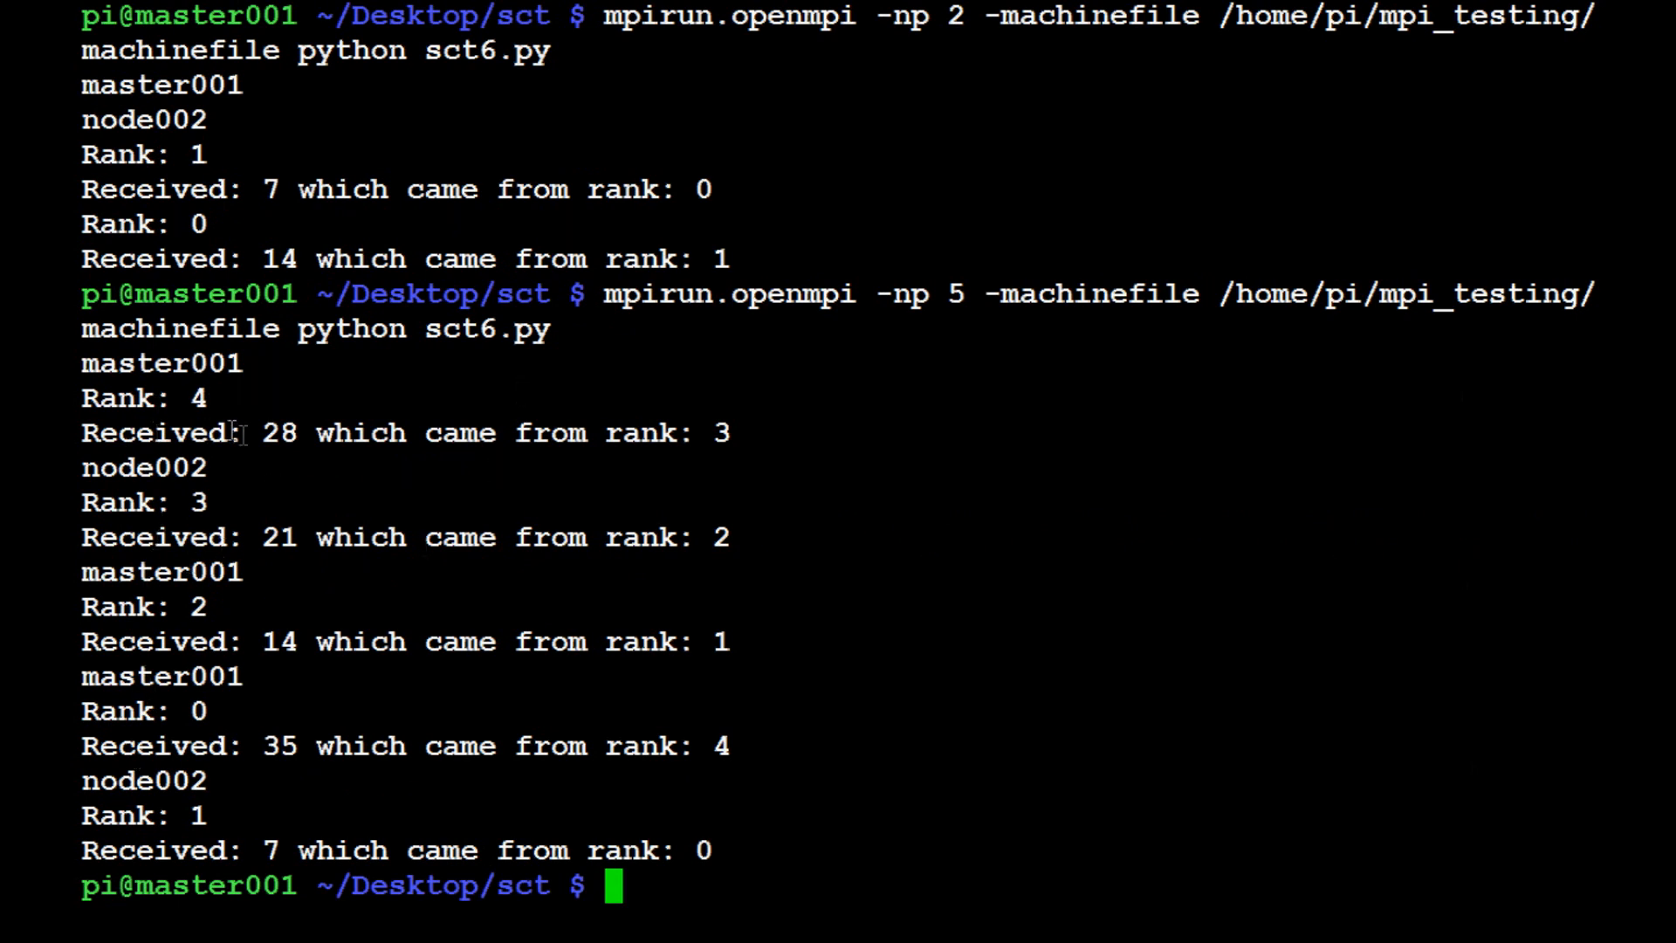
{"action": "mouse_move", "coordinate": [293, 827]}
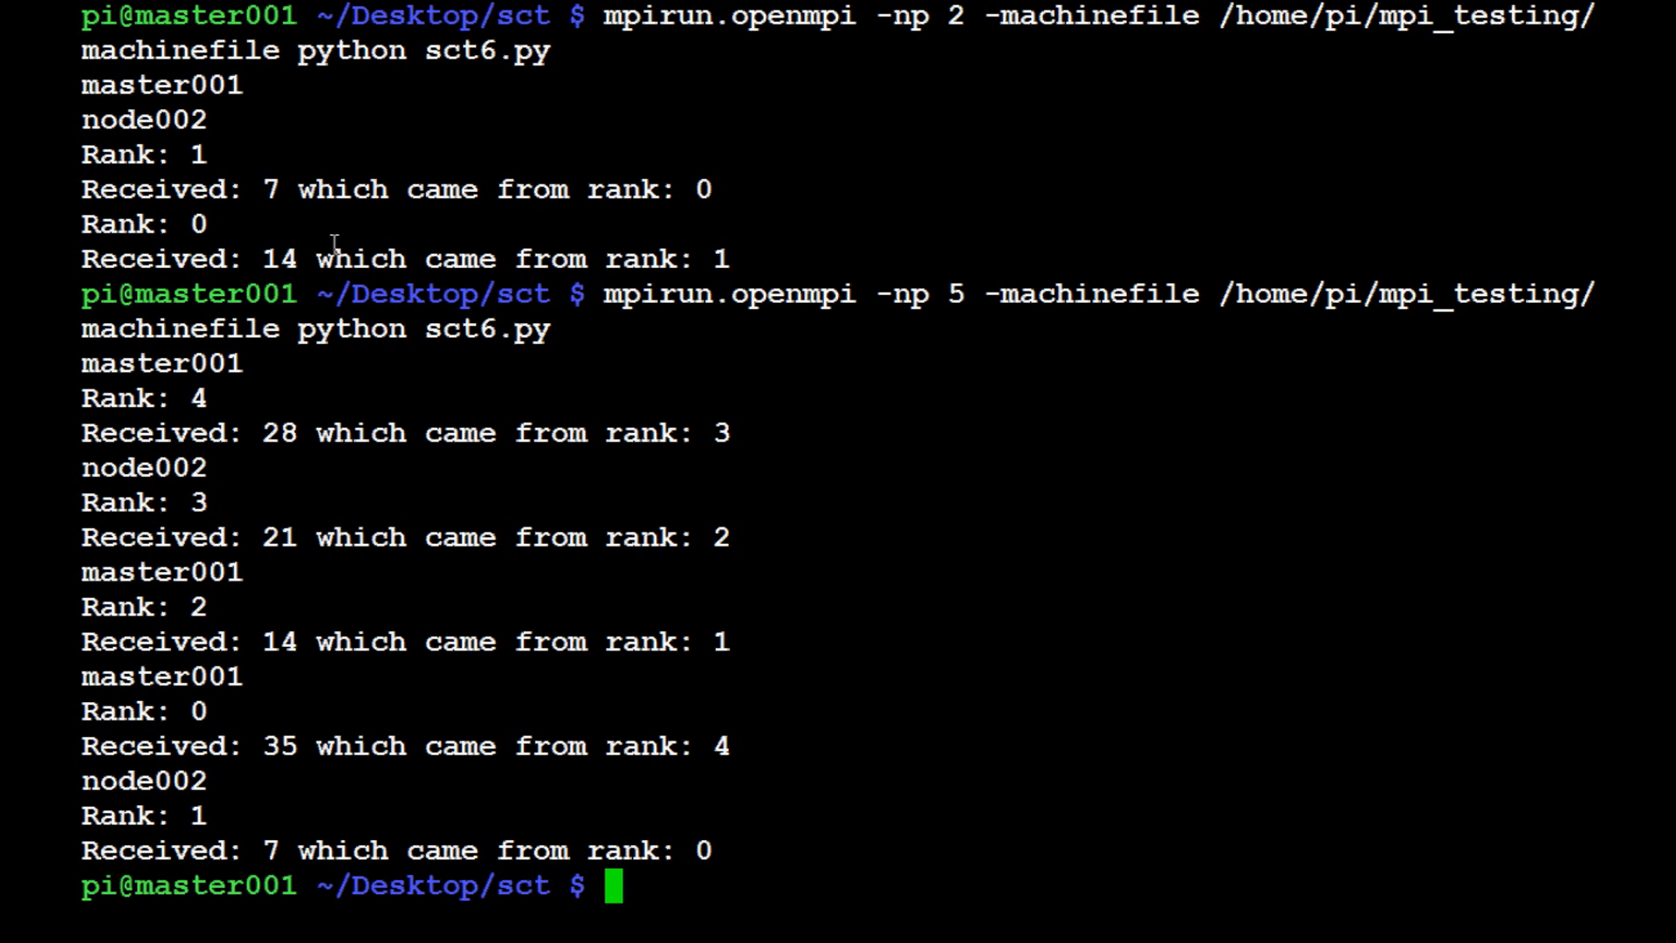
{"action": "mouse_move", "coordinate": [929, 397]}
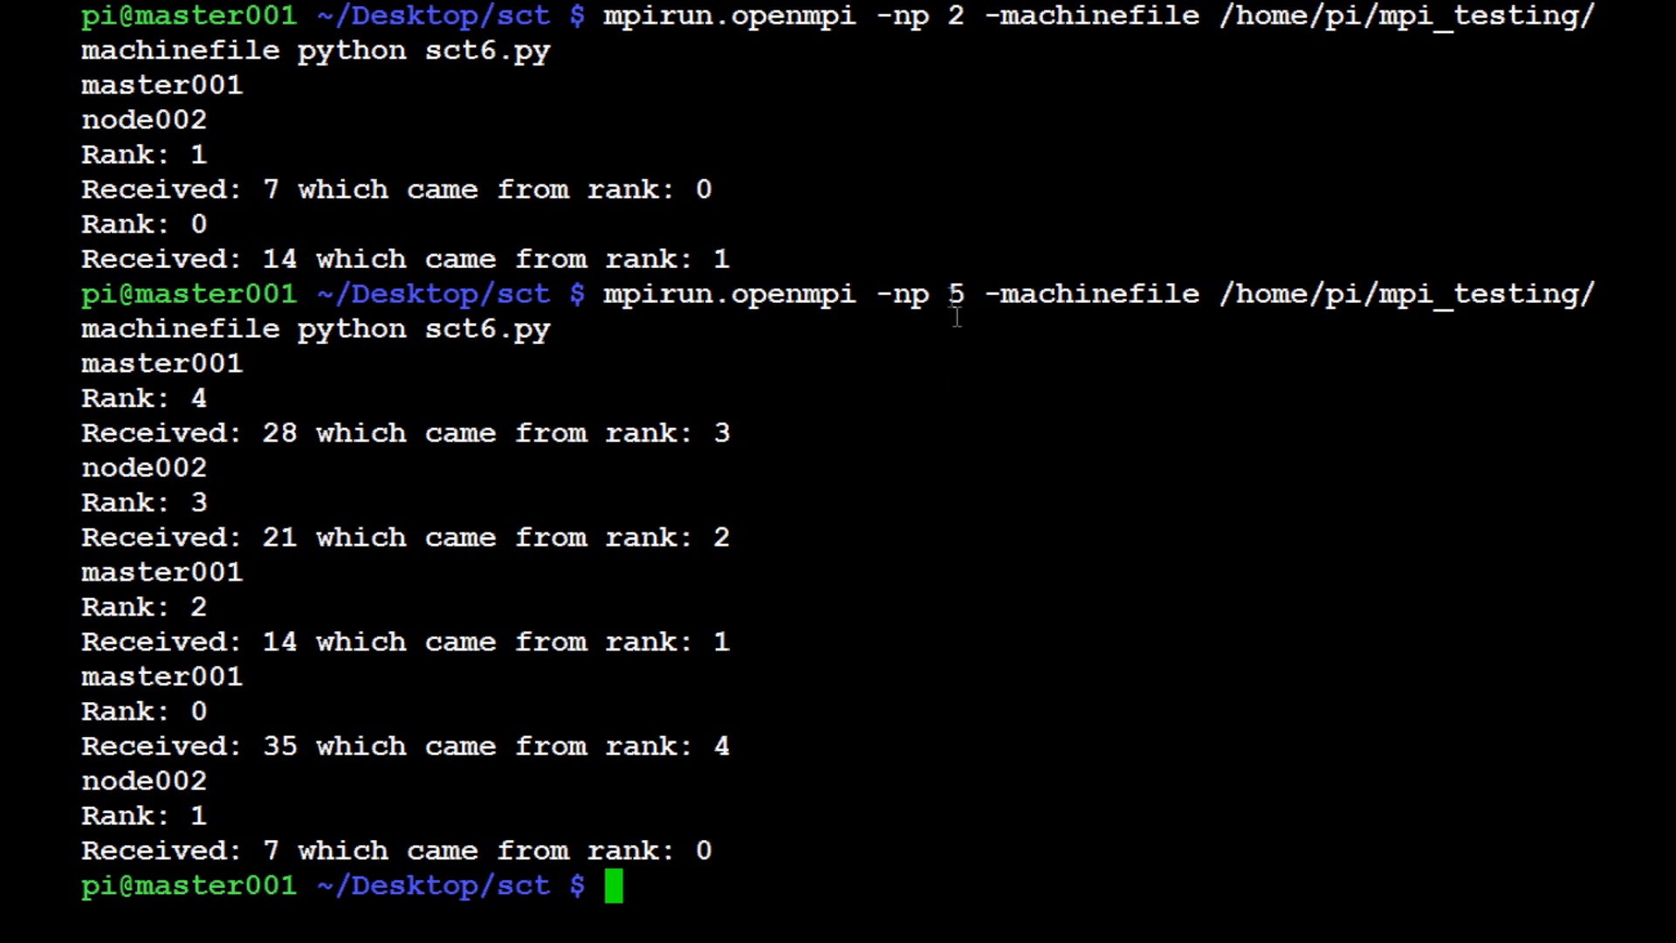
{"action": "double_click", "coordinate": [949, 293]}
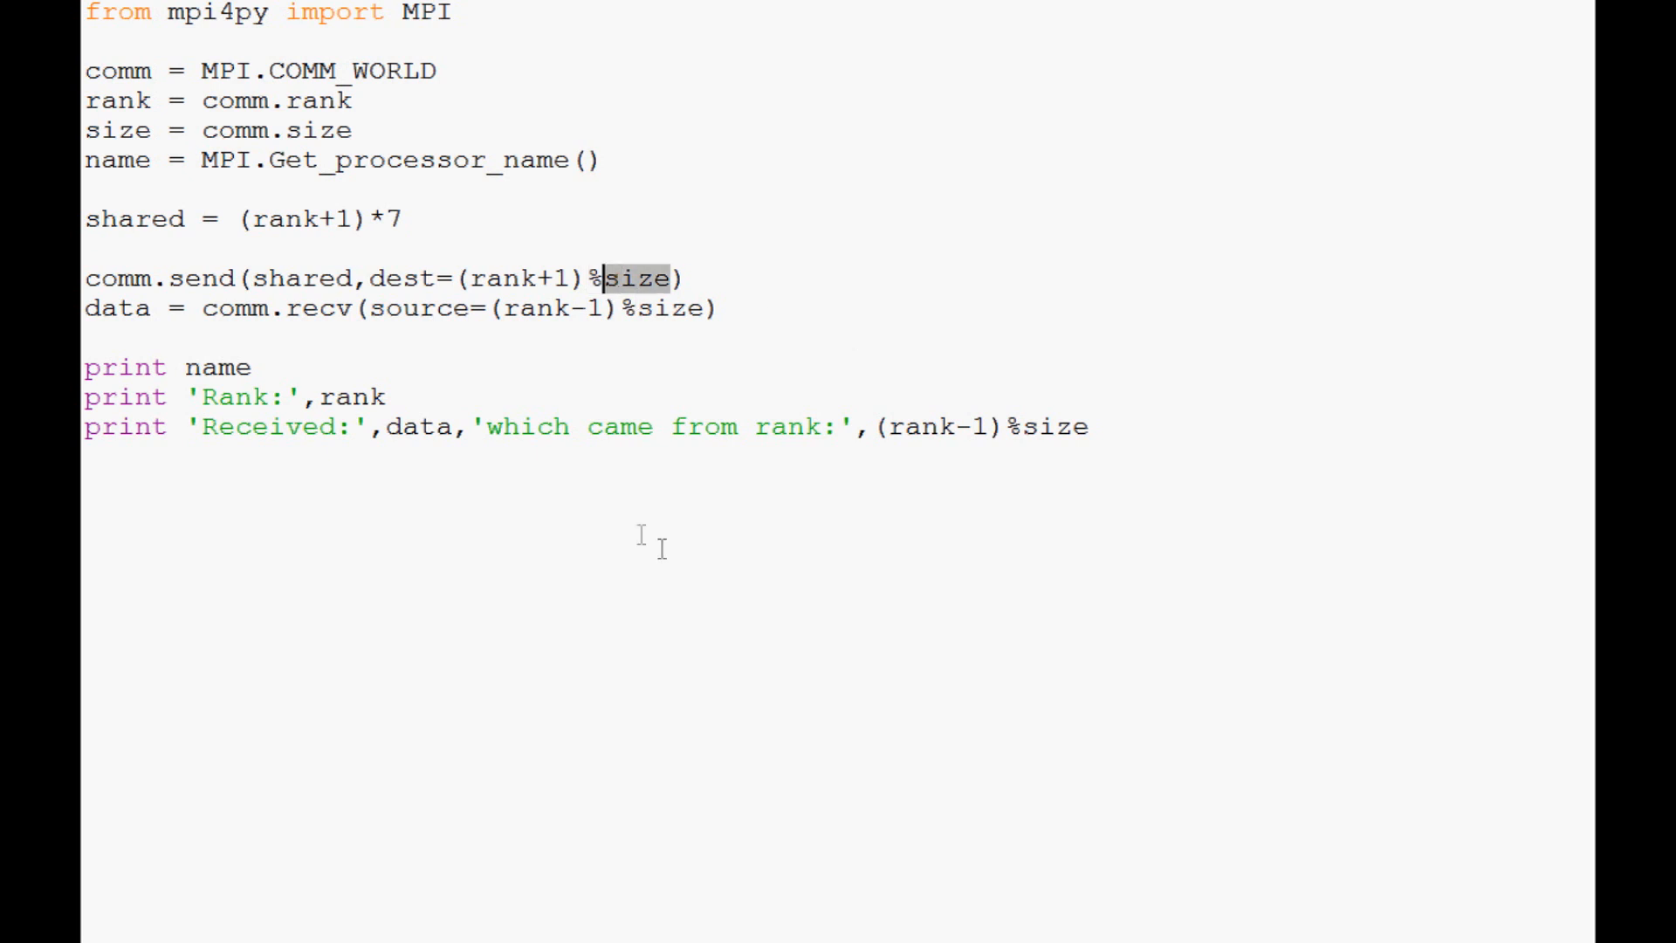
{"action": "mouse_move", "coordinate": [658, 327]}
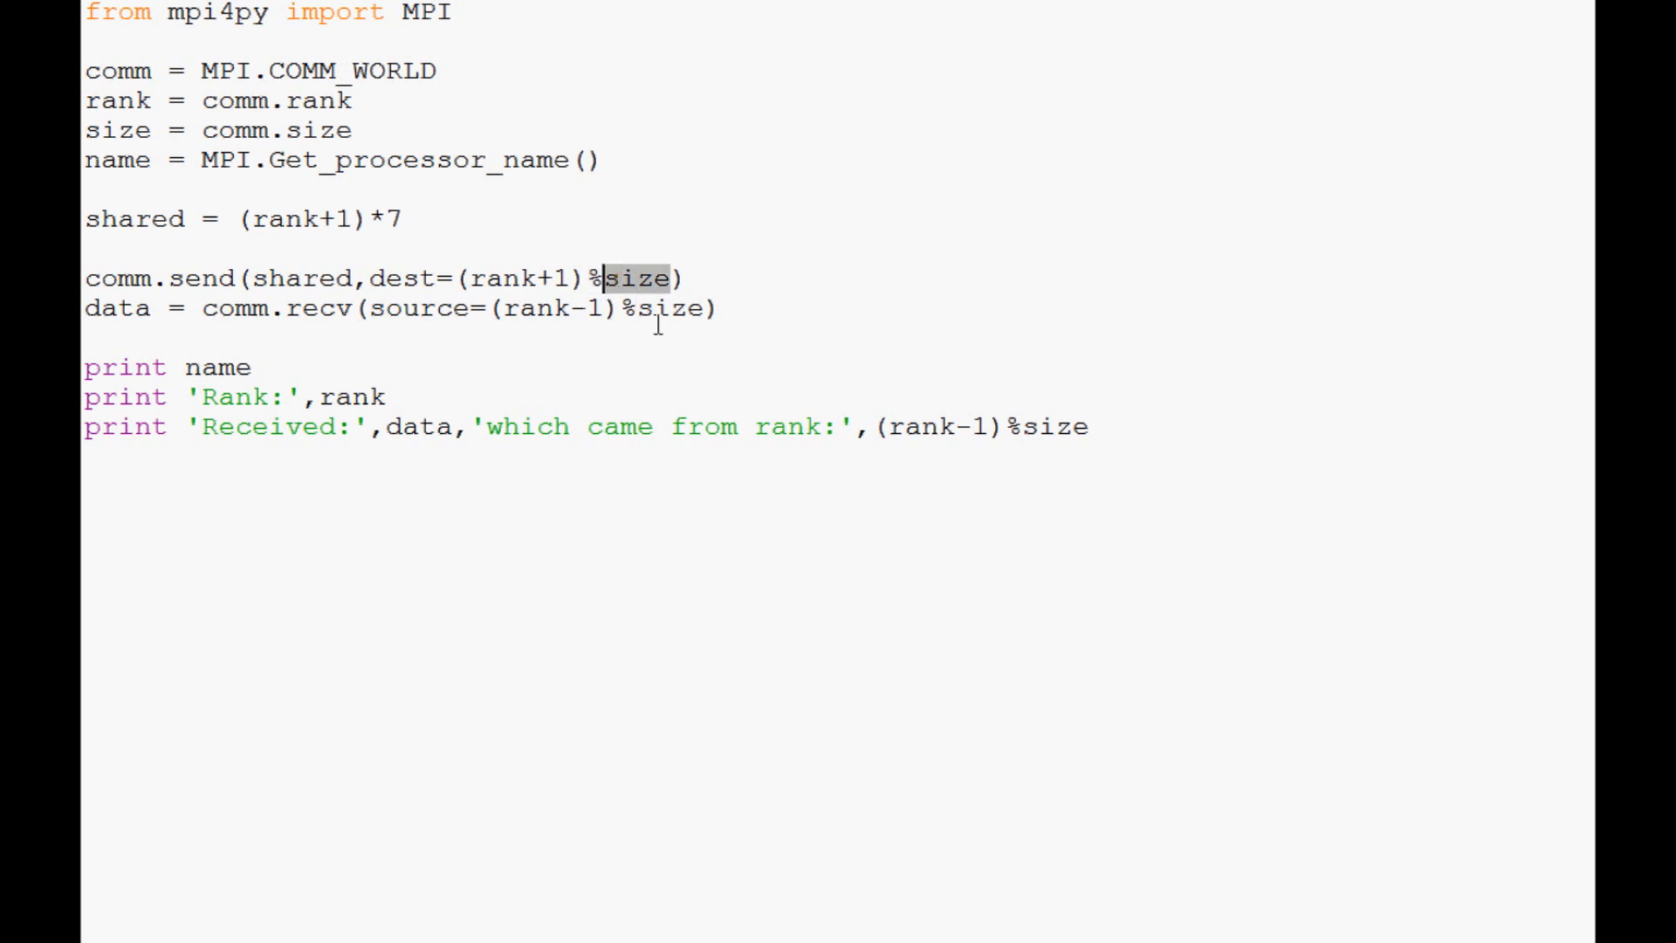